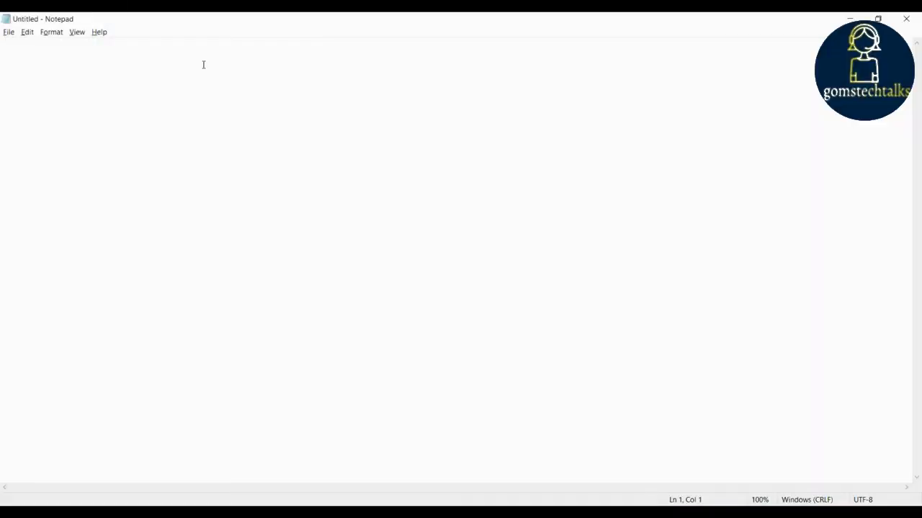
Step: Write the heading "#Built-in functions" on the first line and move to line two
type("#")
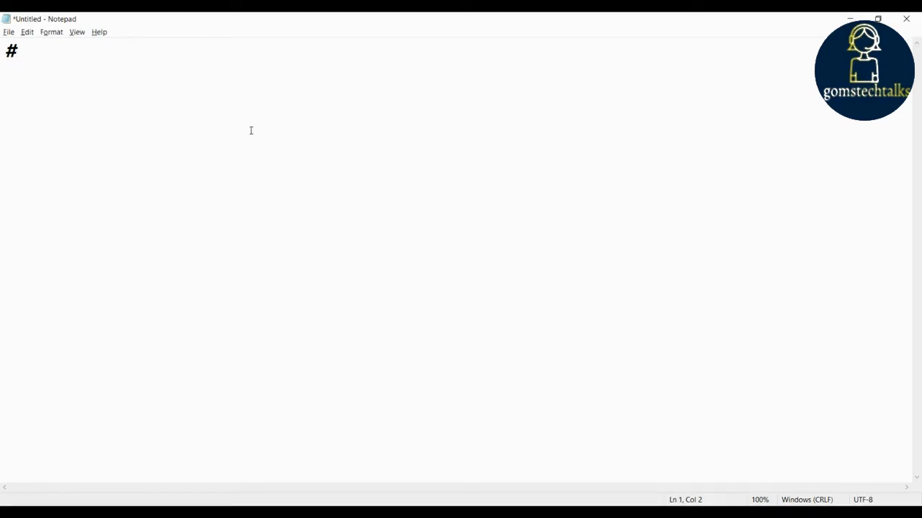
type("Built")
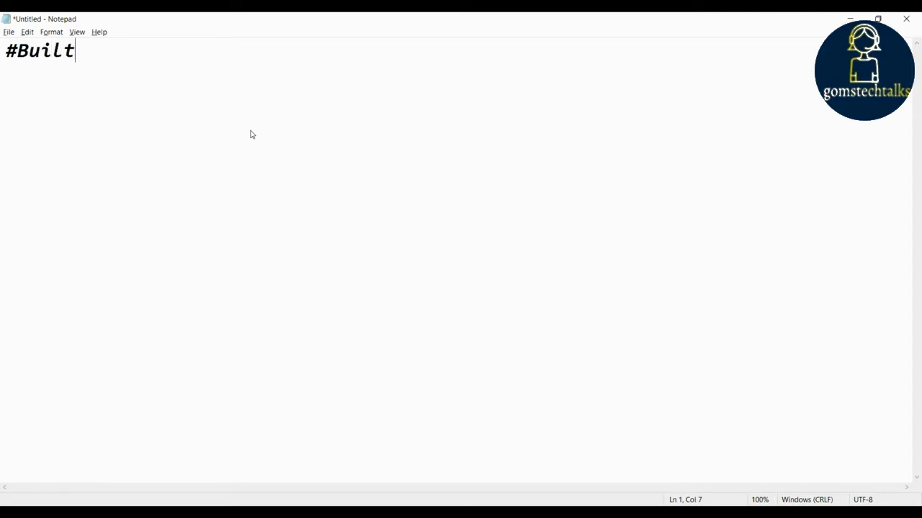
type("-in functions")
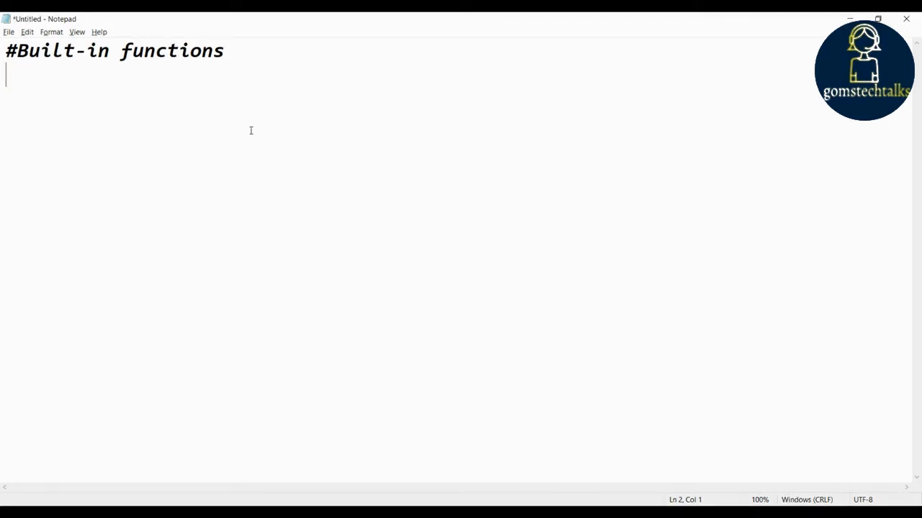
Step: Write "String:" followed by 1. .lower(), 2. .upper(), 3. capitalize()
type("St")
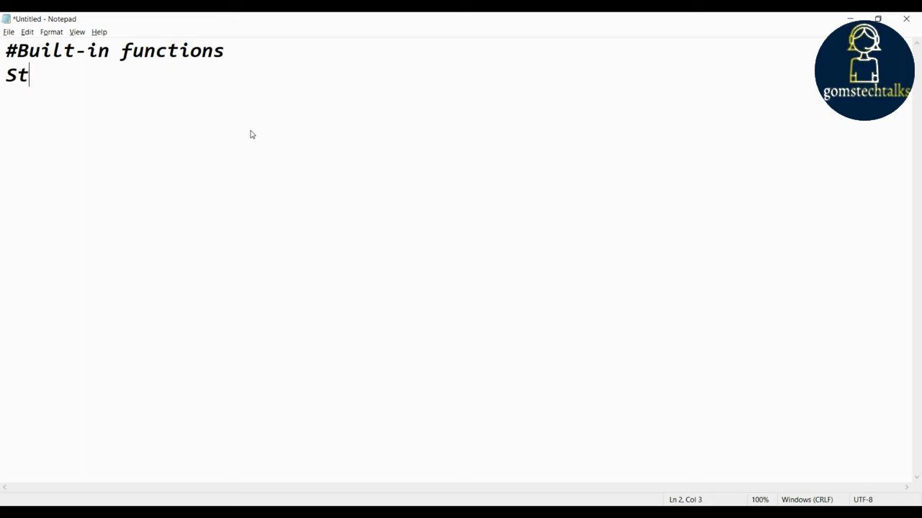
type("ring:")
type("1. ")
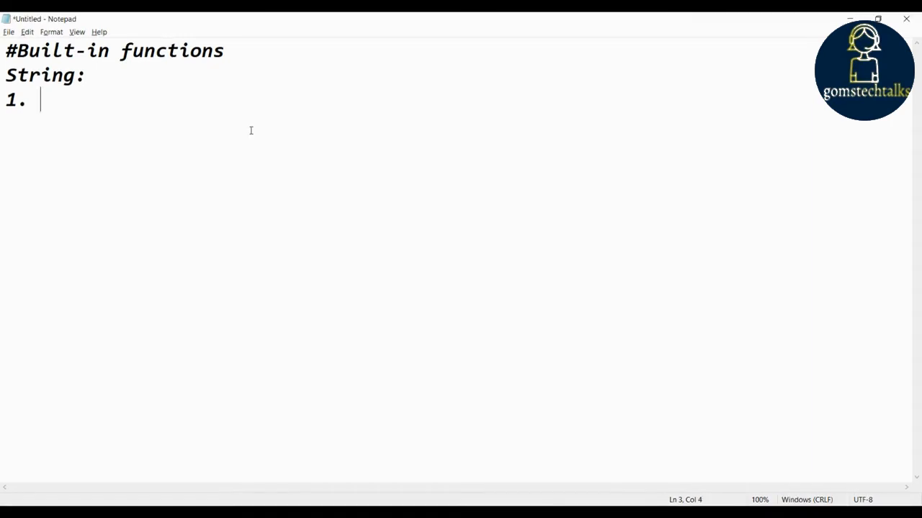
type(".Lower(")
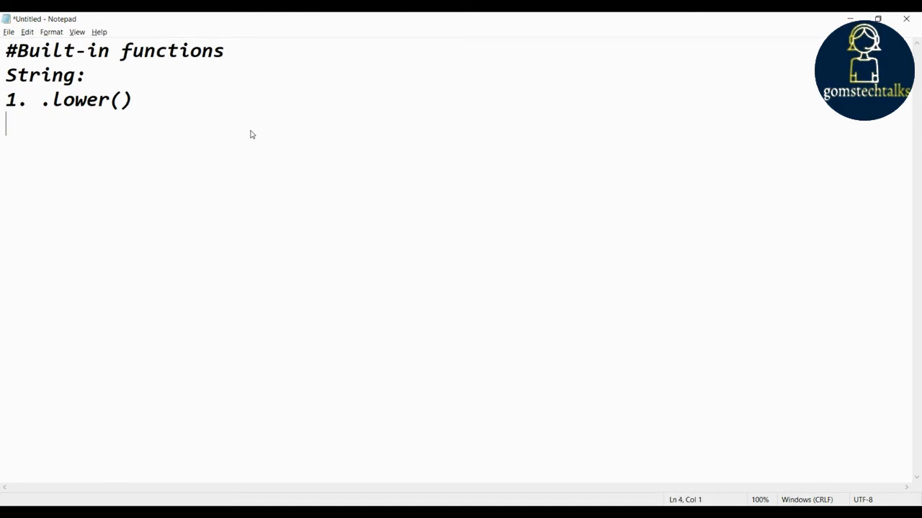
type("2.")
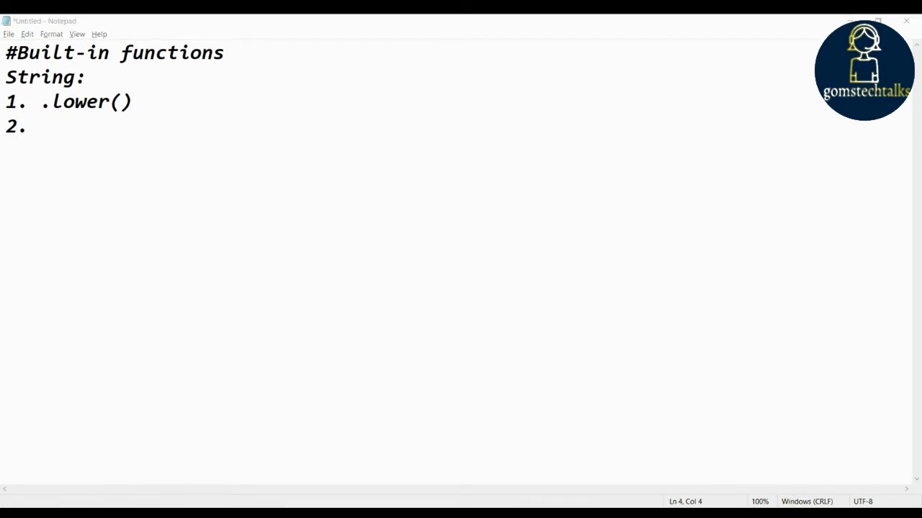
type(".upper(")
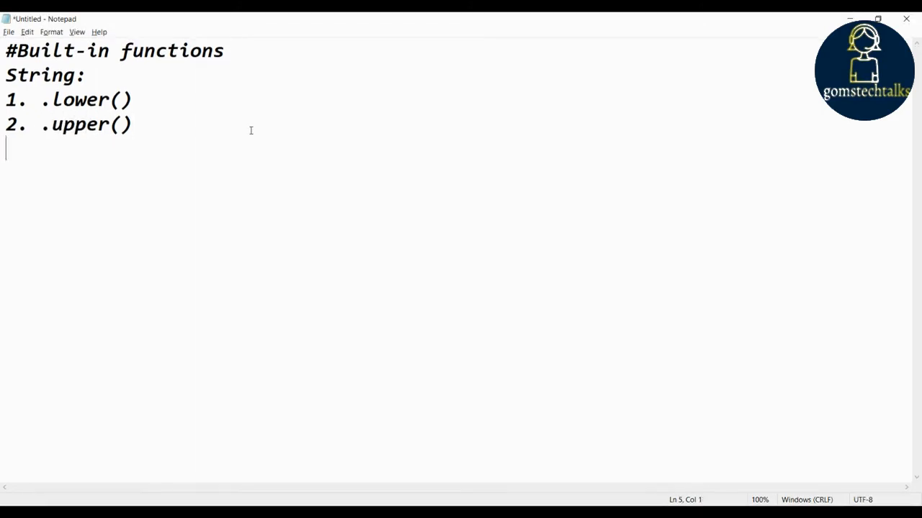
type("3.")
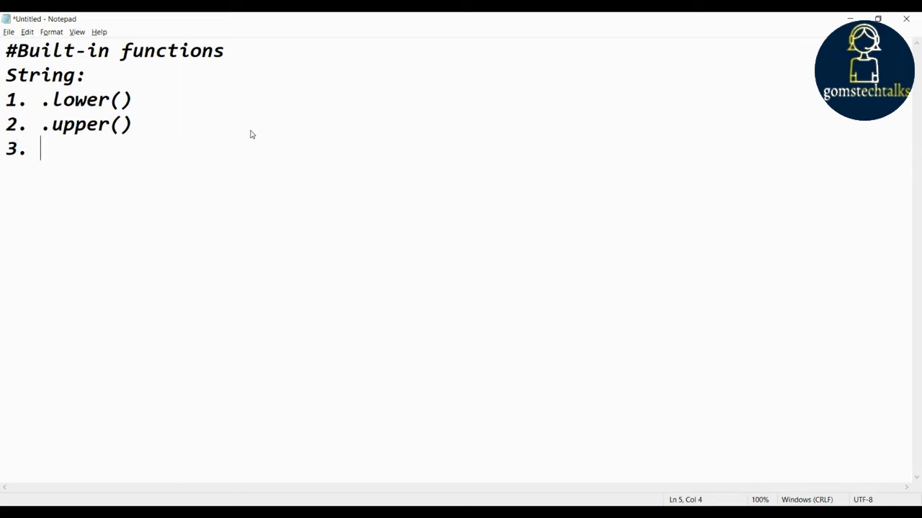
type("capitaliz")
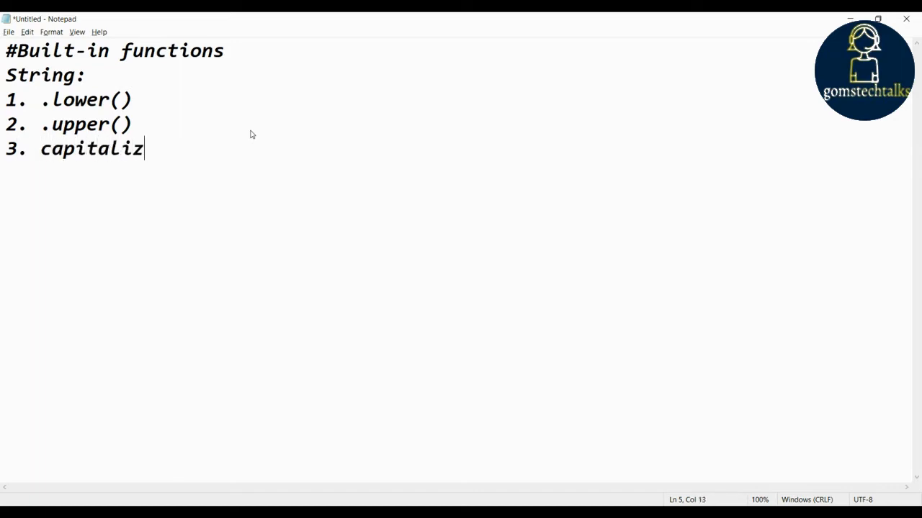
type("e()")
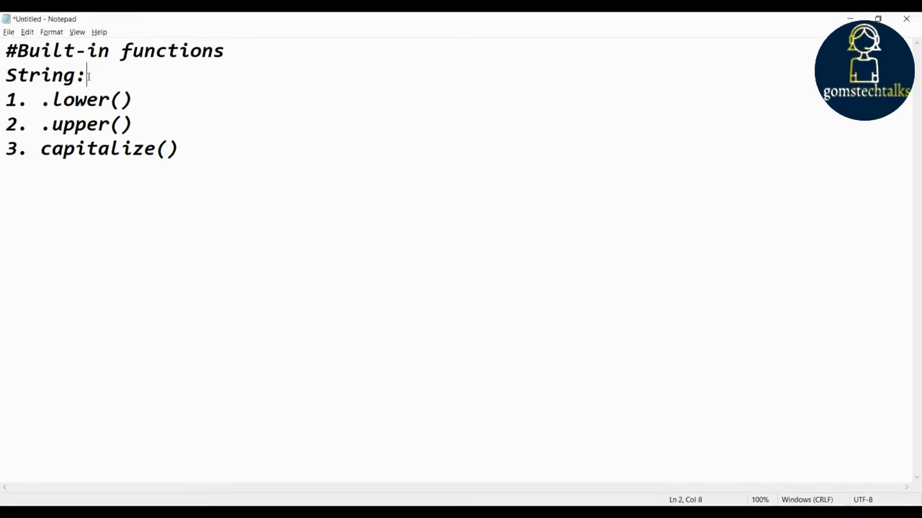
Step: Insert the example line str="Python" under String: and begin item 4
type("s")
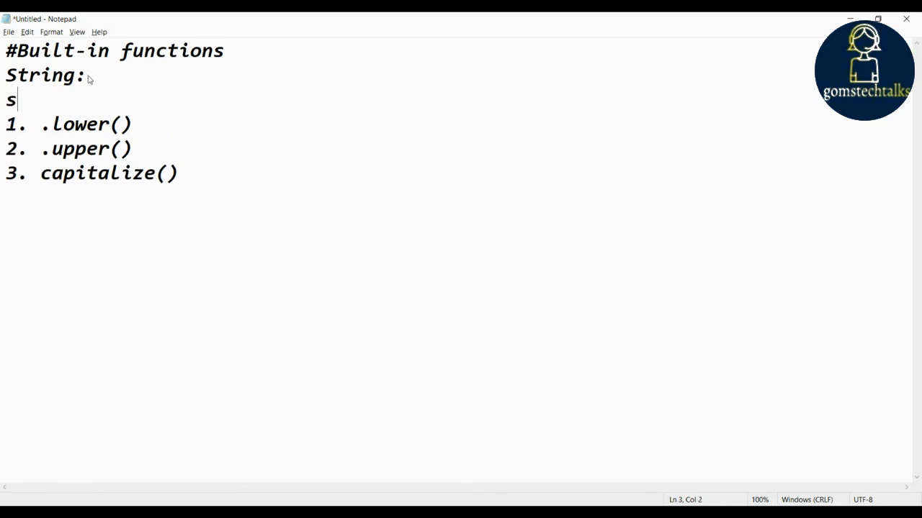
type("tr=\"")
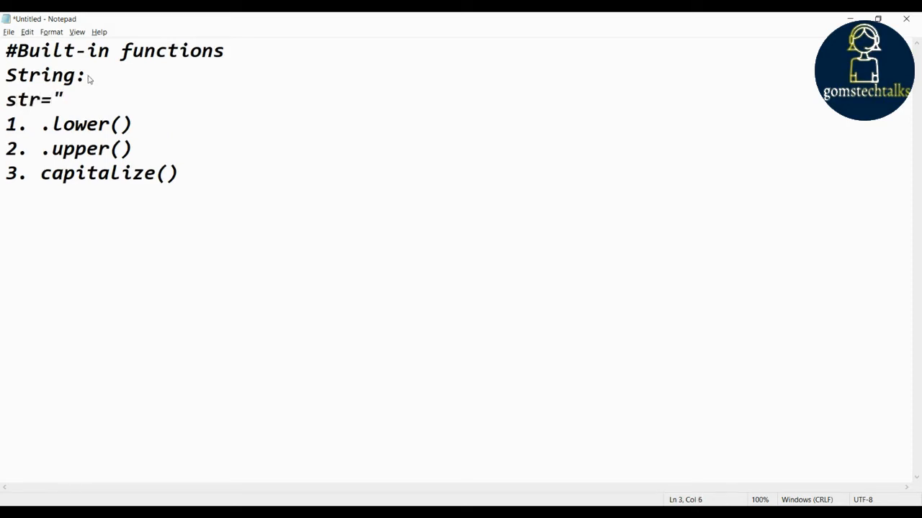
type("Python")
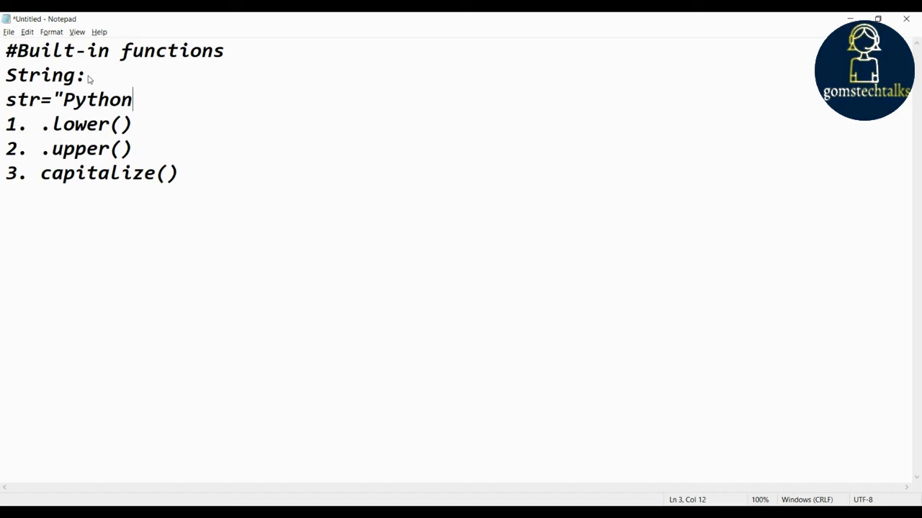
type("\"")
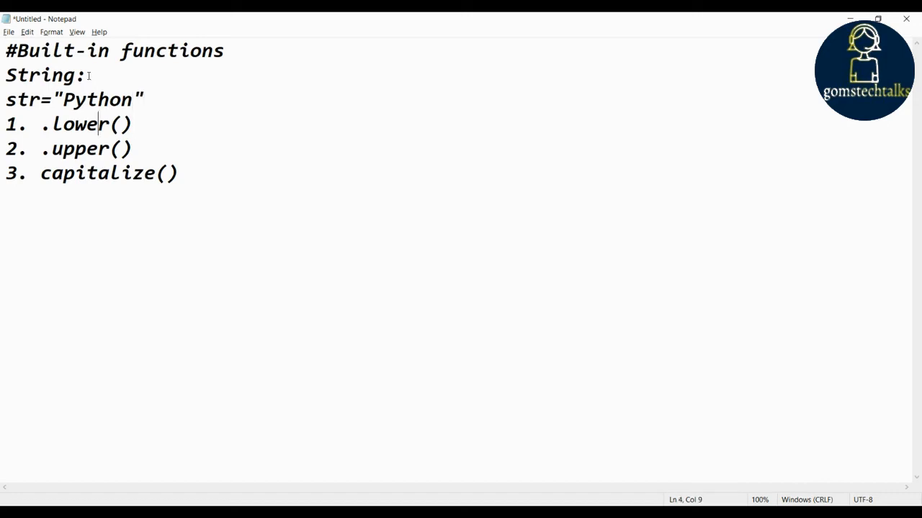
type("str")
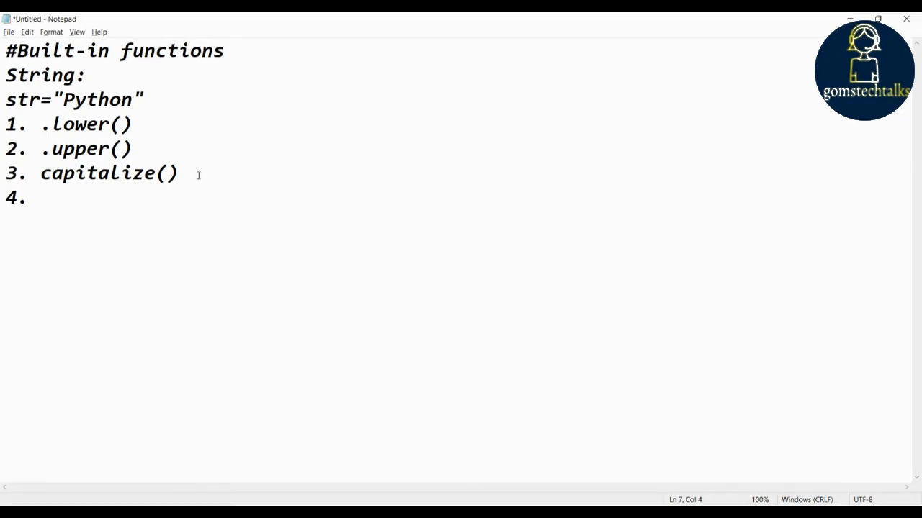
Step: Add 4. .startswith(), 5. .endswith(), 6. .join() and the number 7
type(".starts")
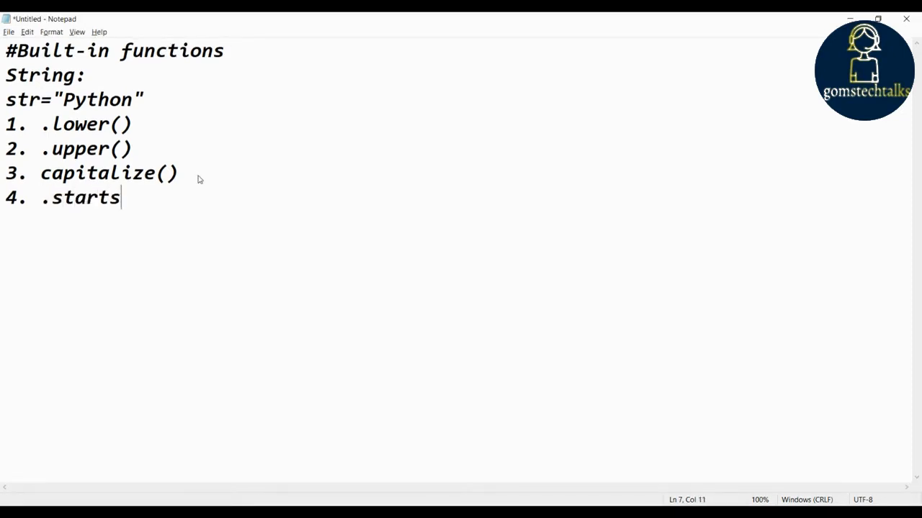
type("with")
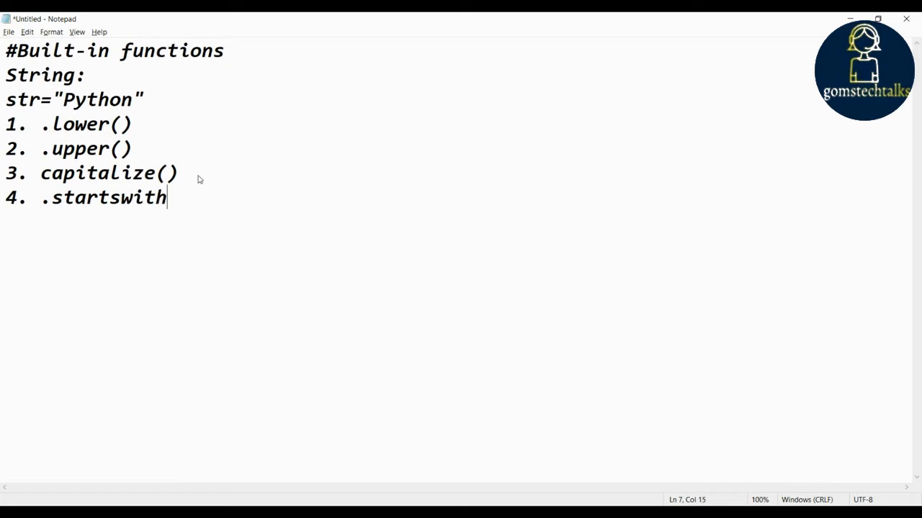
type("()")
type("5. .")
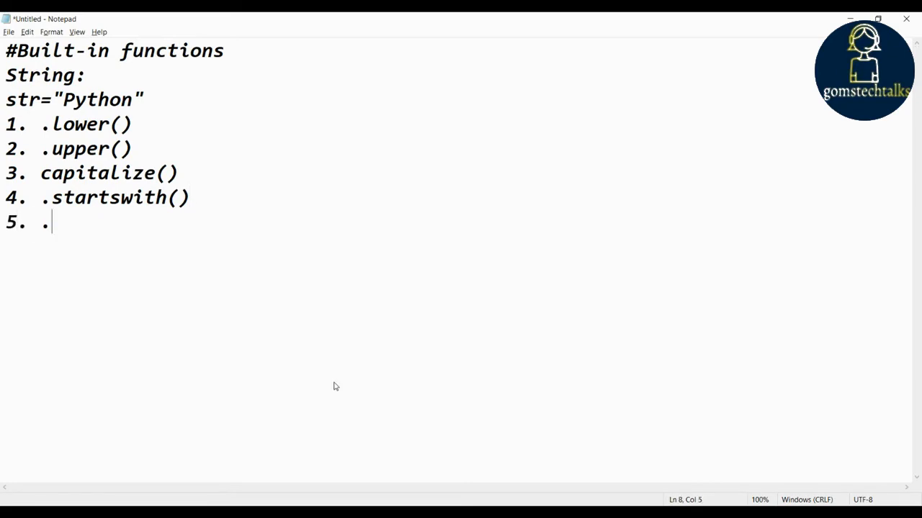
type("endswith")
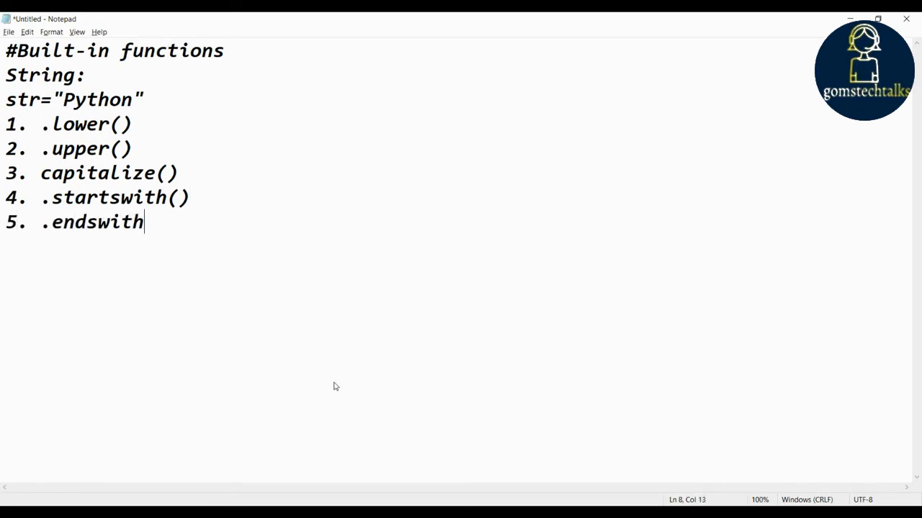
type("()")
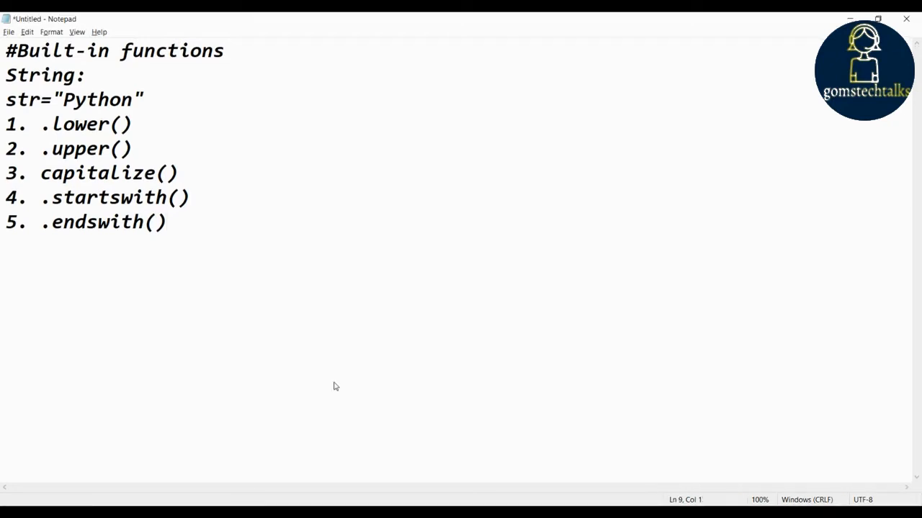
type("6.  .")
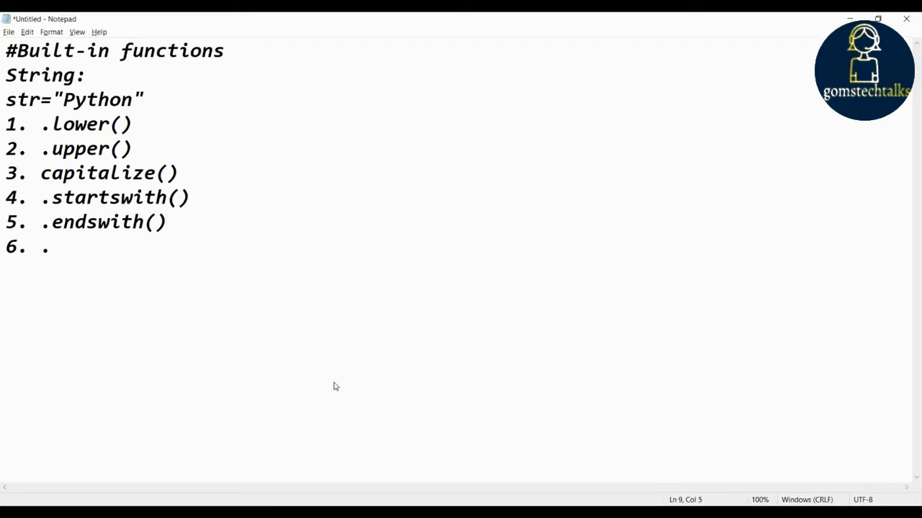
type("join()")
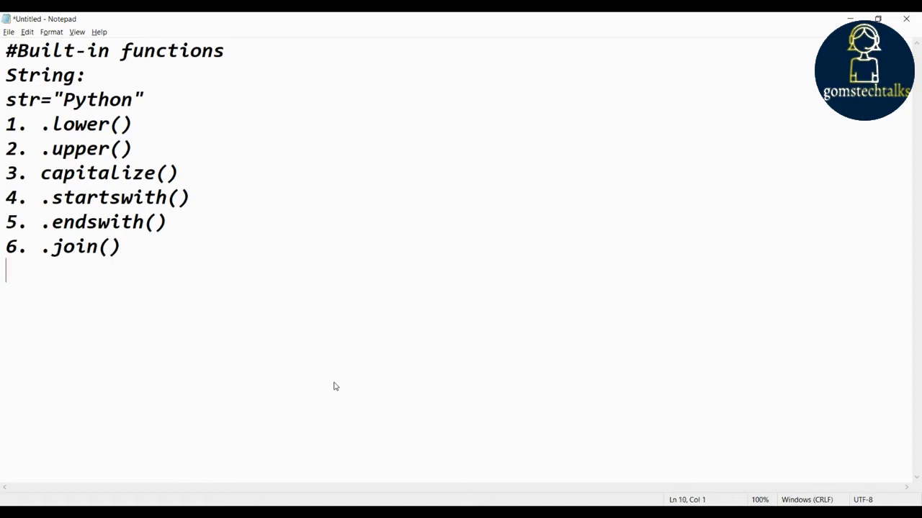
type("7.")
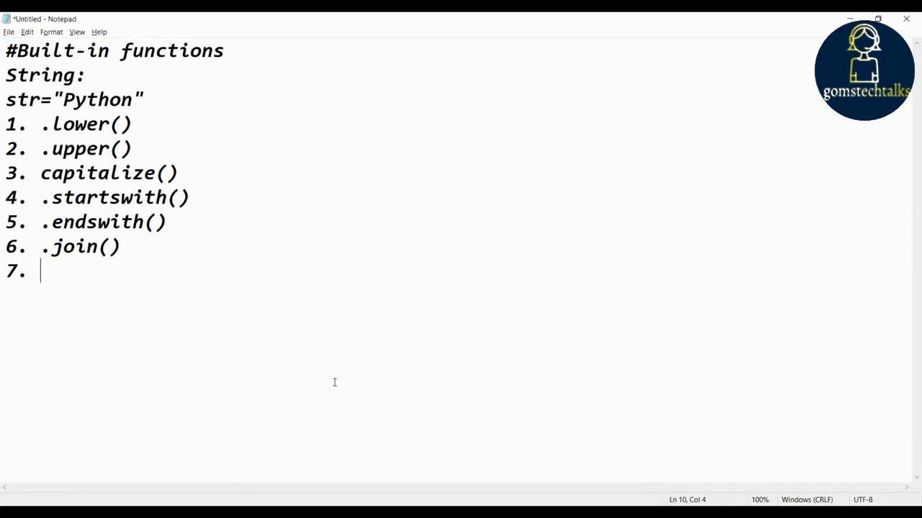
Step: Add 7. .strip(), 8. .split(), 9. .index() and 10. .count()
type(".strip(")
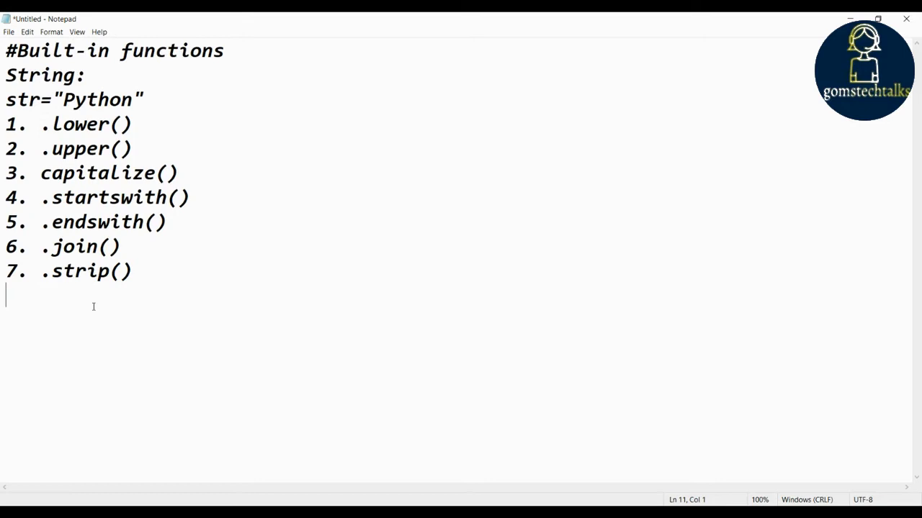
type("8.\t.spl")
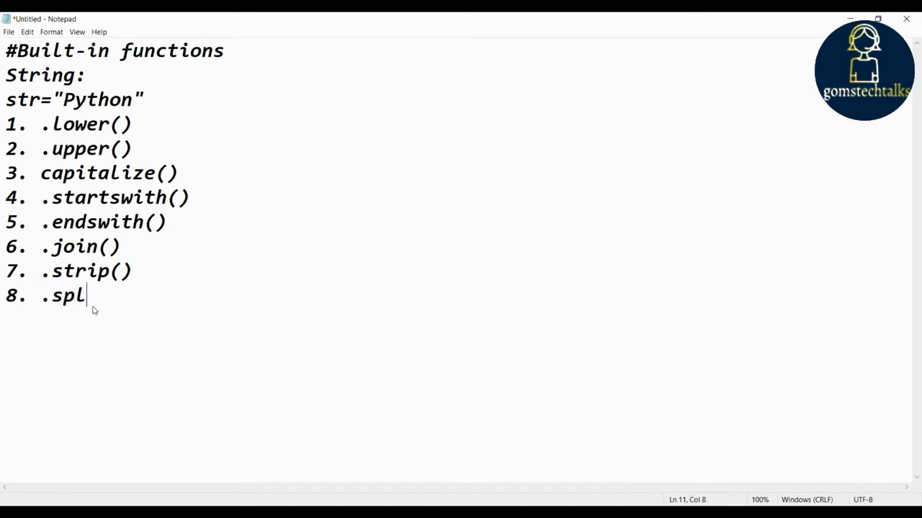
type("it()")
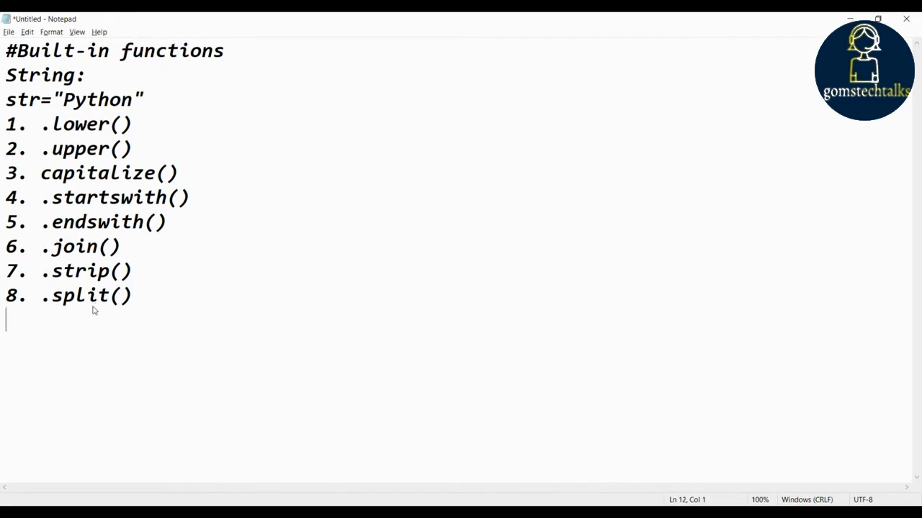
type("9.")
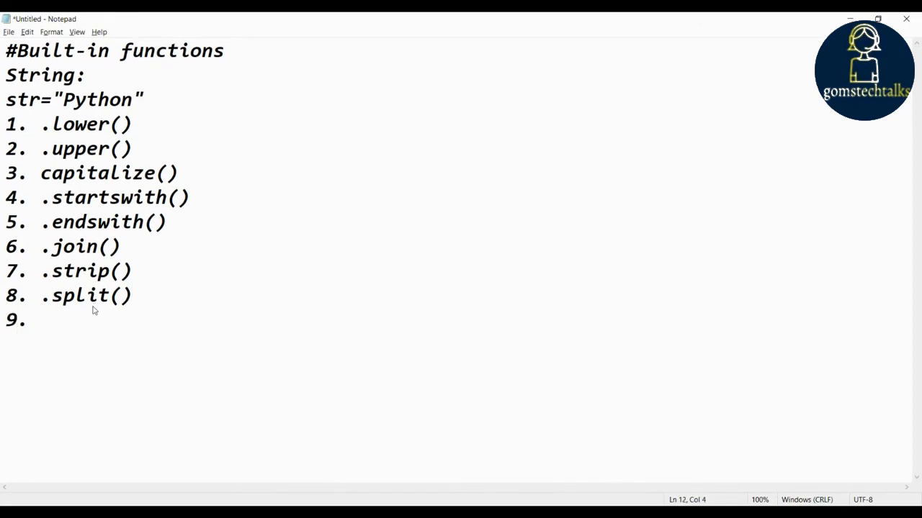
type(".index()")
type("10. ")
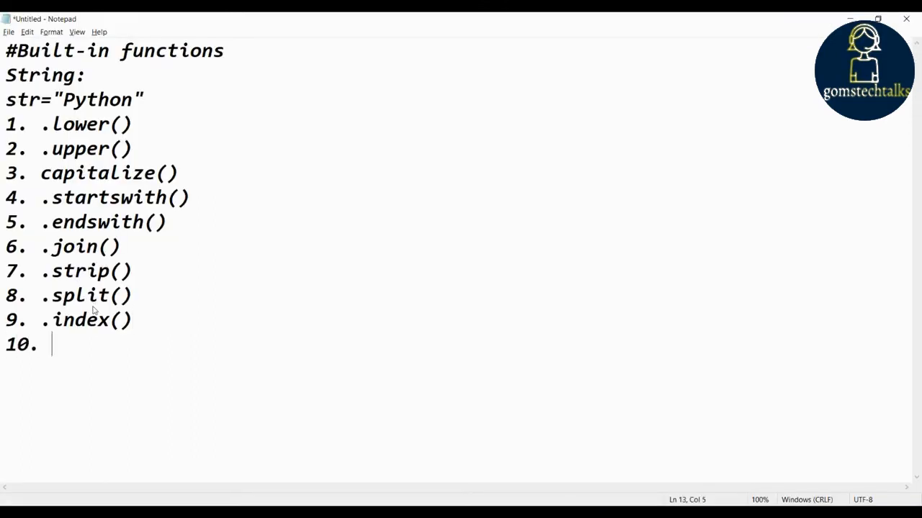
type(".count()")
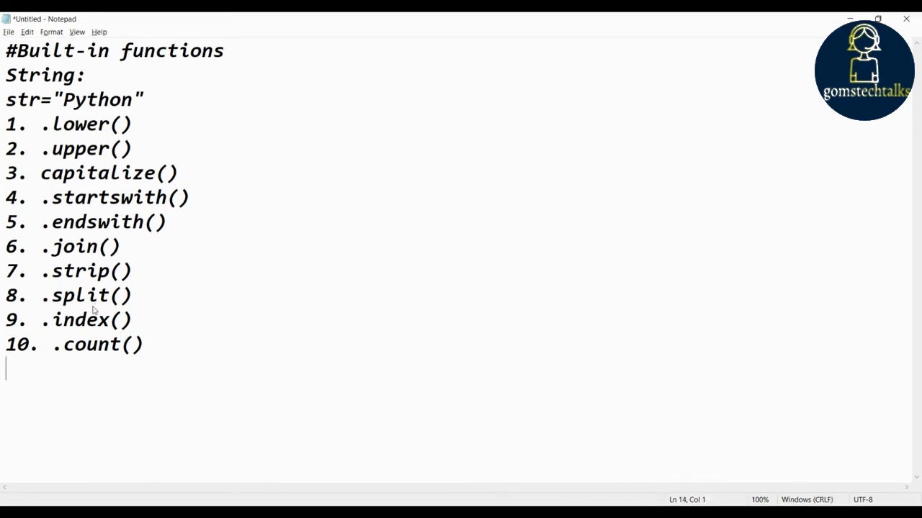
Step: Add 11. .find(), 12. .min(), 13. .max() and 14. .replace()
type("11.  .find(")
type("12. ")
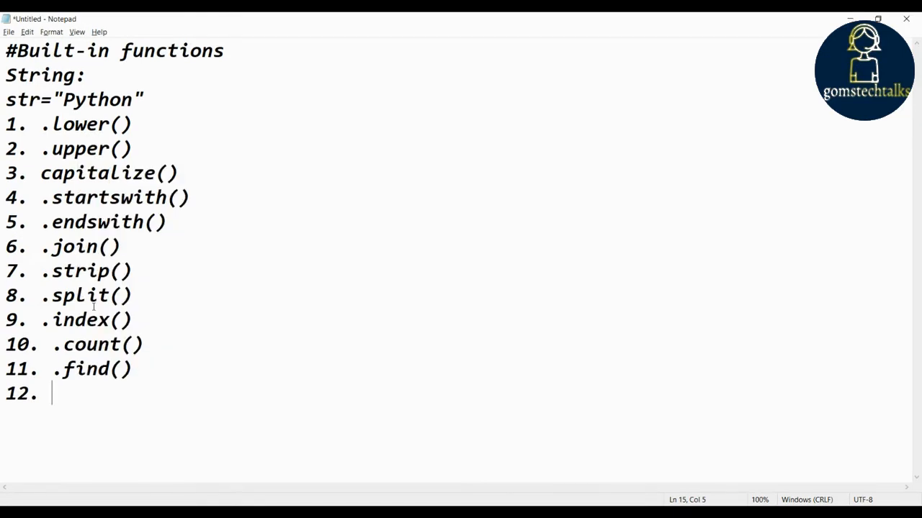
type(".min(")
type("13.")
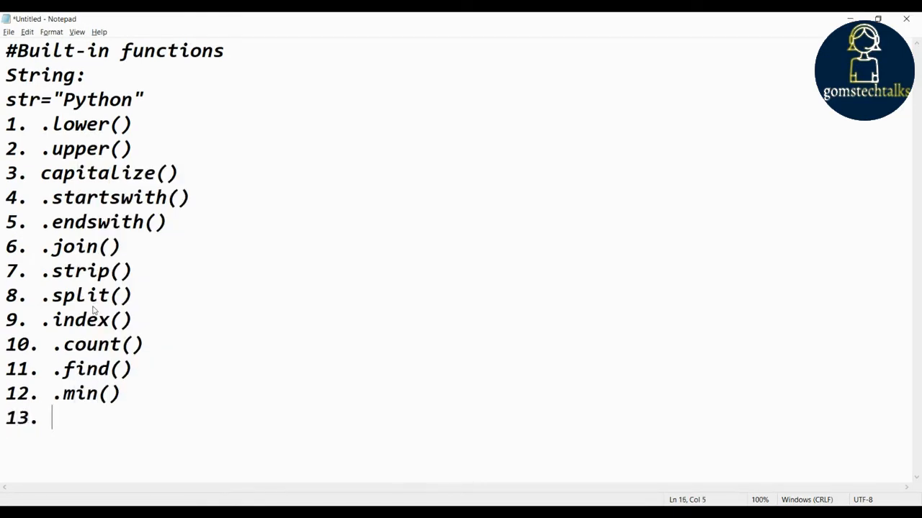
type("max()")
type("14. .")
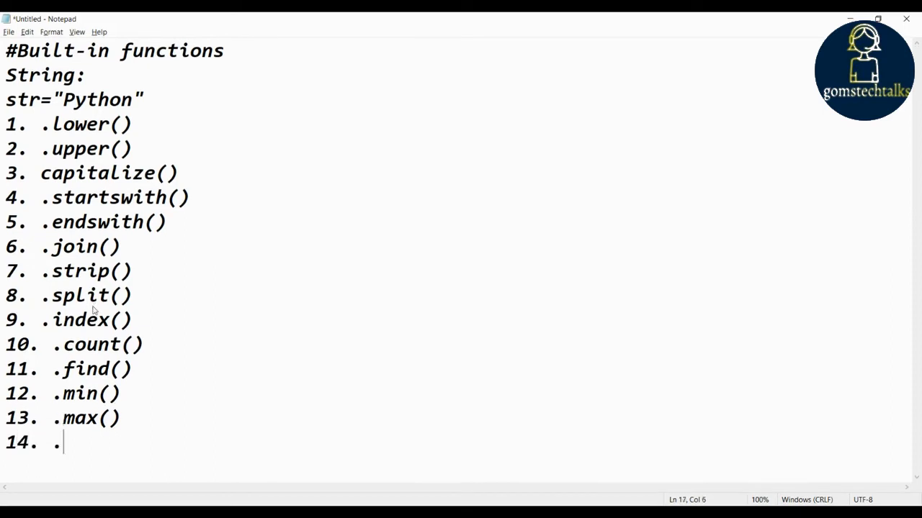
type("replace()")
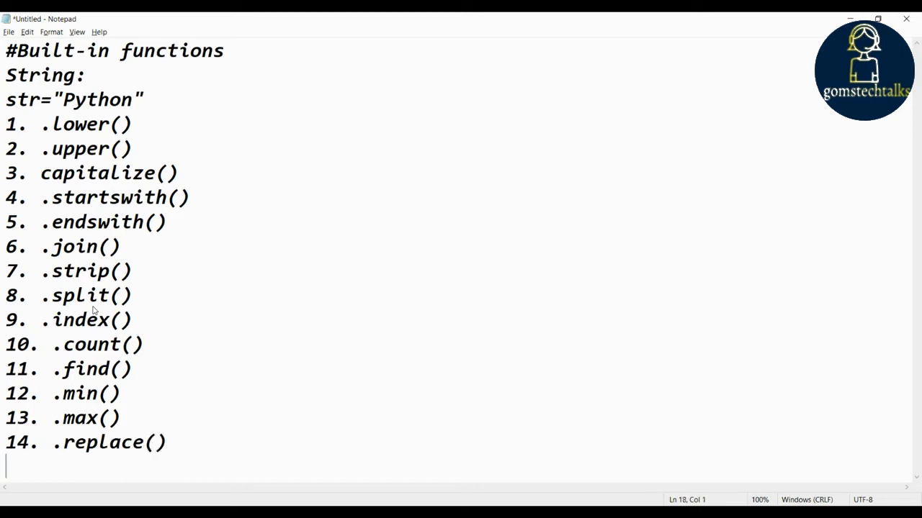
Step: Add 15. .len(), fixing the misspelled llen, then 16. .type()
type("15.")
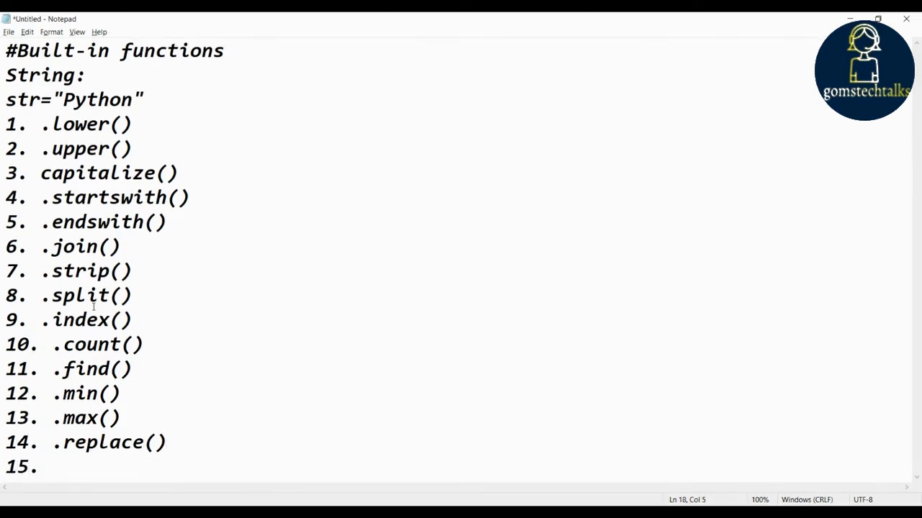
type("ll")
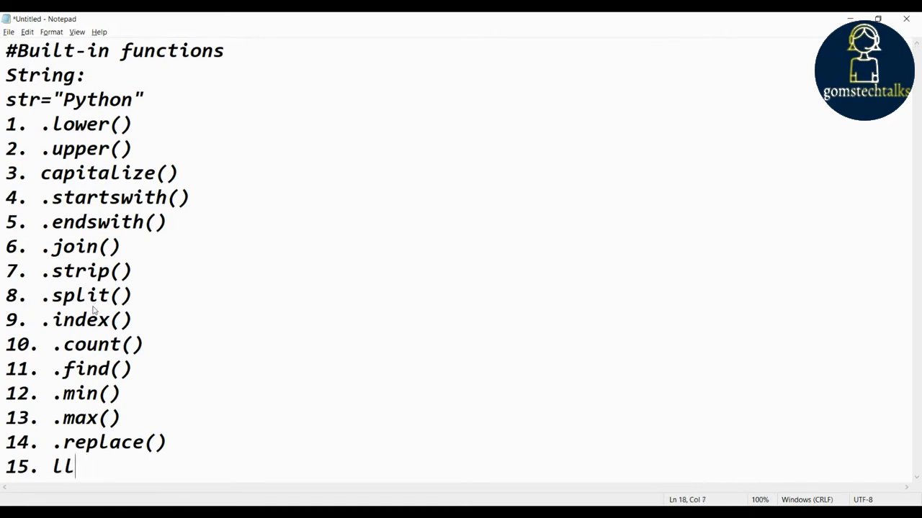
type("en")
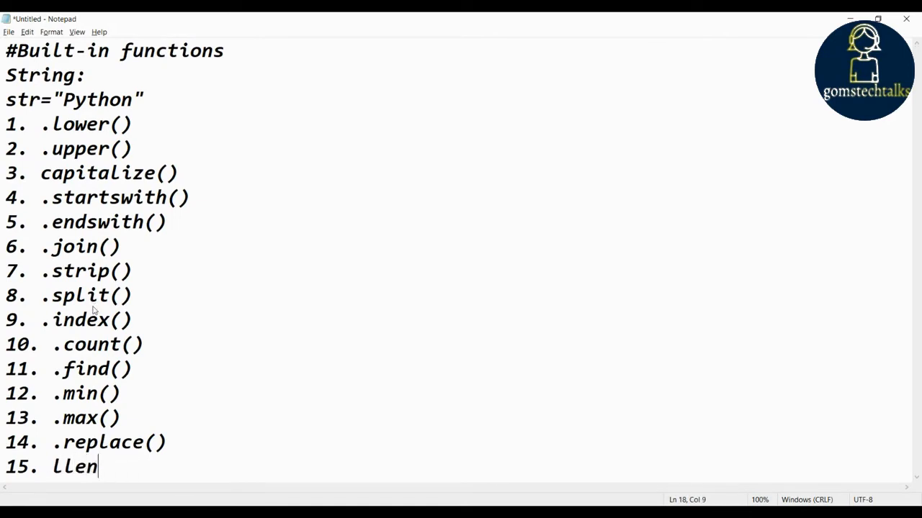
key("Backspace")
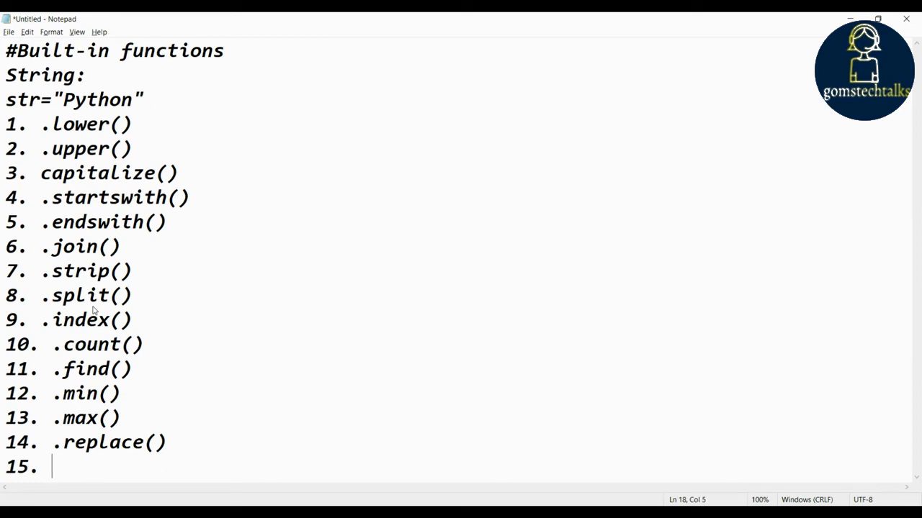
type(".Len()")
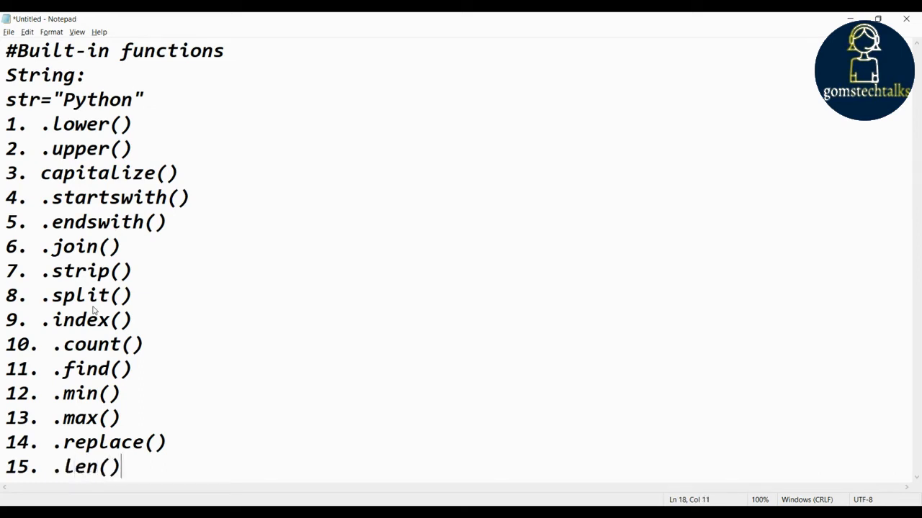
key("enter")
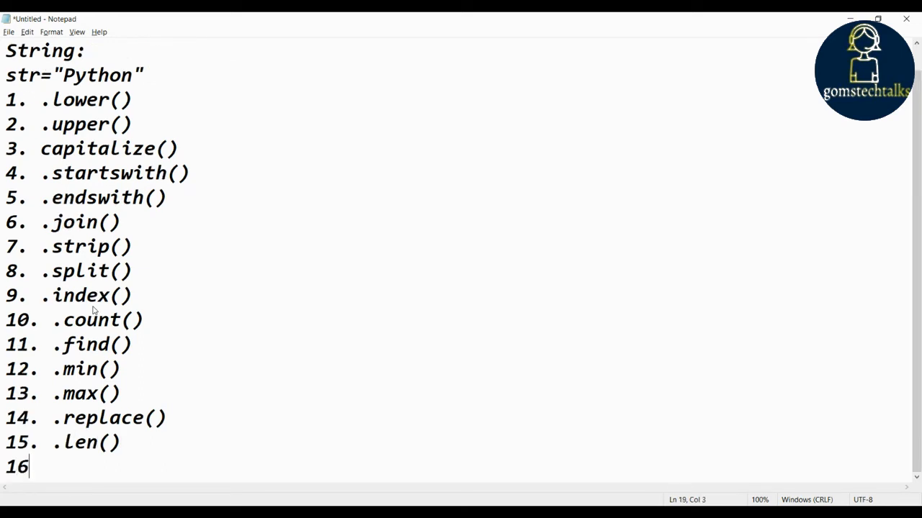
type(".")
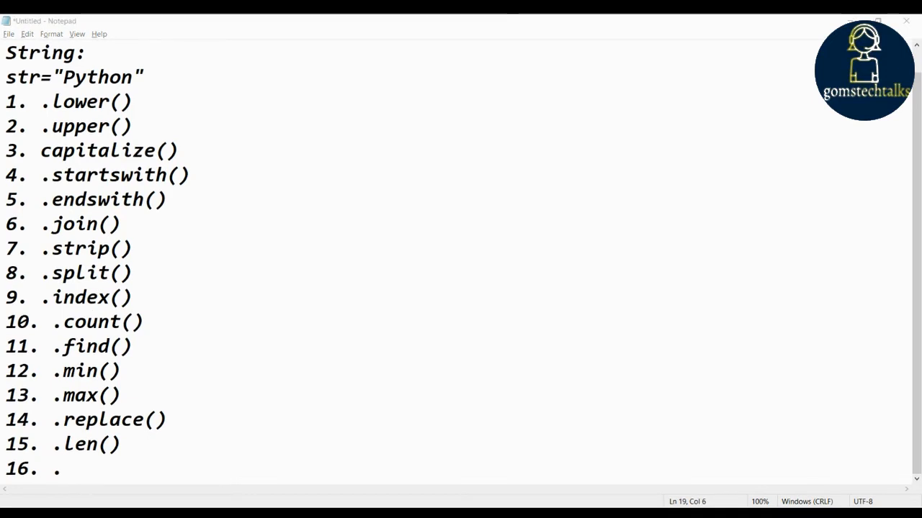
type(".type()")
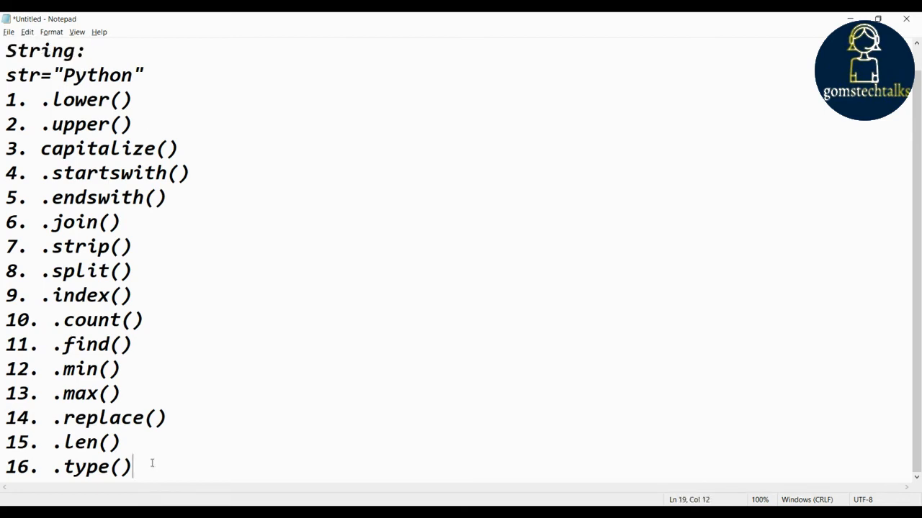
scroll("down", 3)
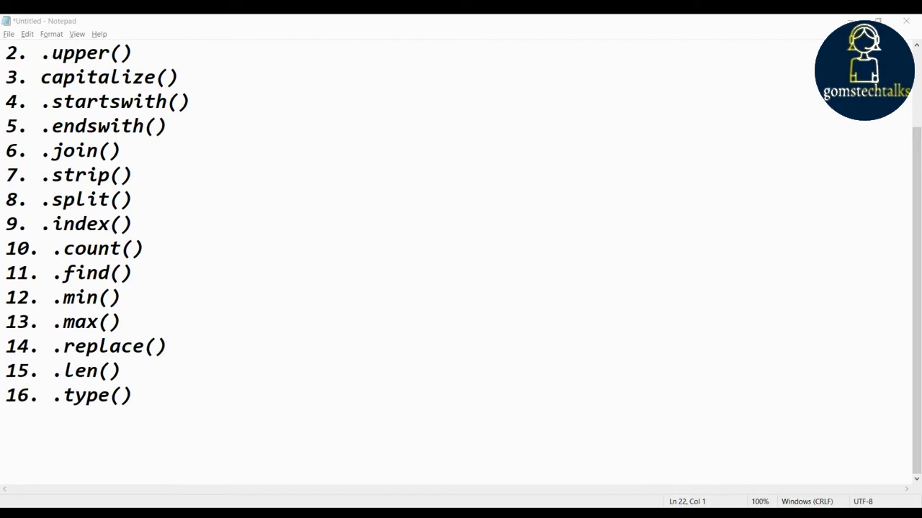
Step: Write the Tuples heading, removing a stray equals sign after it
type("T")
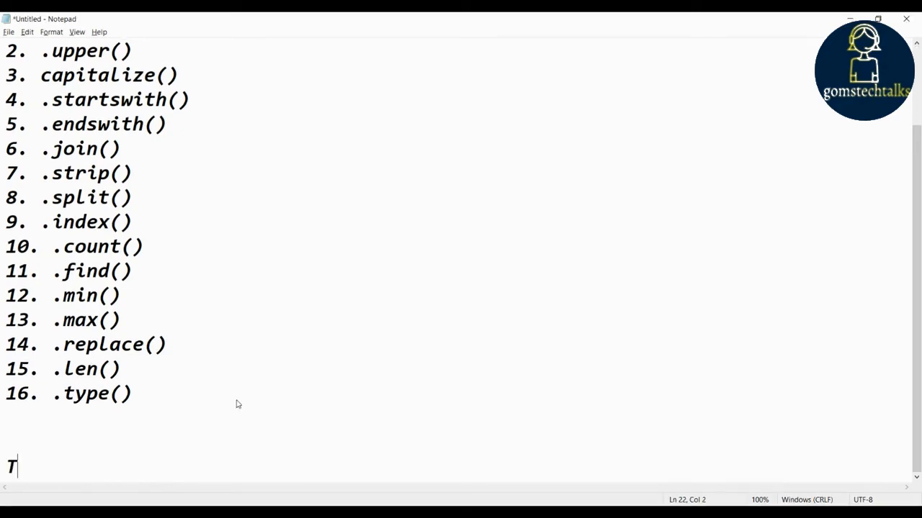
type("uples")
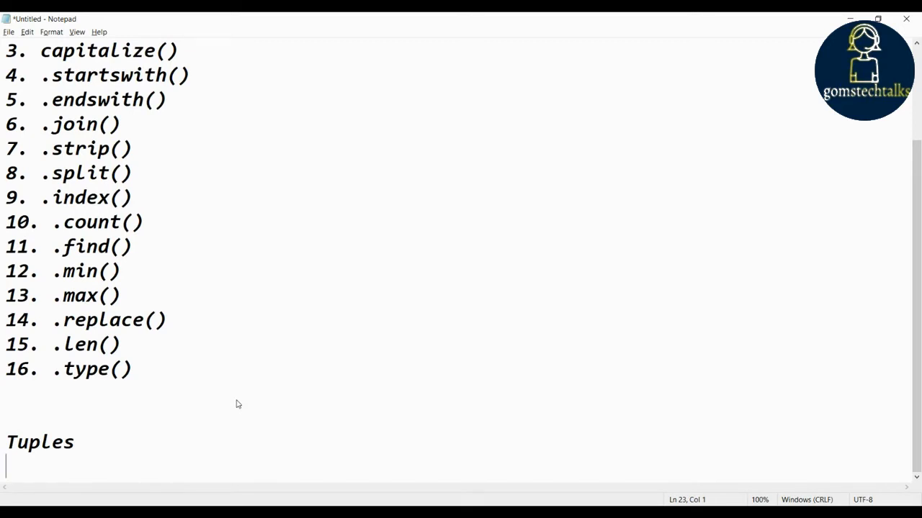
type("=")
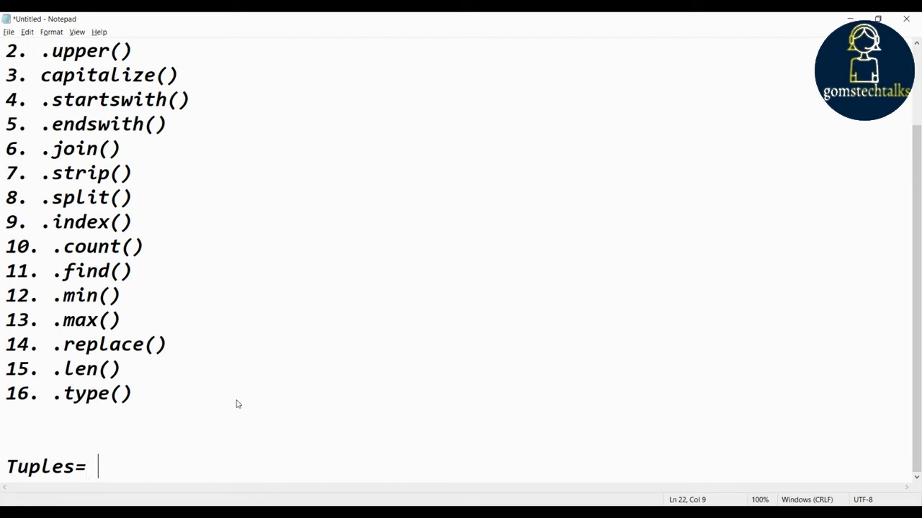
key("backspace")
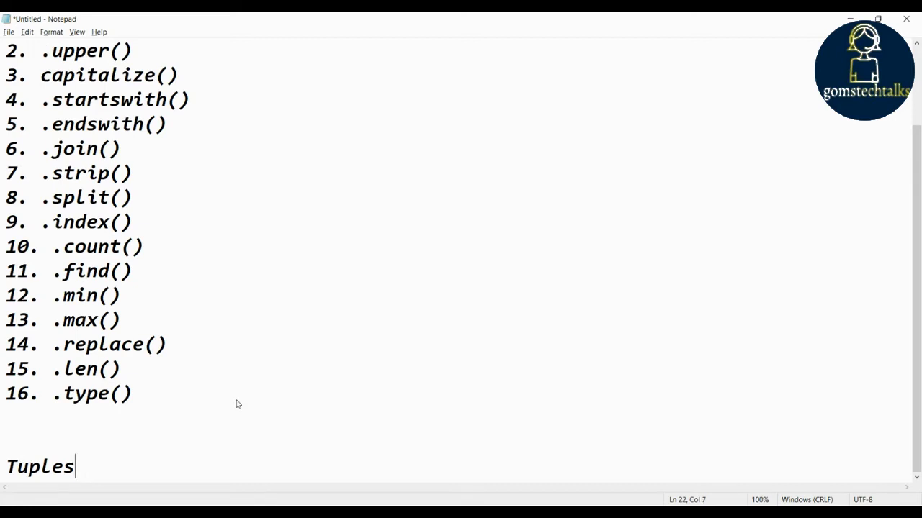
Step: Declare tupless=(12,23,45,45) and begin the first item with .cou
type("tuple")
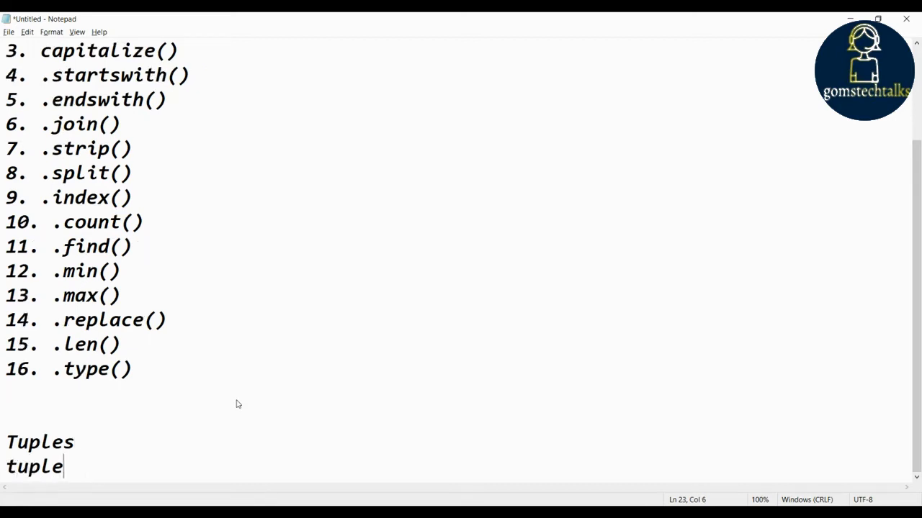
type("ss")
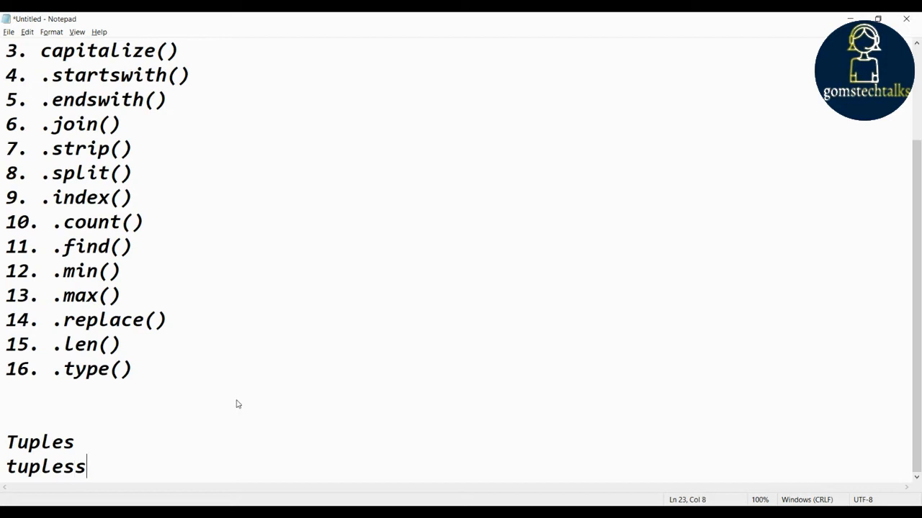
type("=(")
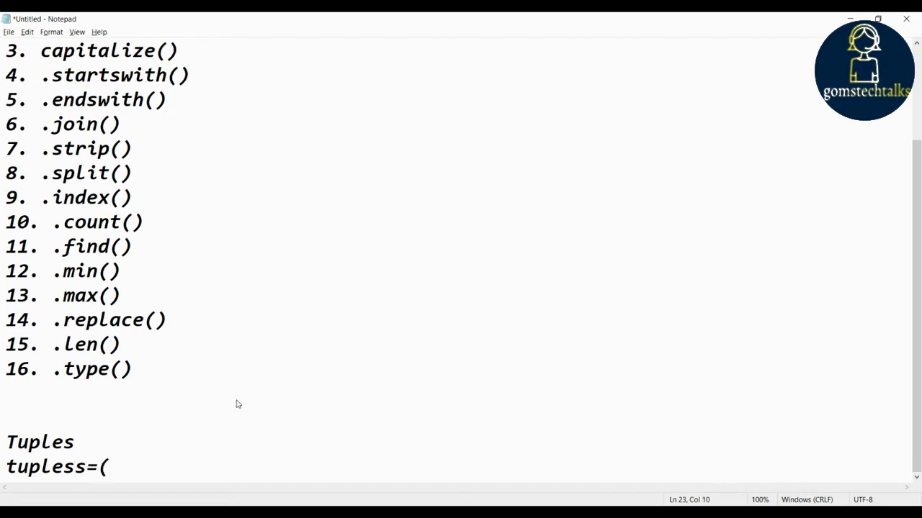
type("12,23,4")
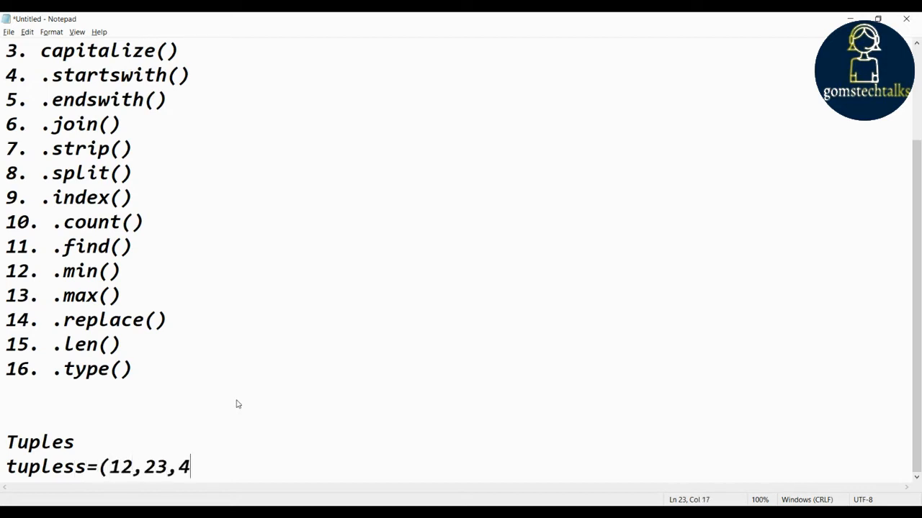
type("5,45")
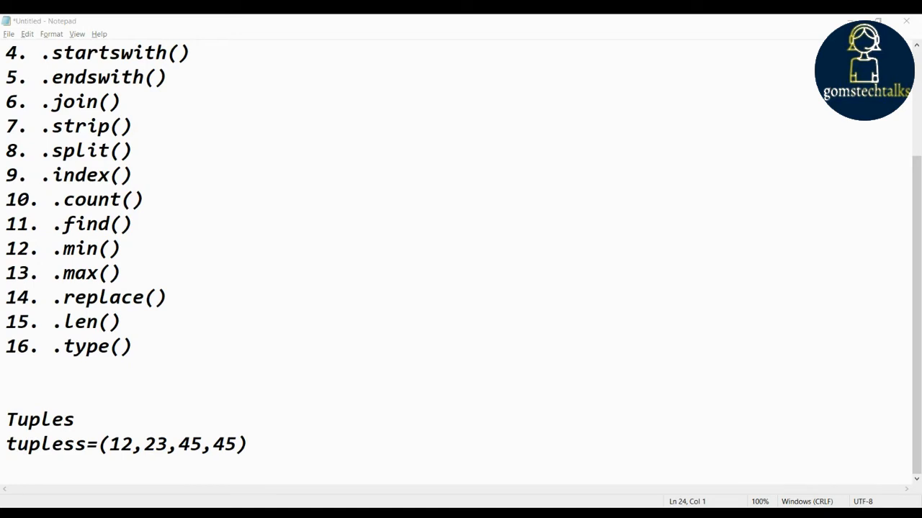
type(".cou")
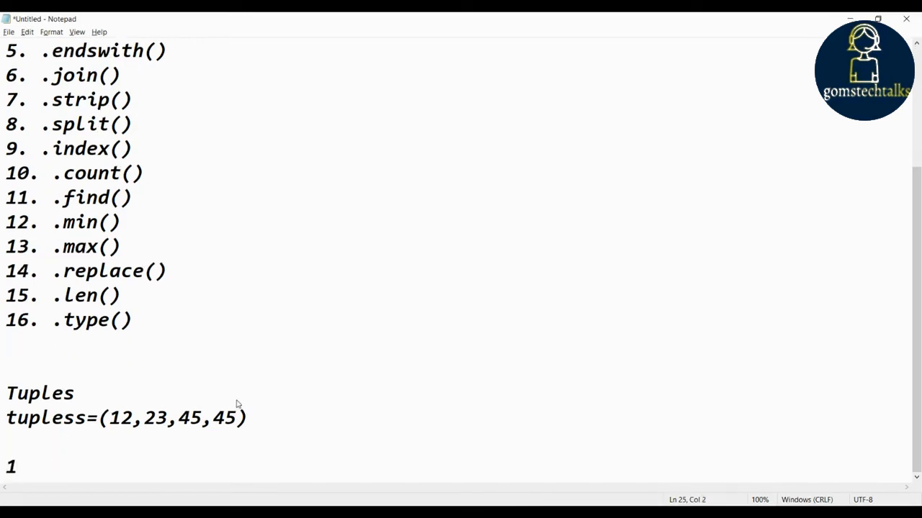
Step: List tuple functions .count(), .type(), .len(), .max() and .min() as items 1 to 5
type(".count(")
type("2. ")
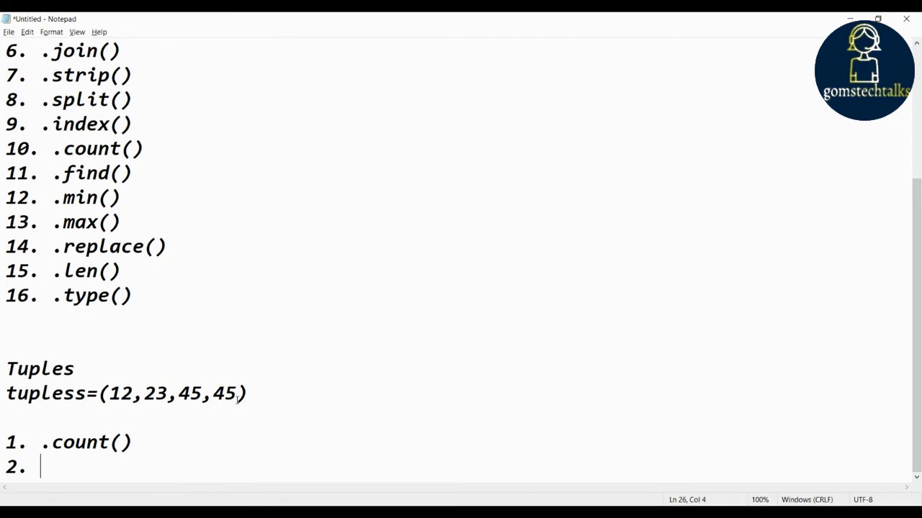
type(".type")
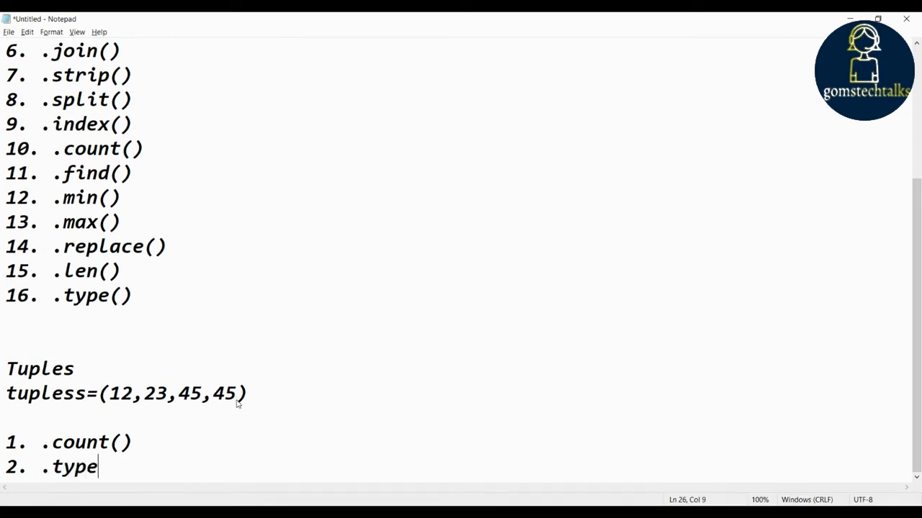
key("enter")
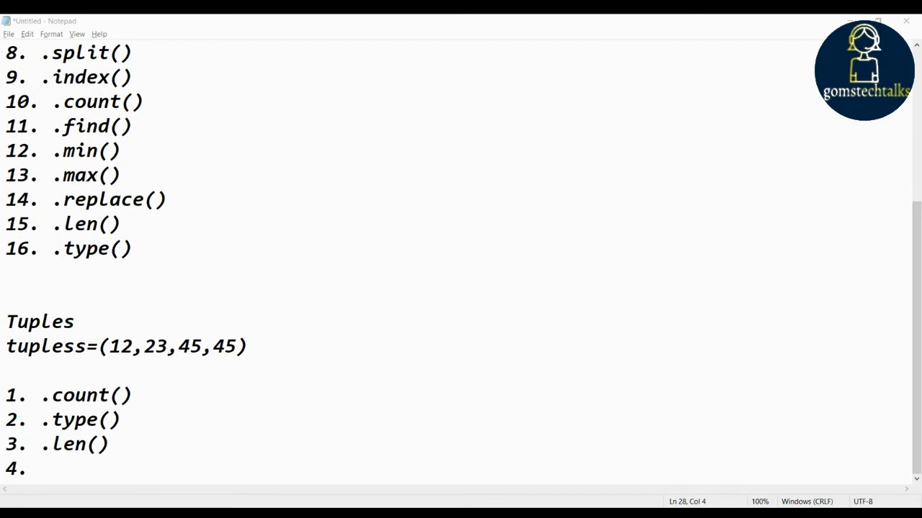
type(".max(")
type("5. .m")
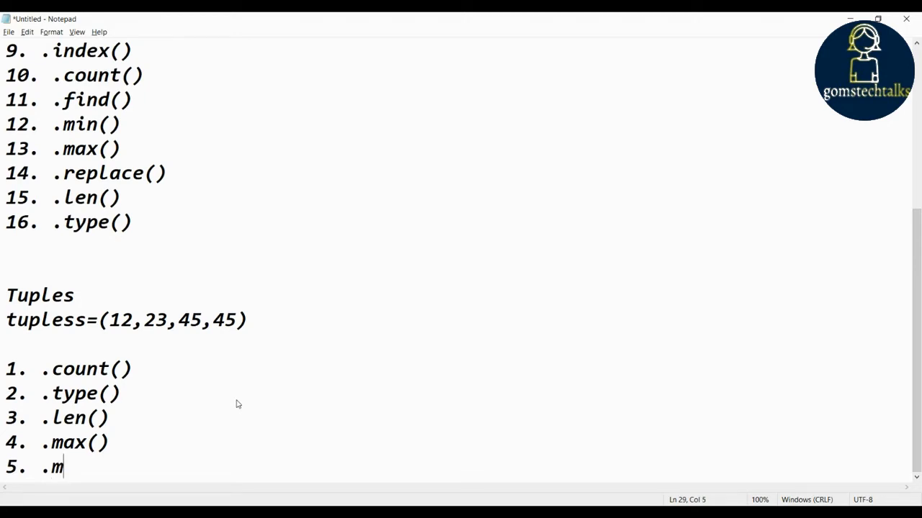
type("in()")
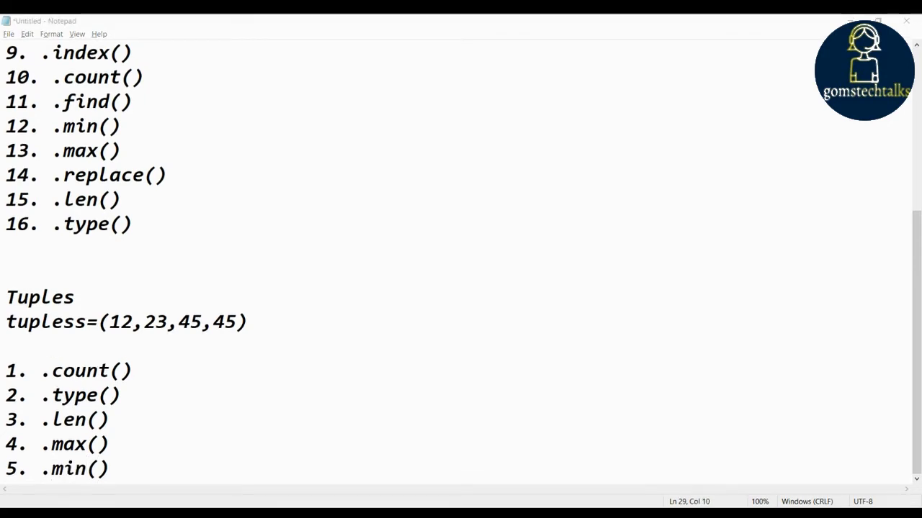
Step: Add 6. .sum() and move below the tuple list for the next section
key("Enter")
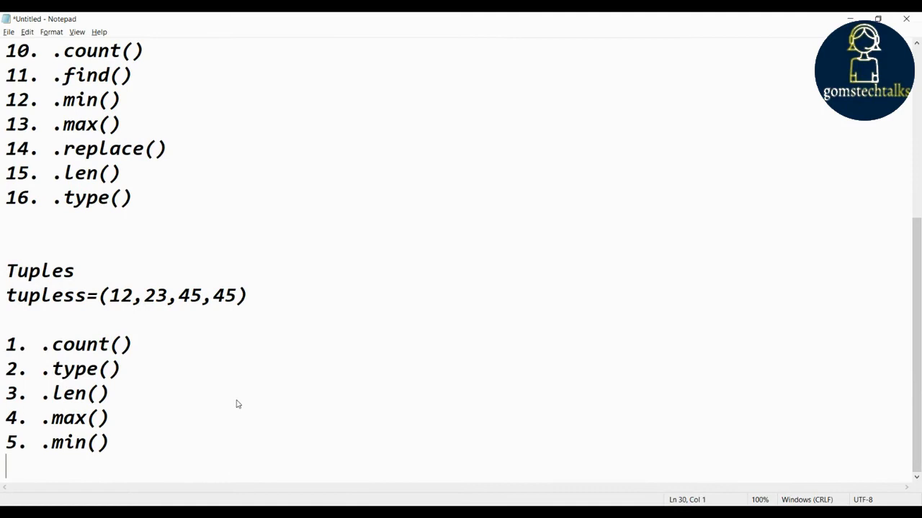
type("6.")
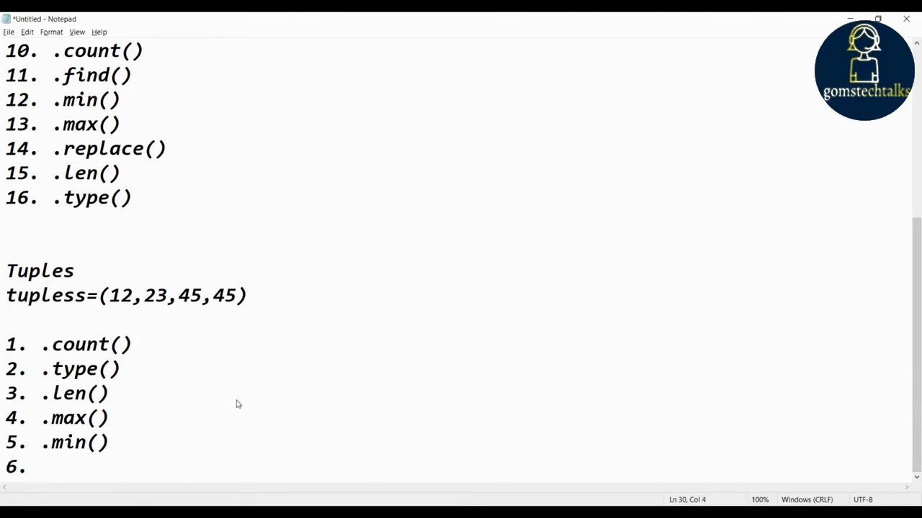
type(".sum()")
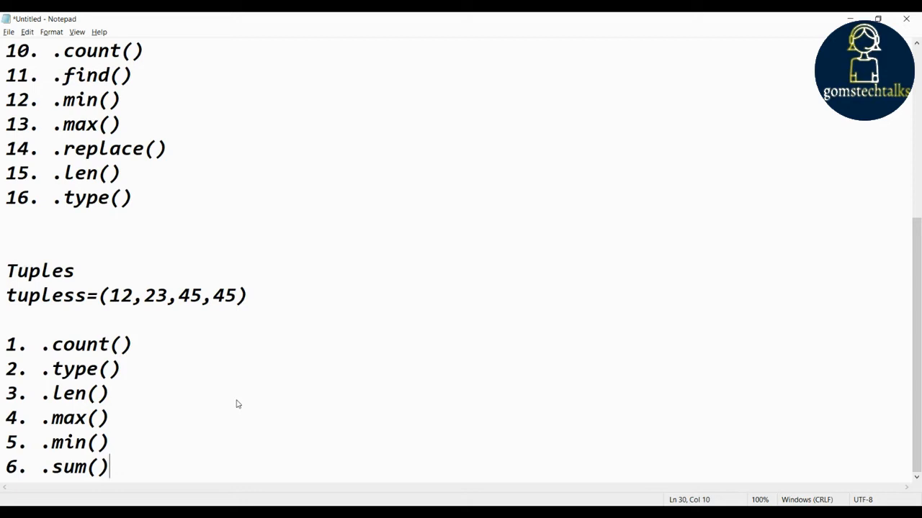
mouse_move(57, 490)
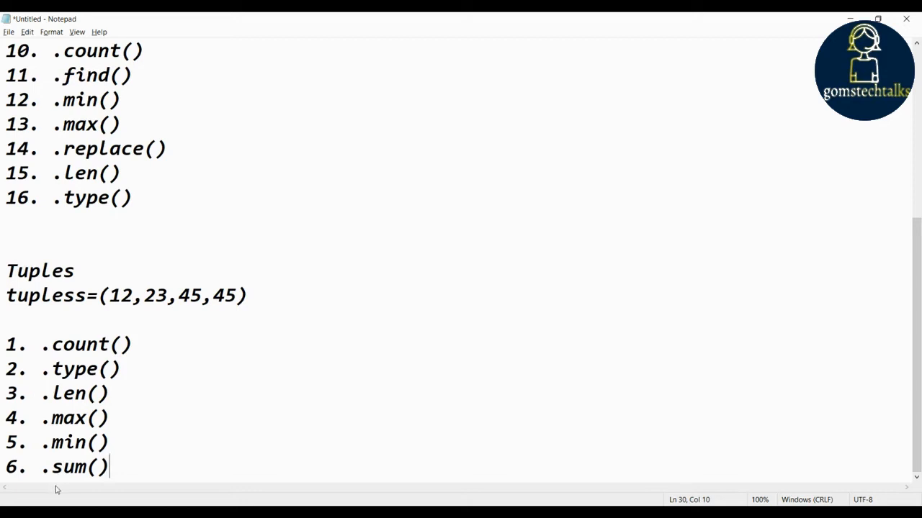
double_click(75, 467)
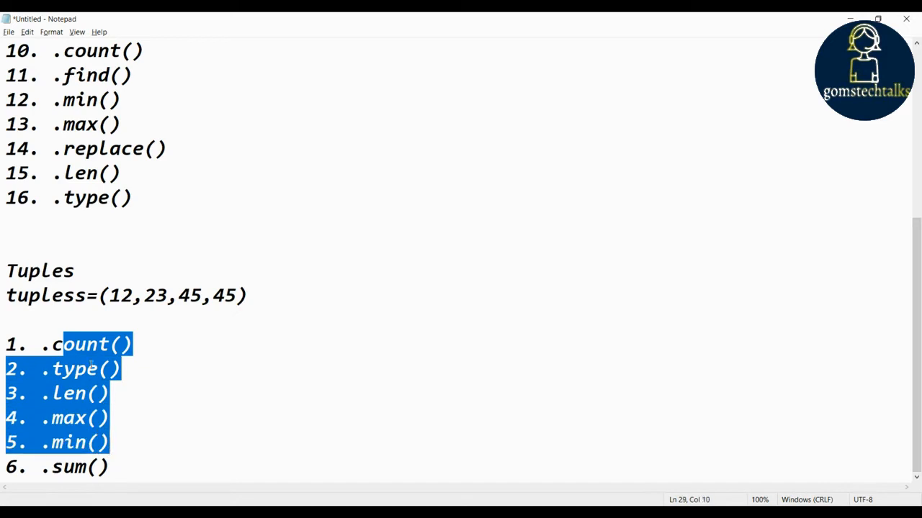
left_click(121, 296)
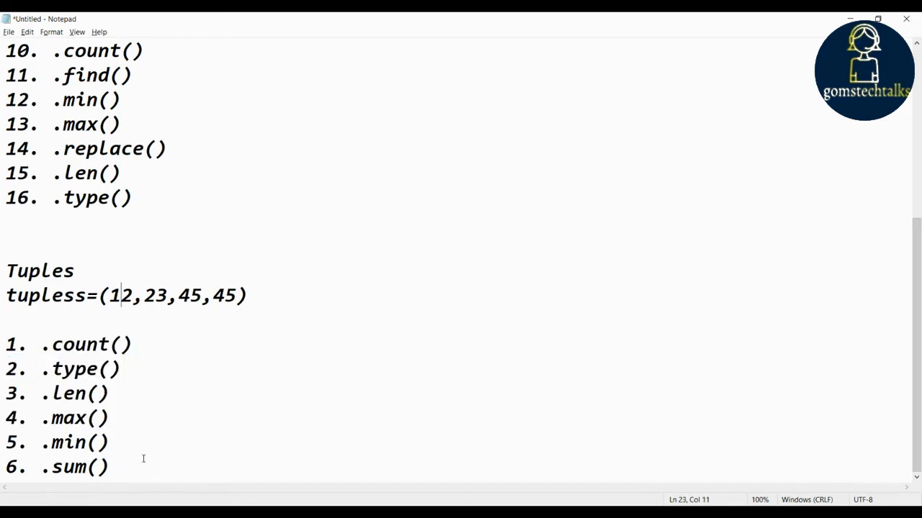
scroll("down", 3)
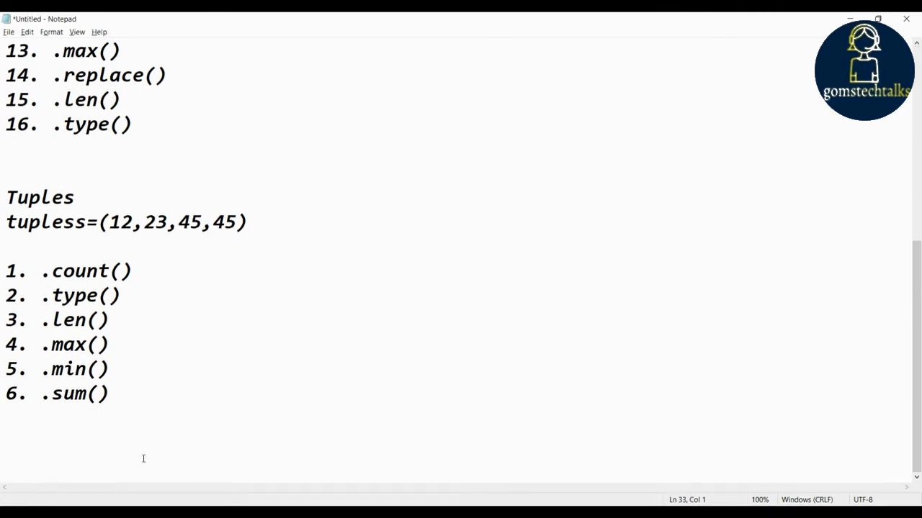
Step: Write the Dictionaries heading, dict={1:"Python",2:"C"}, and the number 1
type("Dictiona")
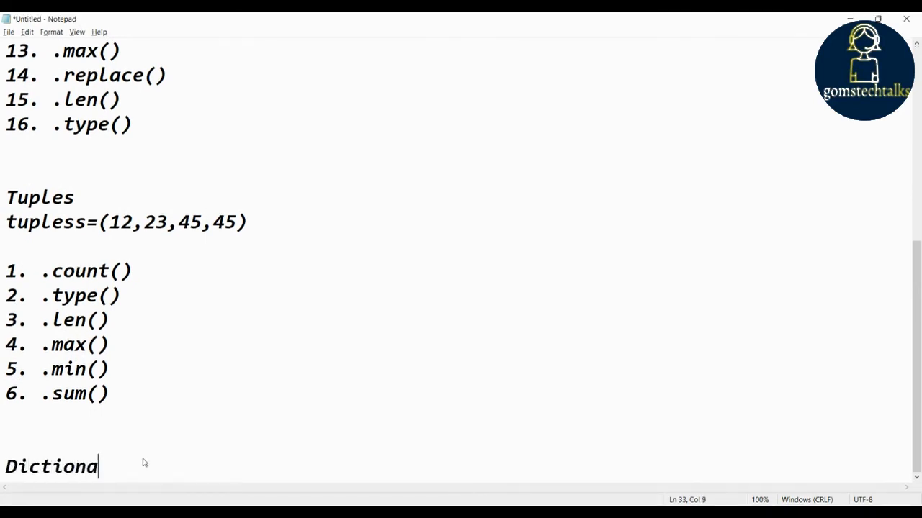
type("ries")
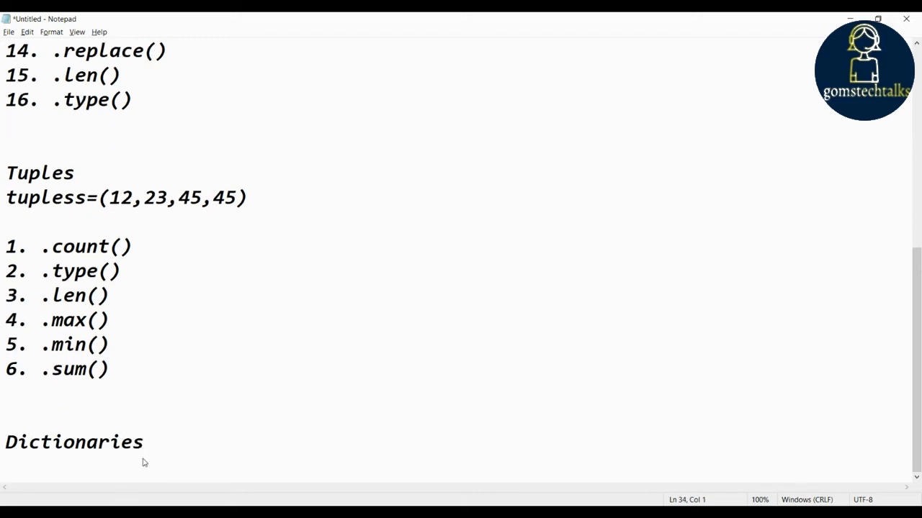
type("dic")
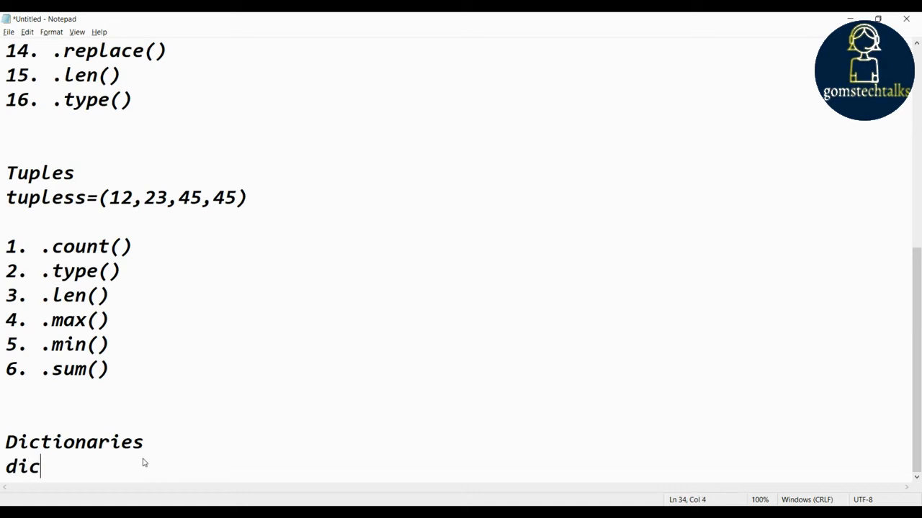
type("t=")
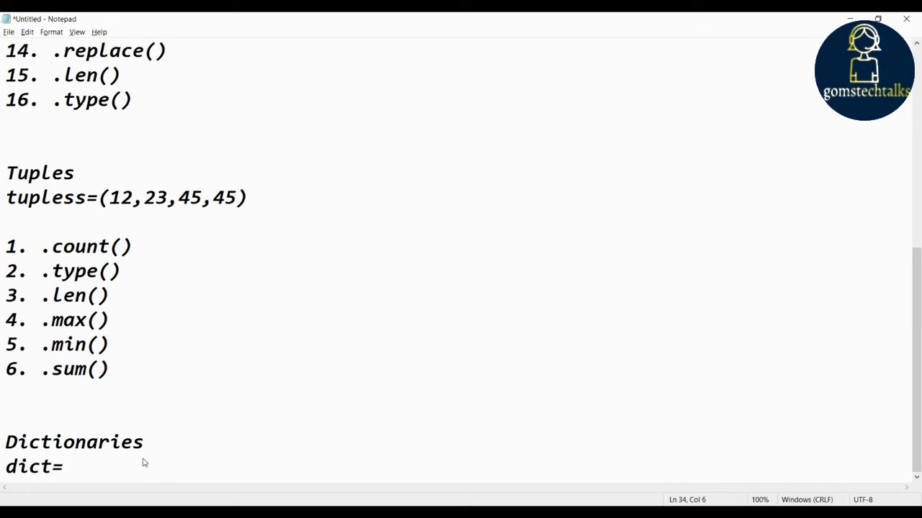
type("{")
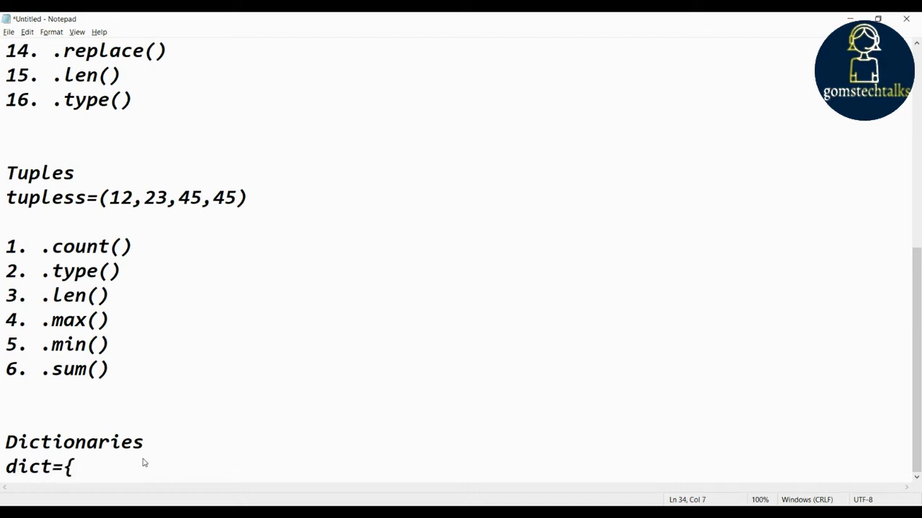
type("1:")
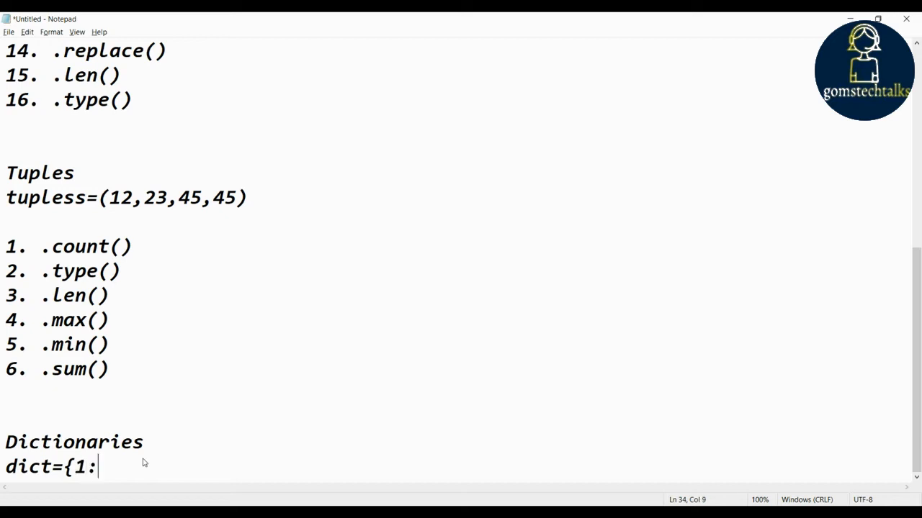
type("\"Pytho")
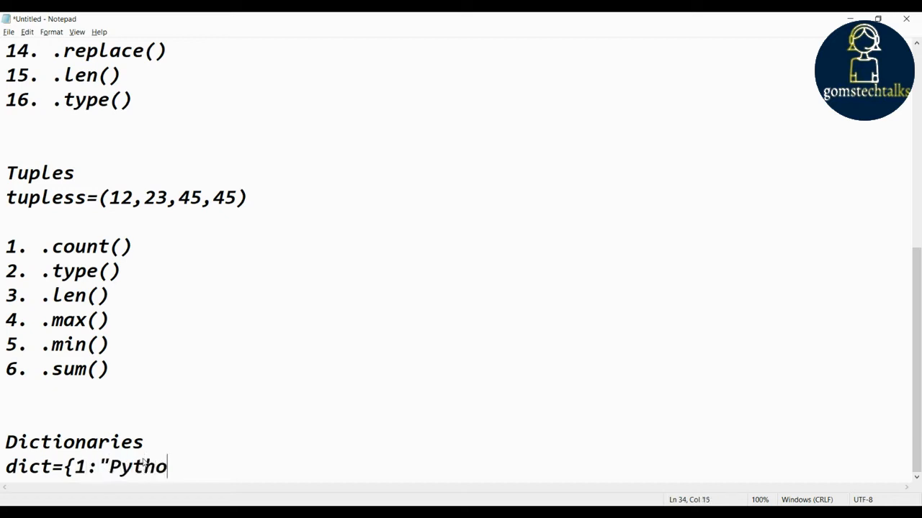
type("n\",")
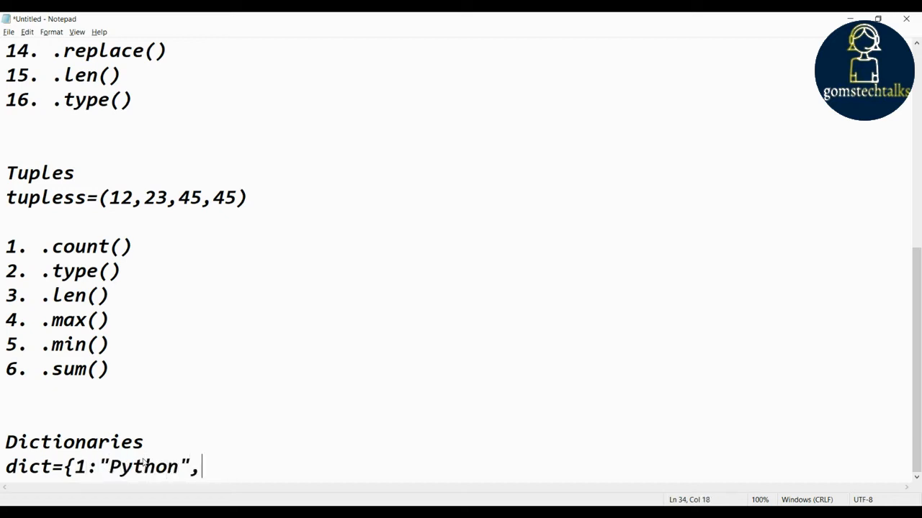
type("2:")
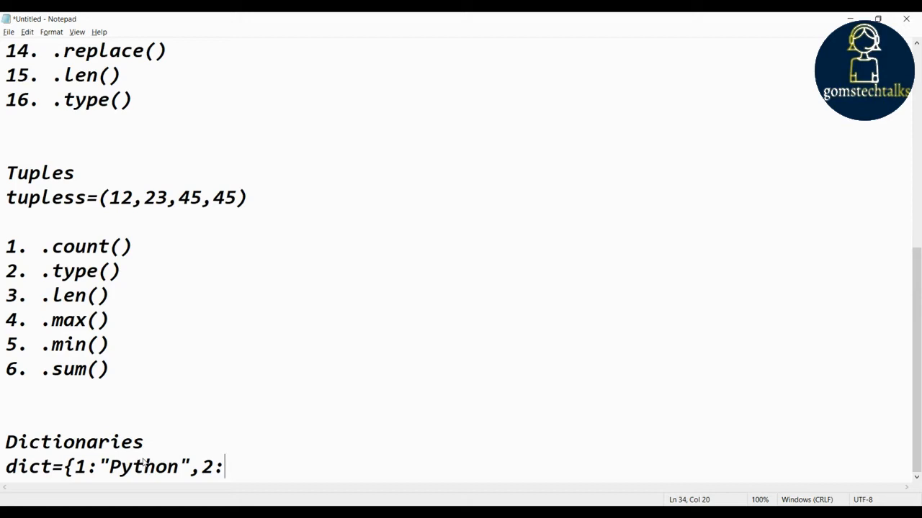
type("\"C\"")
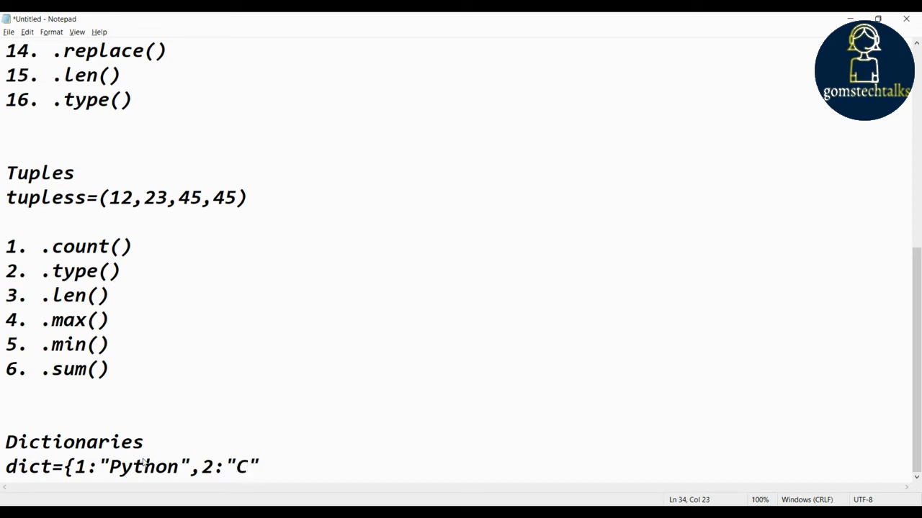
type("}")
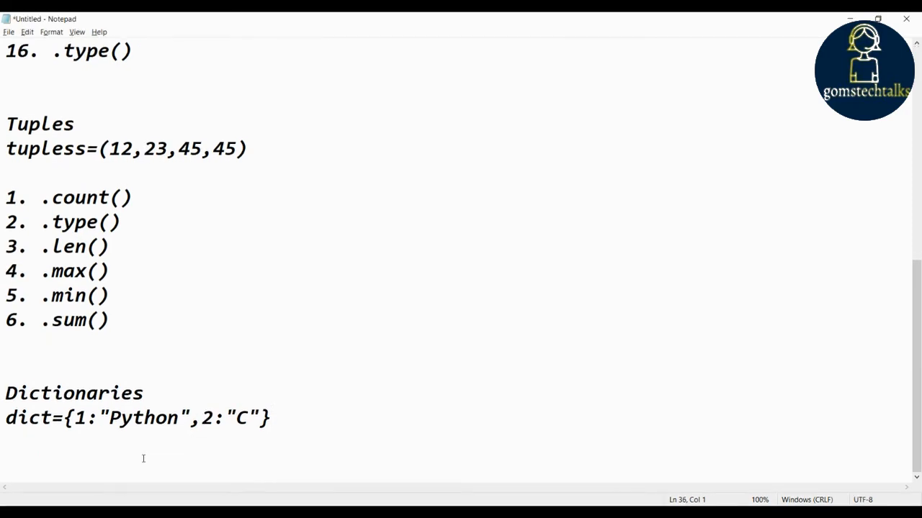
type("1.")
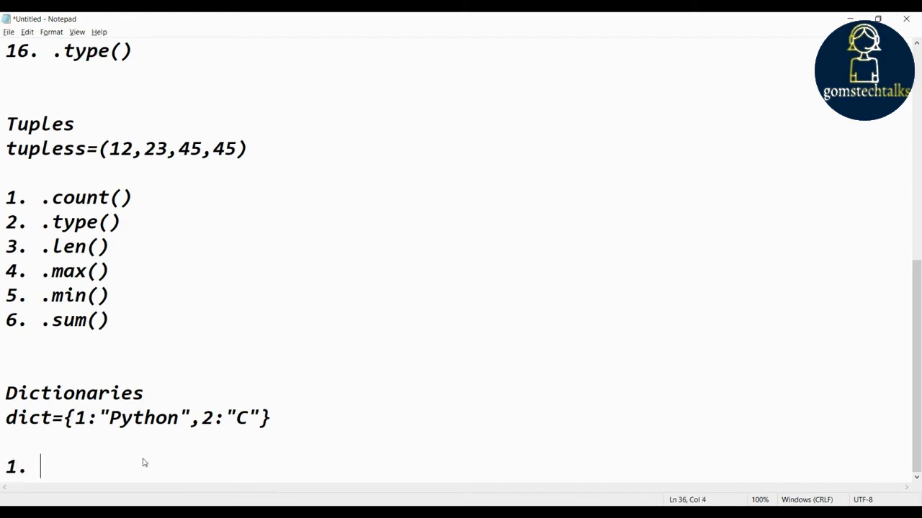
Step: List 1. .clear(), 2. .copy(), 3. .keys(), correcting .key() to .keys()
type(".clear()")
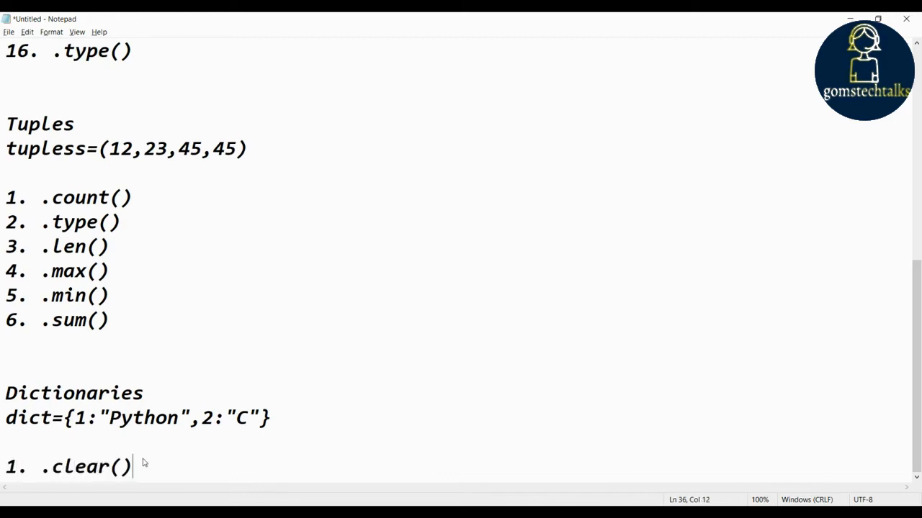
key("enter")
type("2. ")
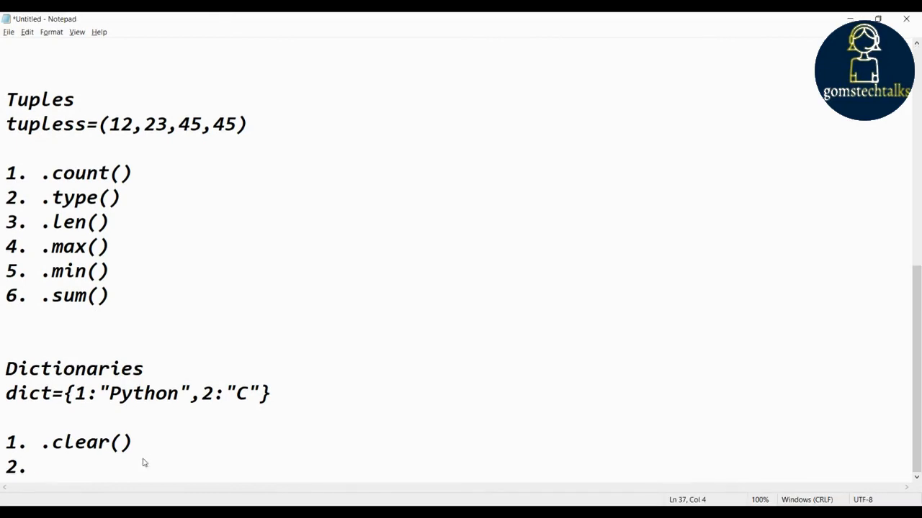
type(".copy(")
type("3. ")
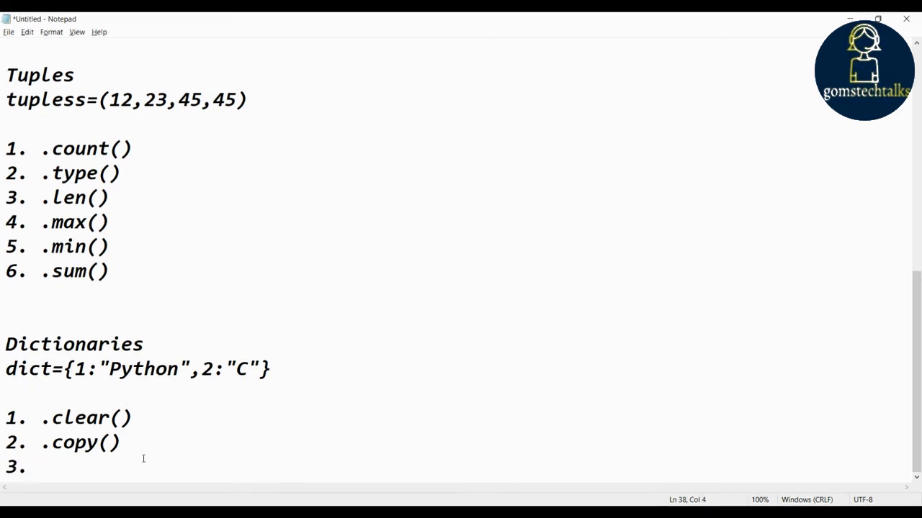
type(".key()")
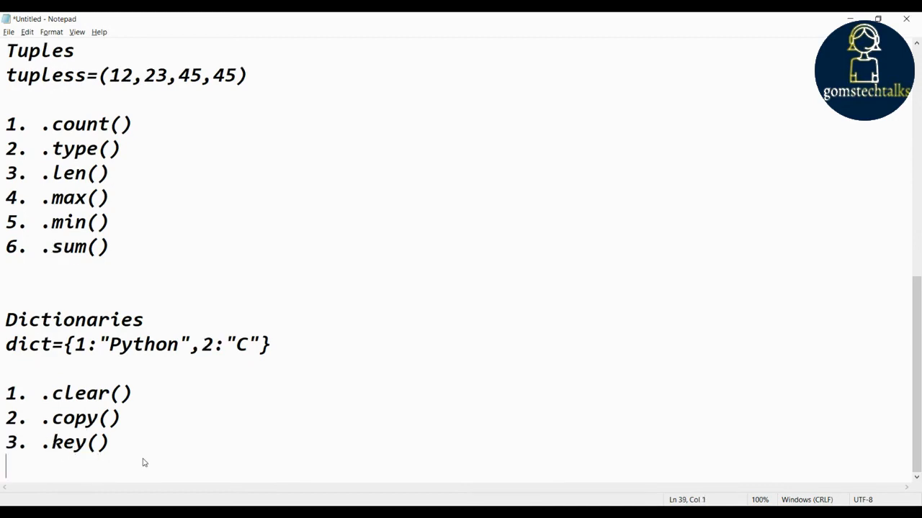
left_click(52, 442)
type("s")
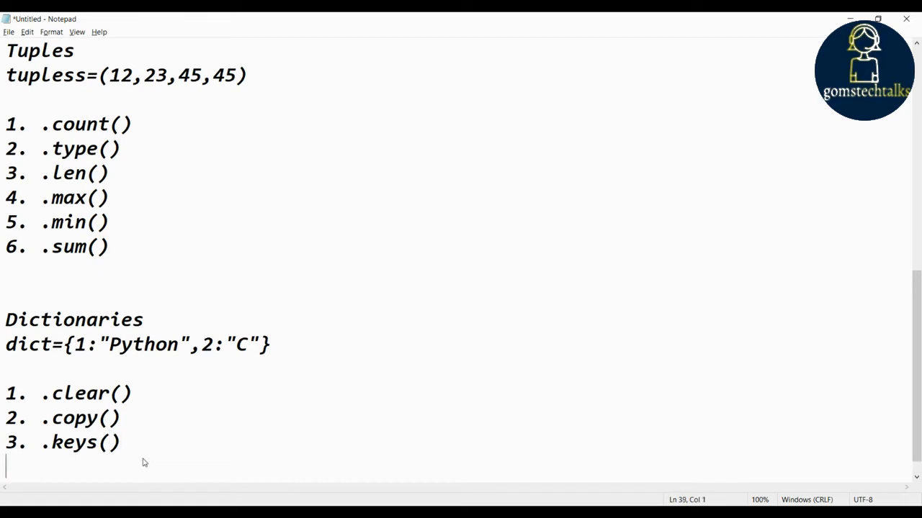
Step: Add 4. .items(), 5. .get(), 6. .len() and 7. .type()
type("4.")
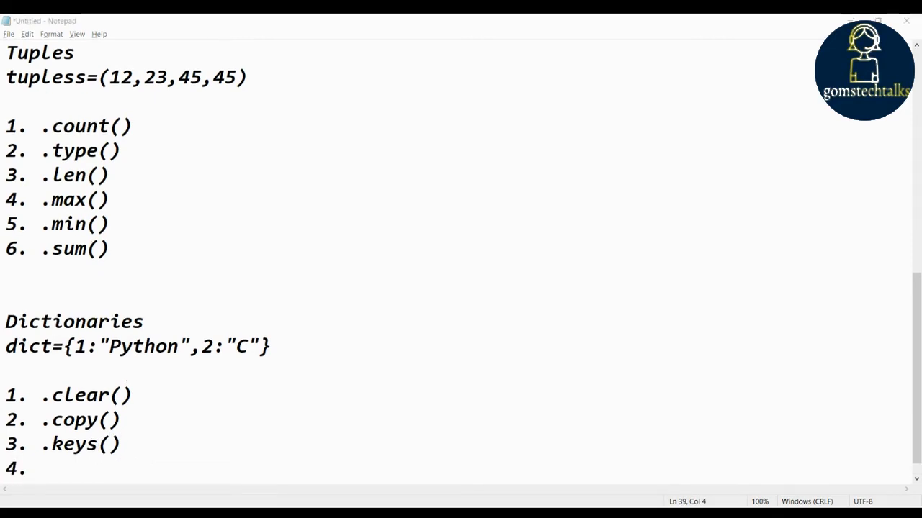
type(".i")
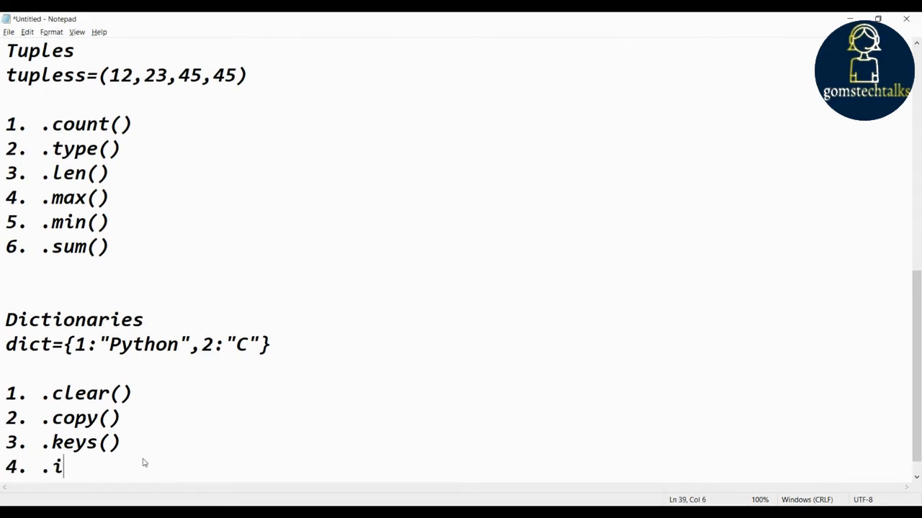
type("tems()")
type("5. ")
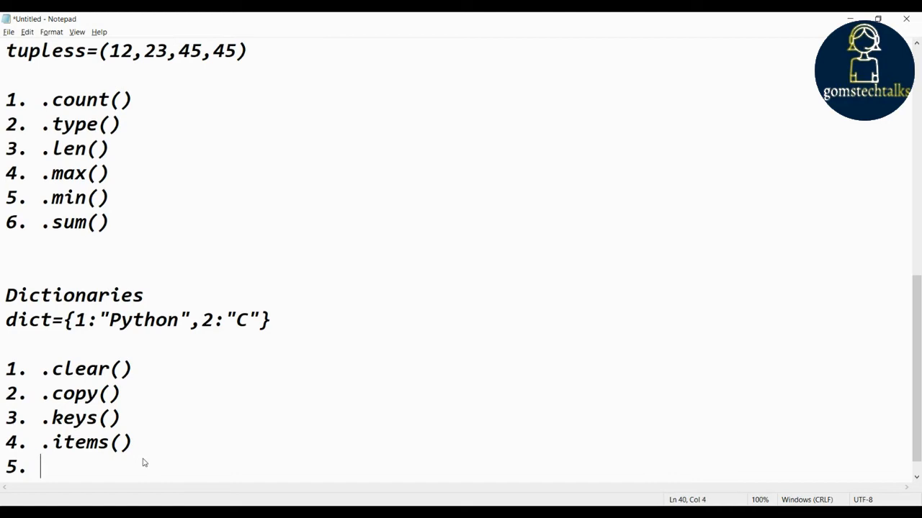
type(".get")
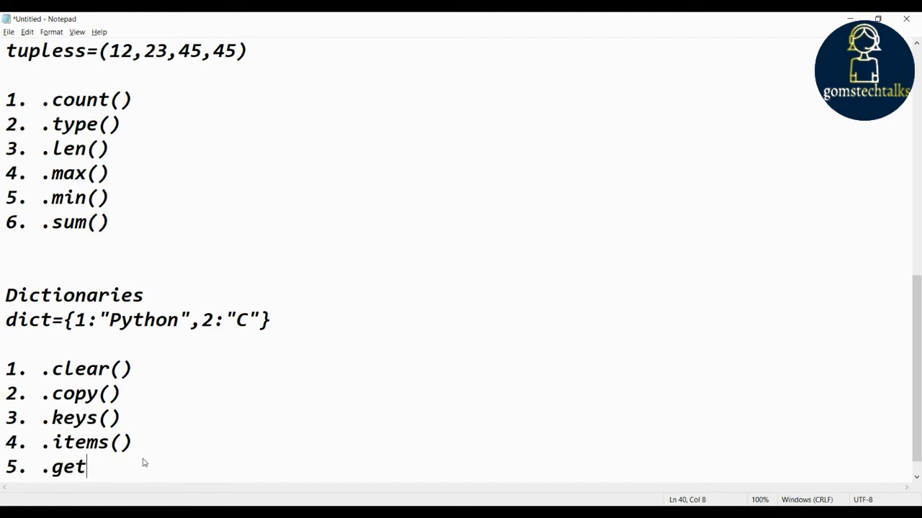
type("()")
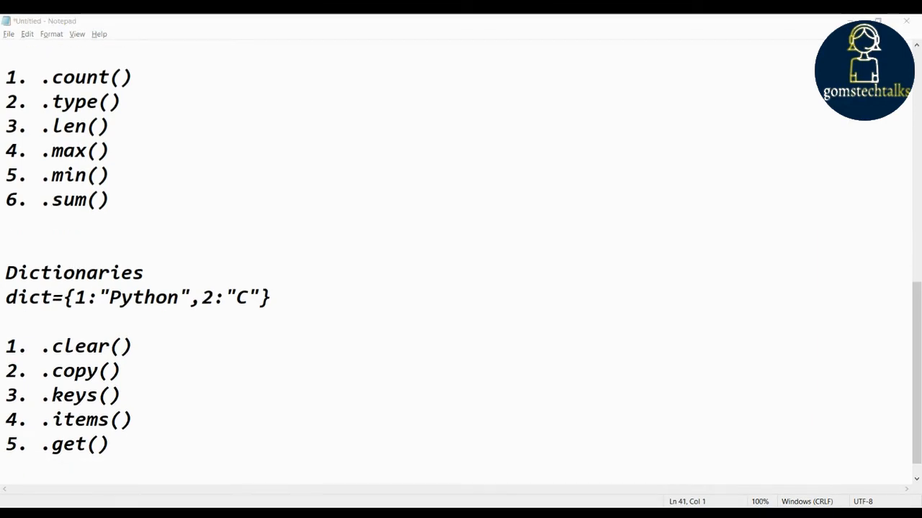
type("6.")
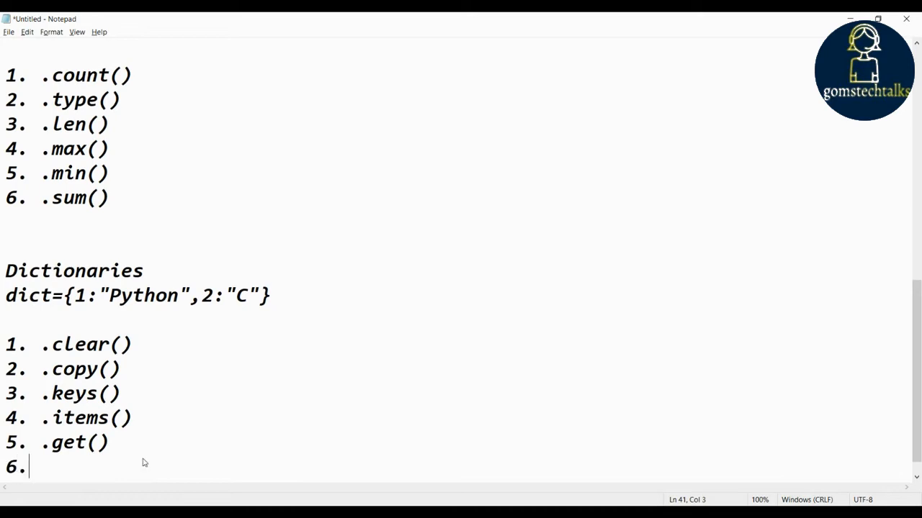
type(".Len")
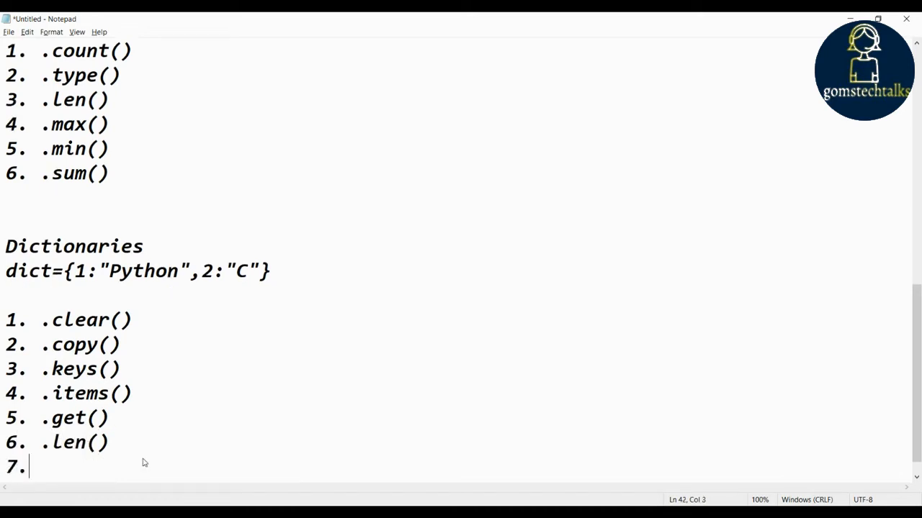
type(".type(")
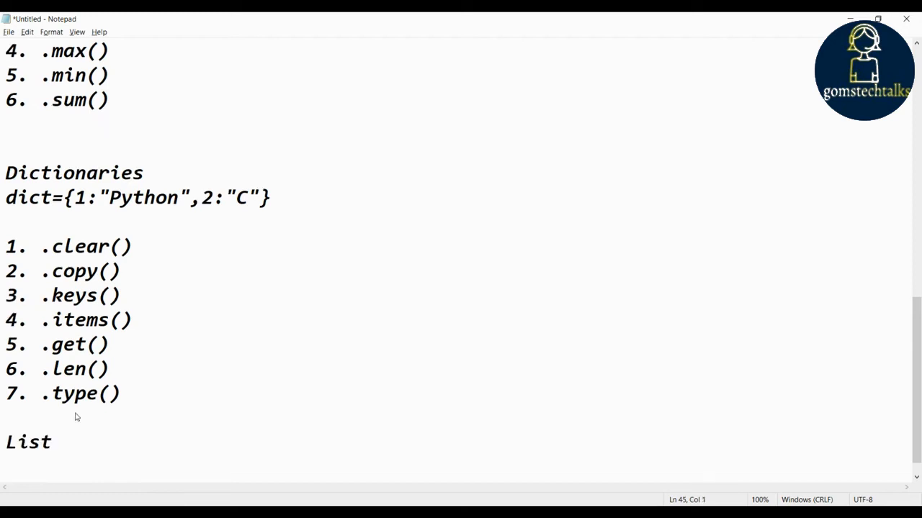
Step: Add the List heading with the example declaration lis=[12,23,4,5]
type("Lis")
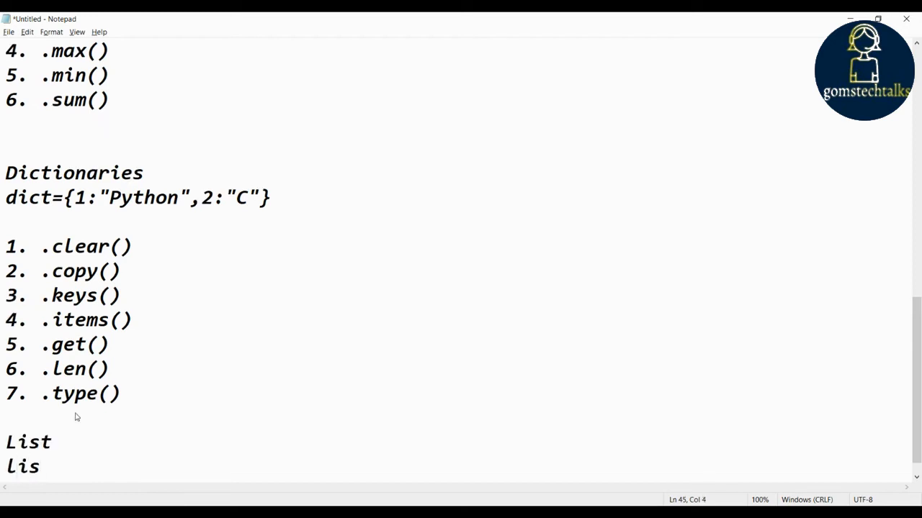
type("=[12m")
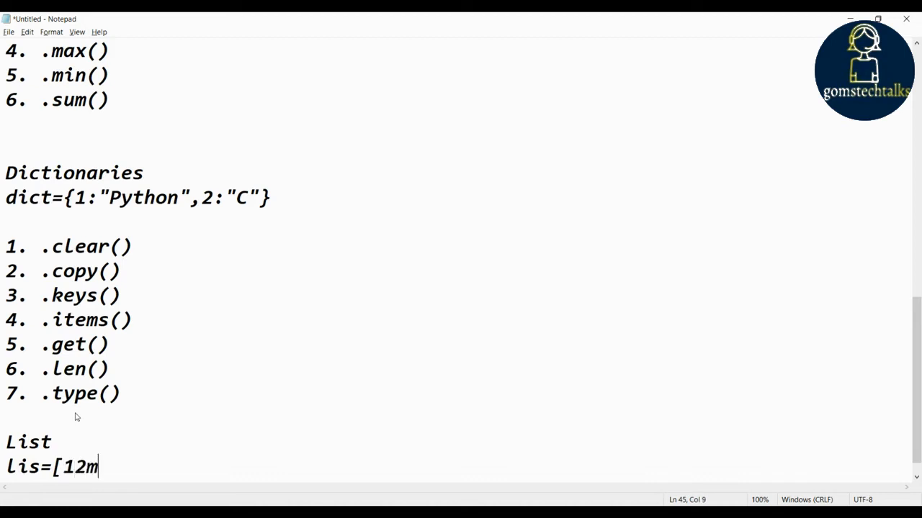
type(",23")
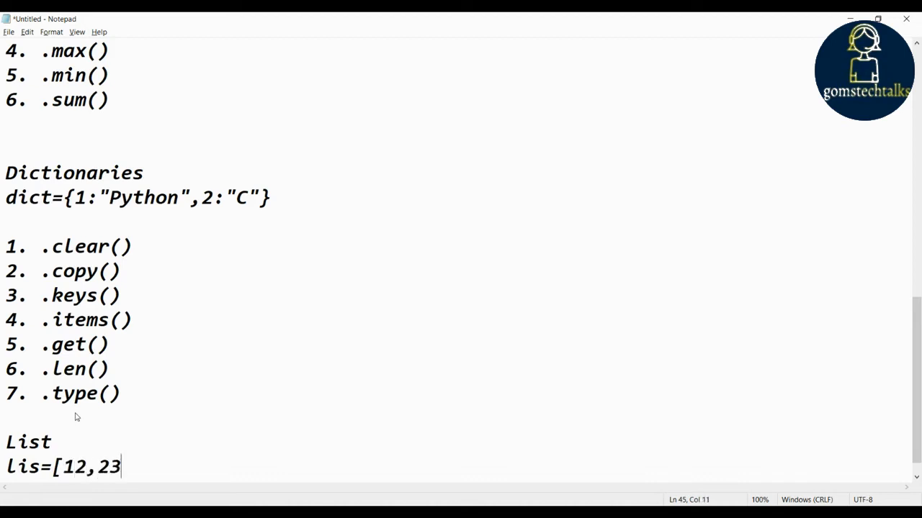
type(",4,5]")
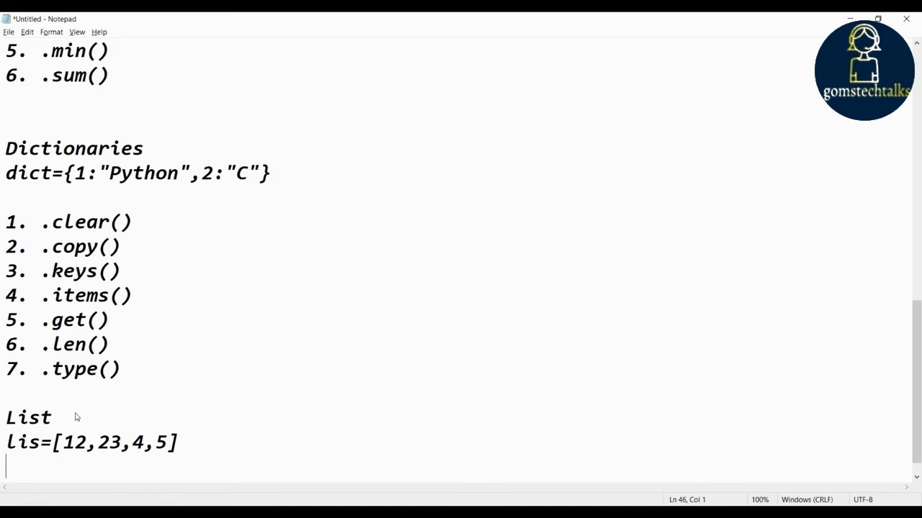
Step: List 1. .append() and 2. .insert() as the first list methods and begin item 3
type("1.")
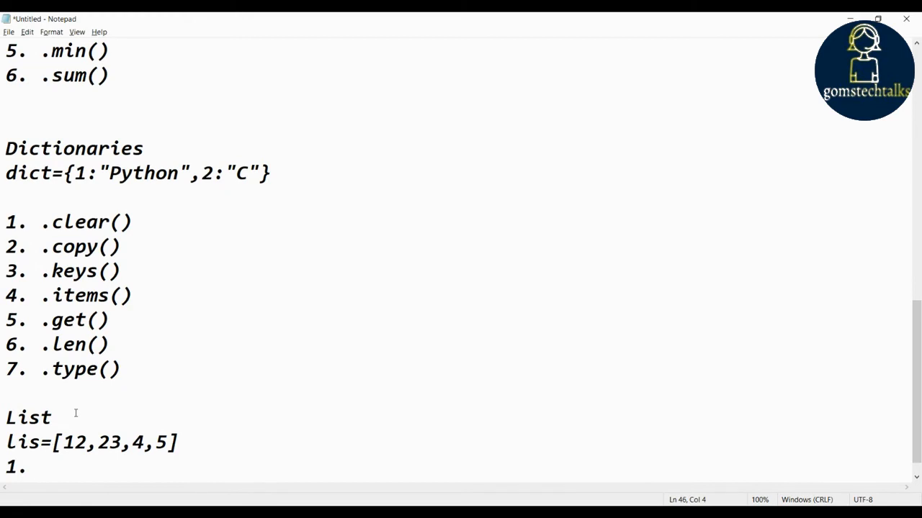
type(".append(")
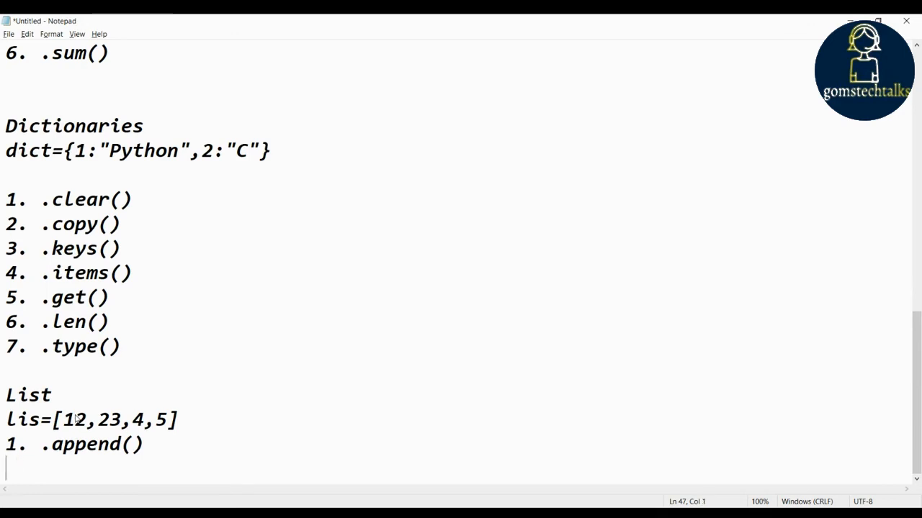
type("2.  .")
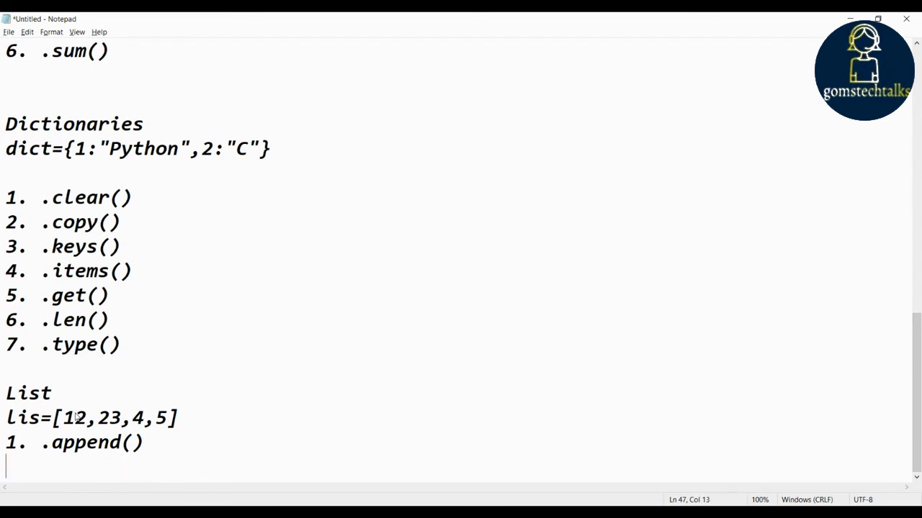
type("2.\t.insert()")
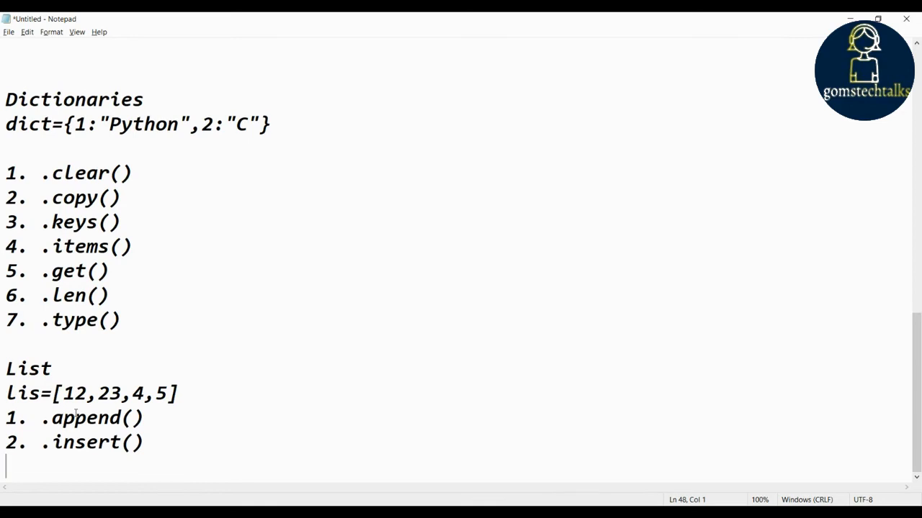
type("3.  .")
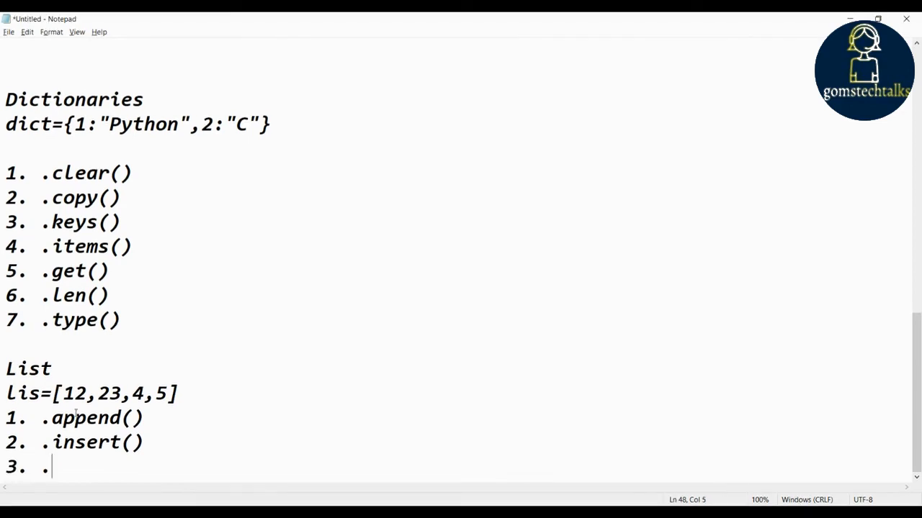
Step: Continue the list methods with 3. .pop(), .remove(), .replace(), .len() and .type()
type("pop()")
type("4.  r")
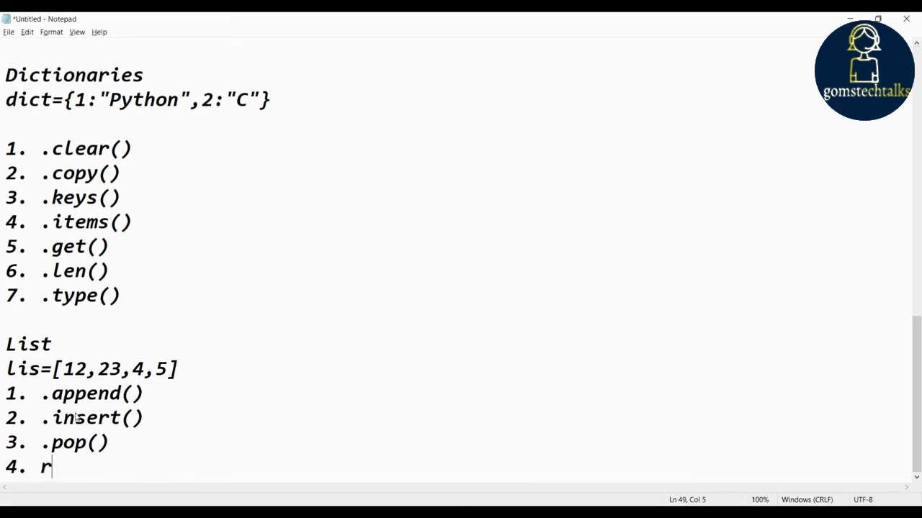
key("backspace")
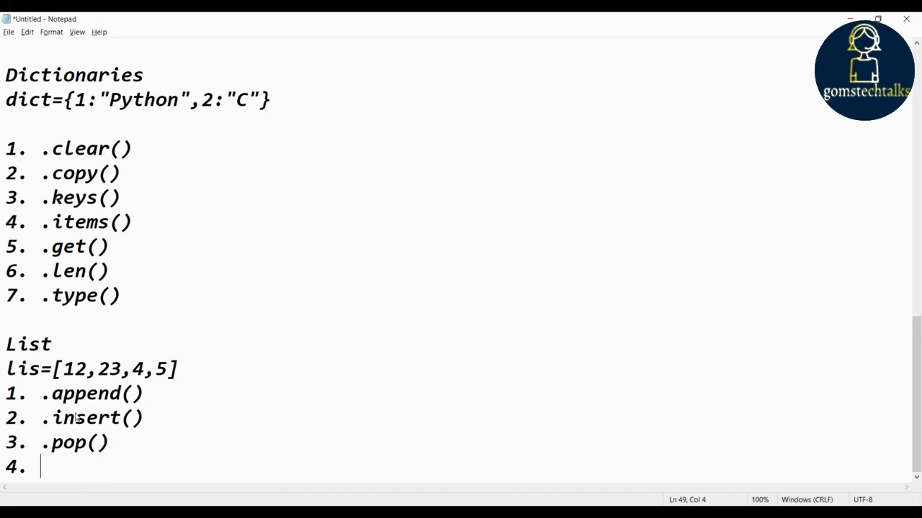
type(".remove(")
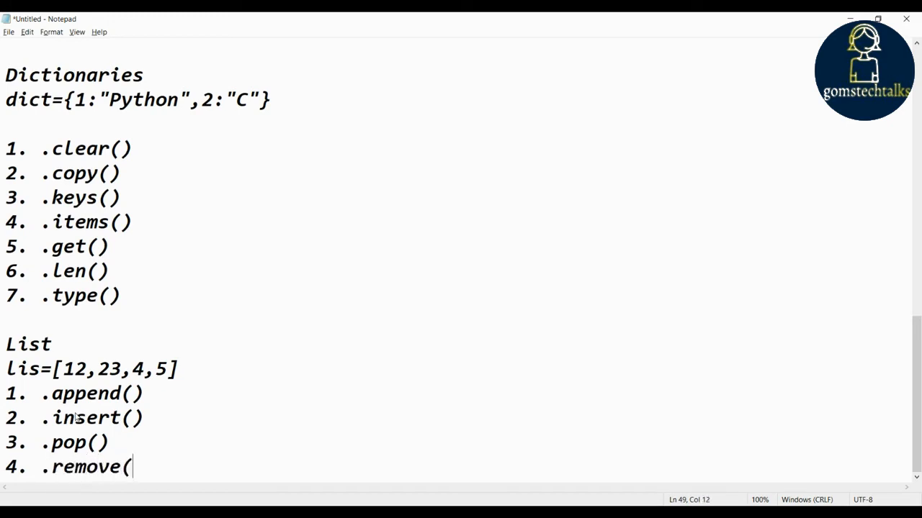
key("enter")
type("5. ")
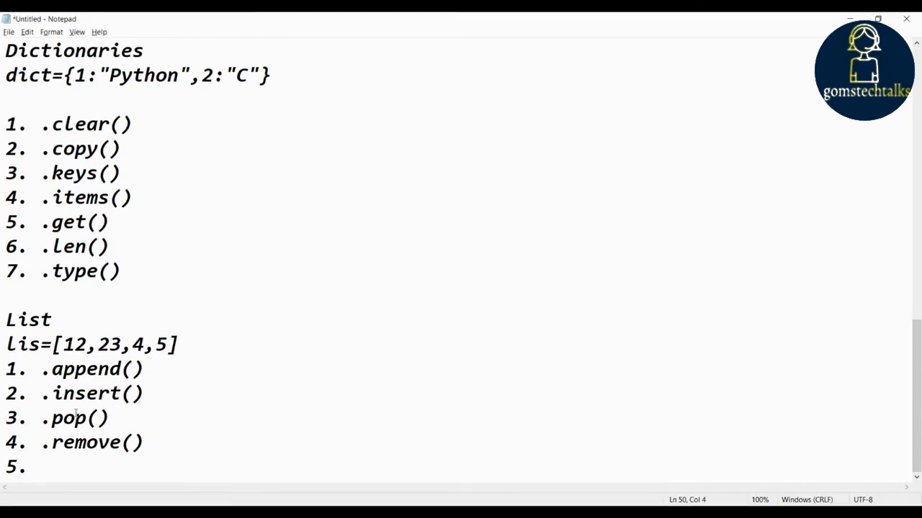
type(".replace)")
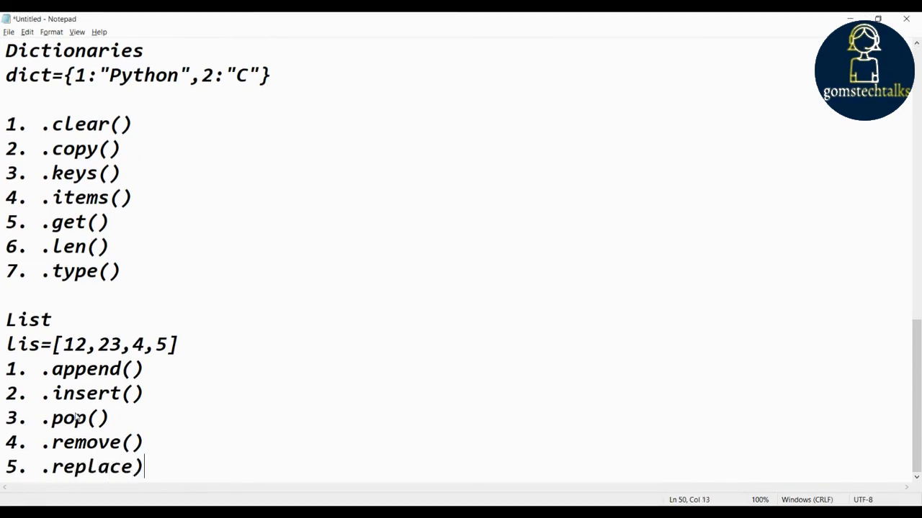
type("(")
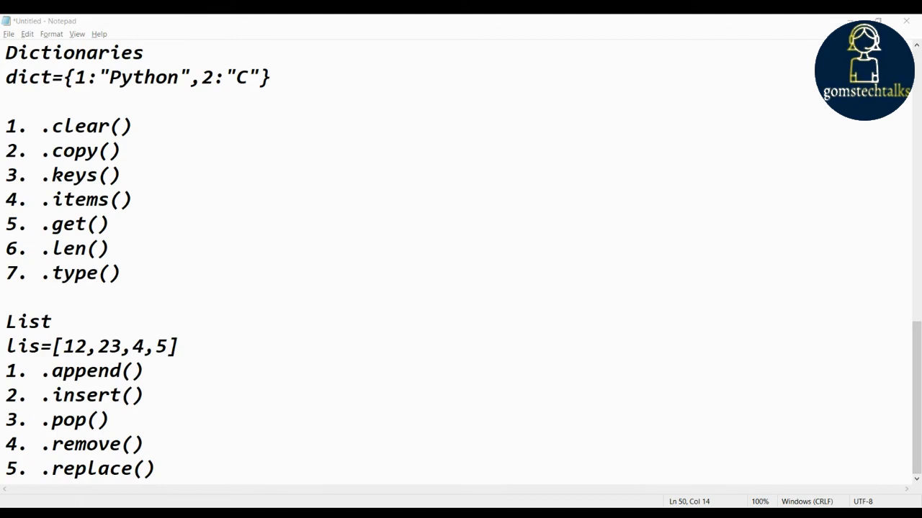
key("enter")
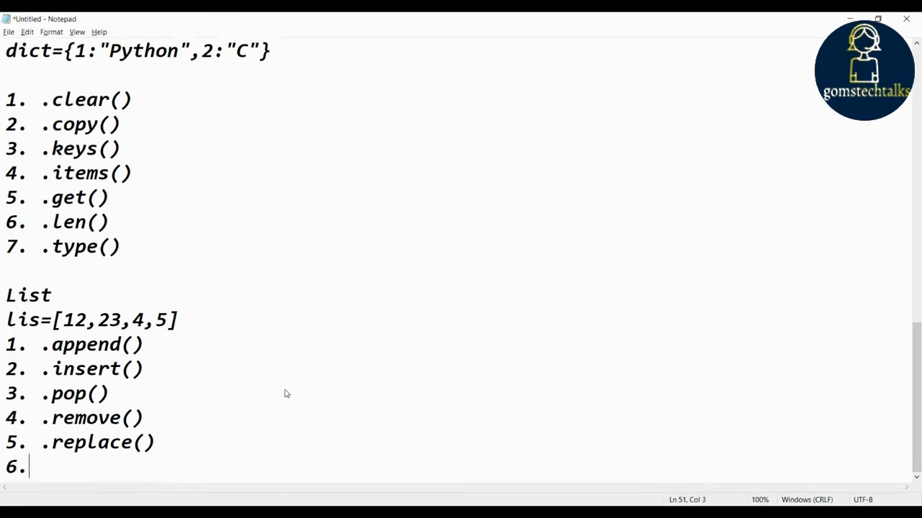
type(".Len")
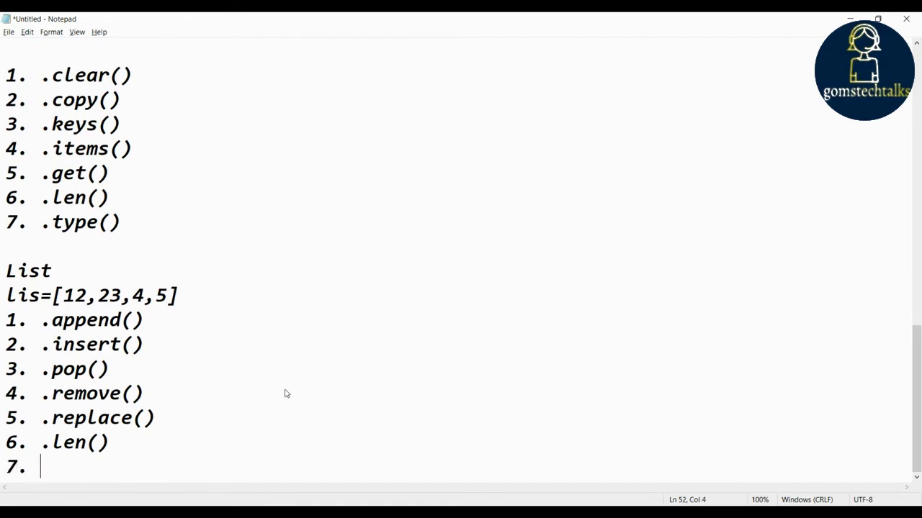
type(".type(")
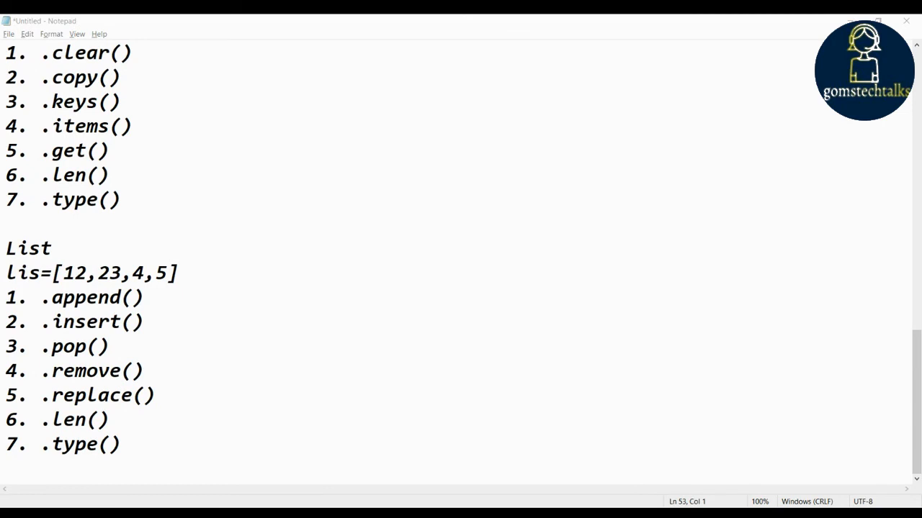
Step: Add items 8–11: .index(), .count(), .sum() and .reverse()
type("8.")
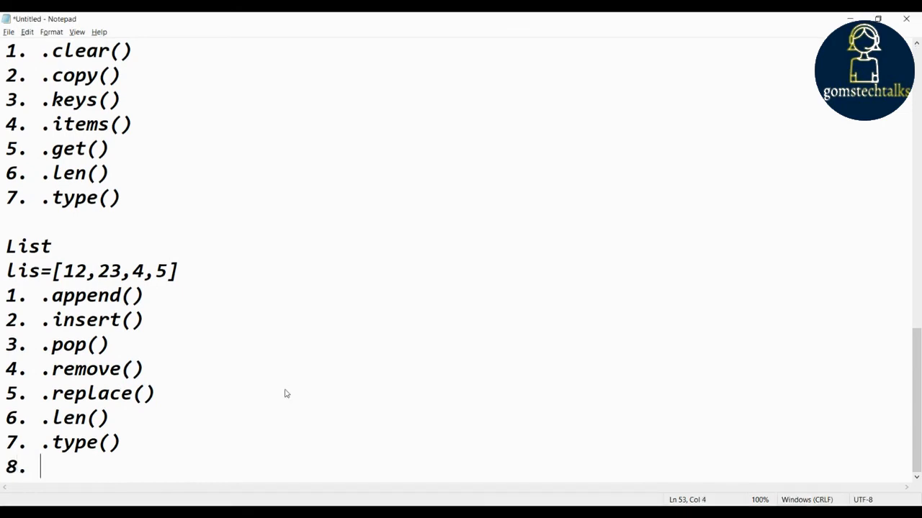
type(".index(")
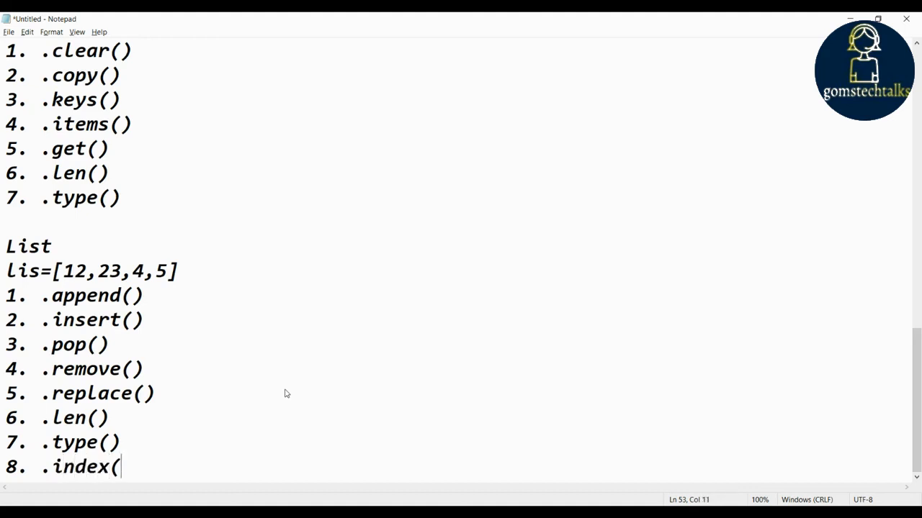
key("enter")
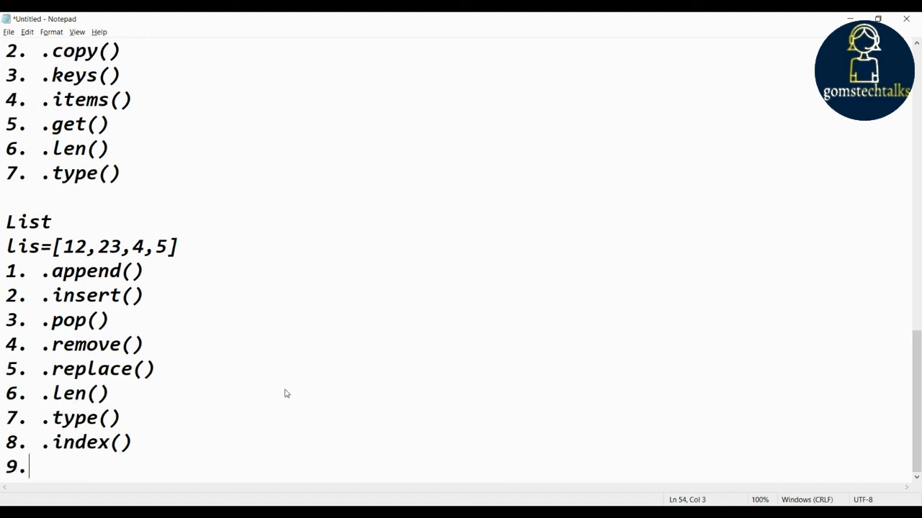
type(".c")
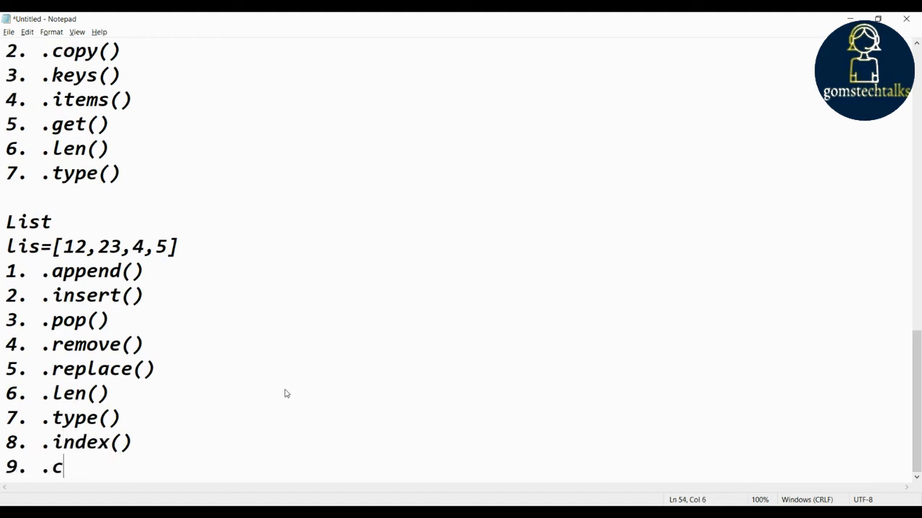
type("ount()")
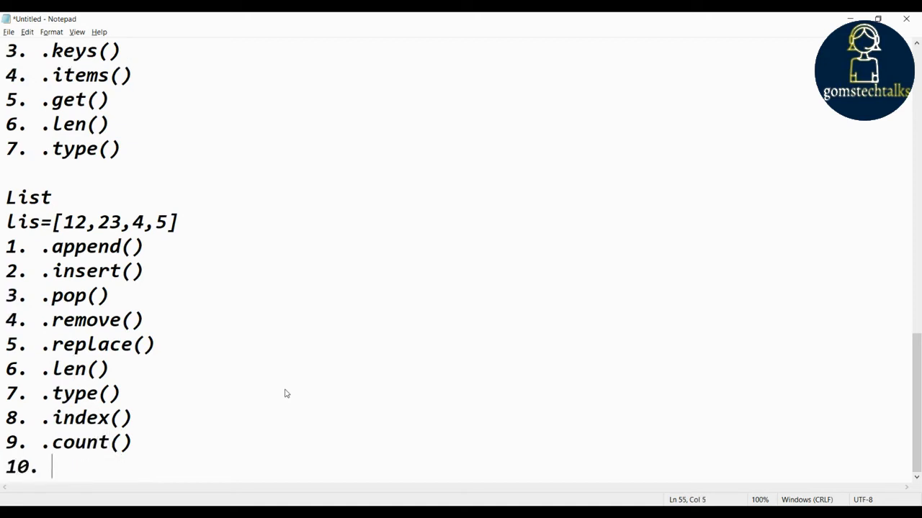
type(".")
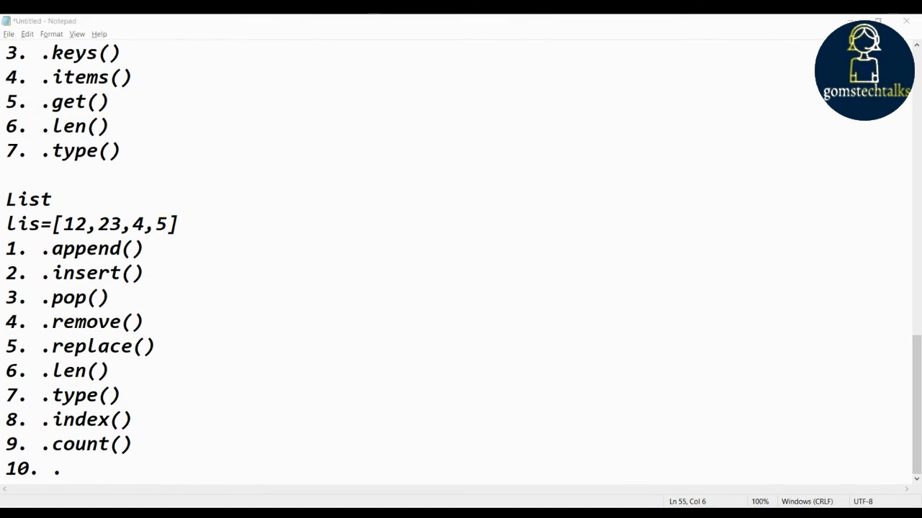
type("sum(")
type("11. ")
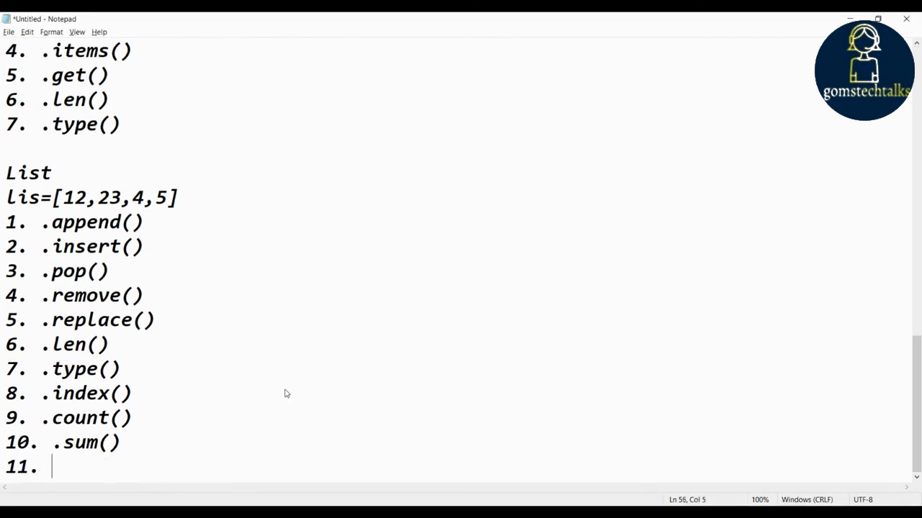
type(".reverse(")
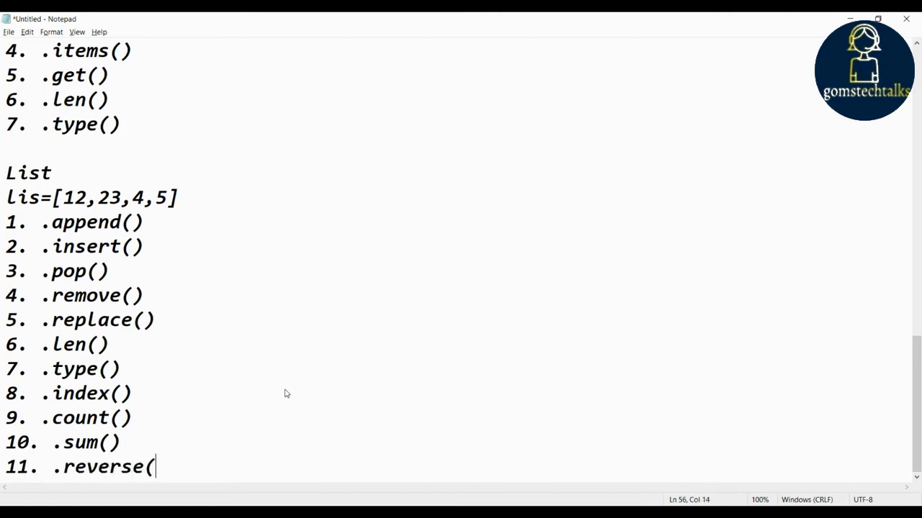
type(")")
type("12. ")
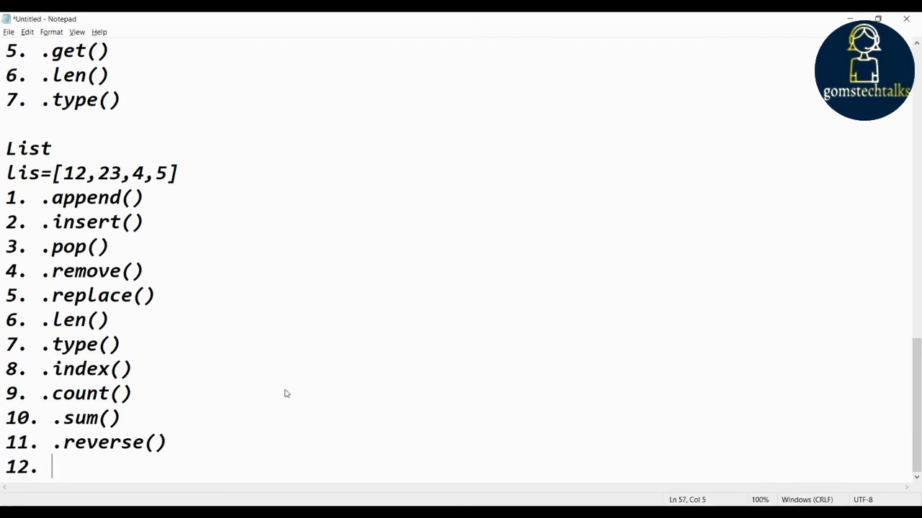
Step: Finish the list methods with .min(), .max() and 14. .clear()
type(".min(")
type("13. ")
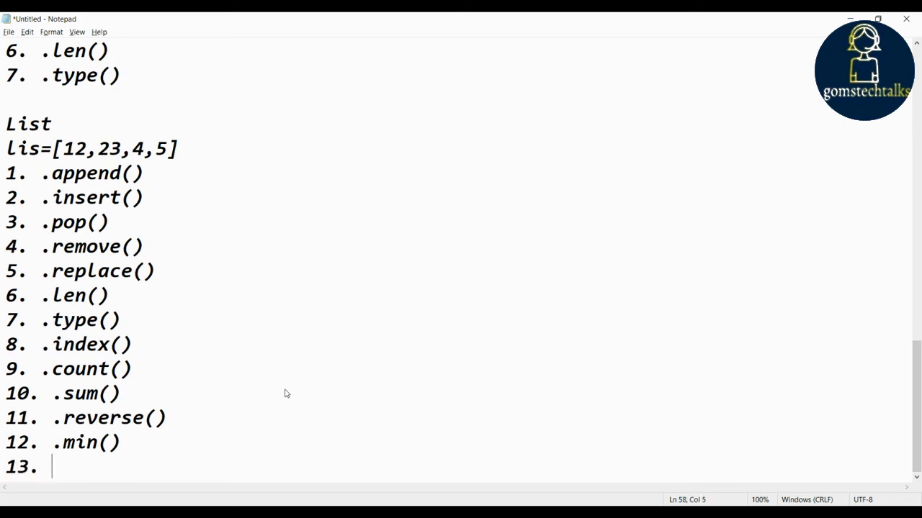
type(".max()")
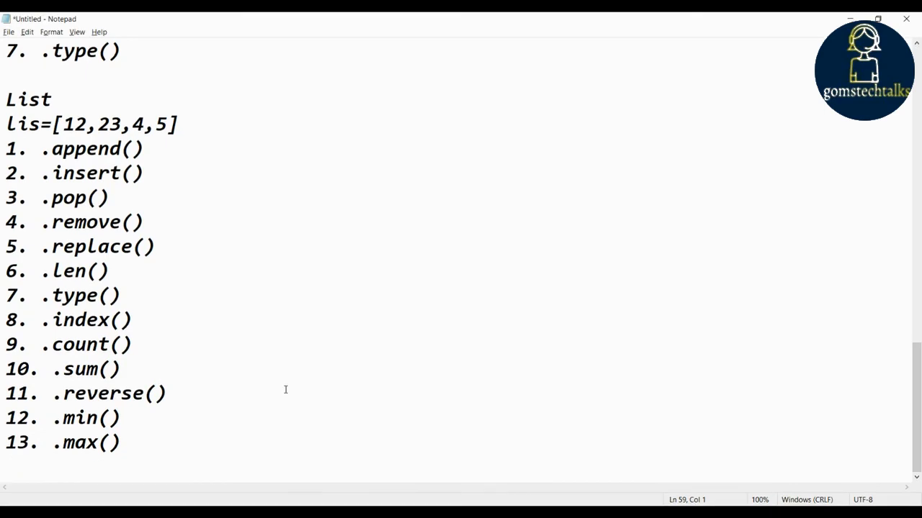
type("14.")
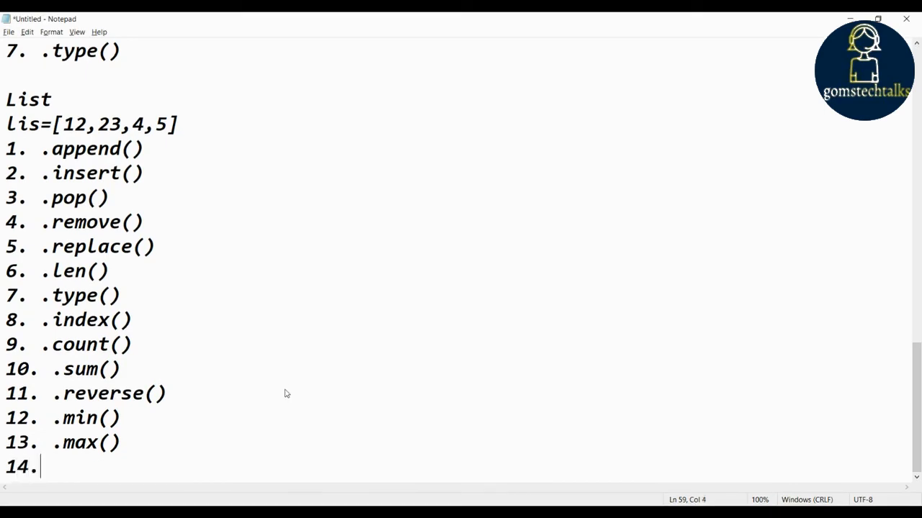
type(".clear")
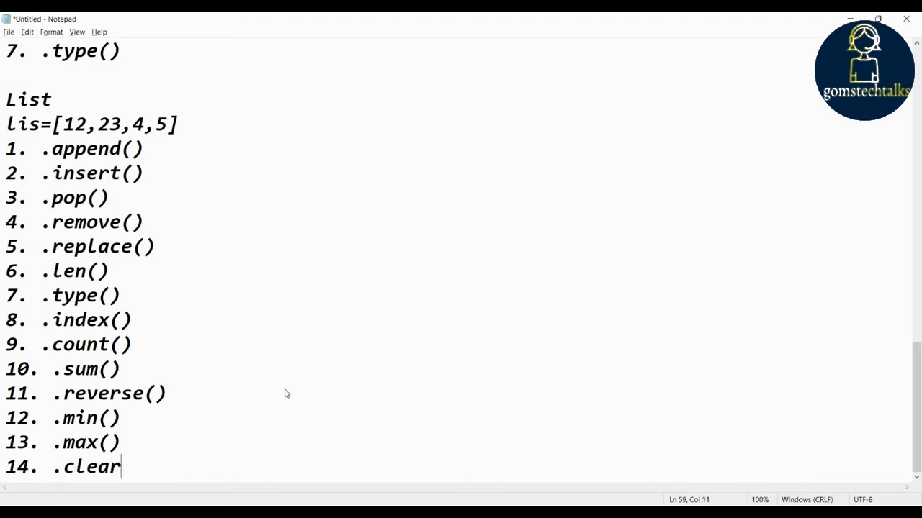
type("()")
type("Set")
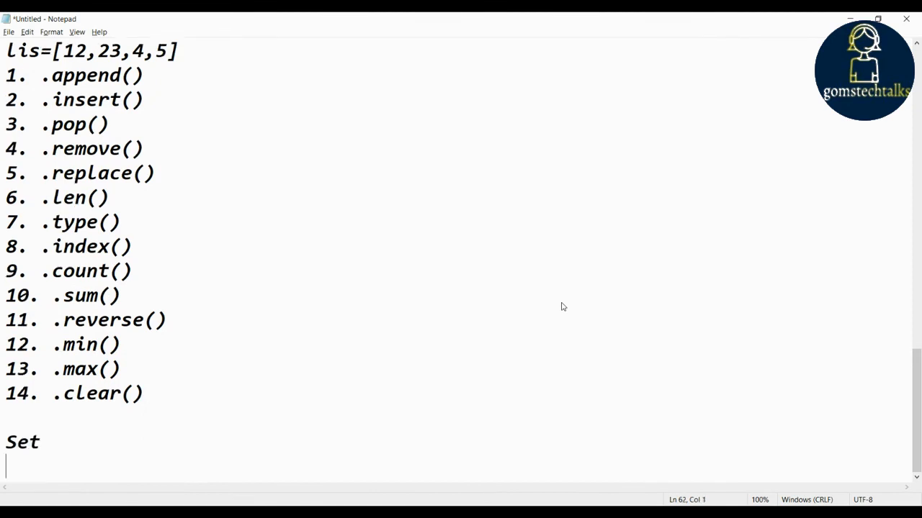
Step: Under the Set heading declare my_set={12,23,45,67} and start numbered item 1
type("s")
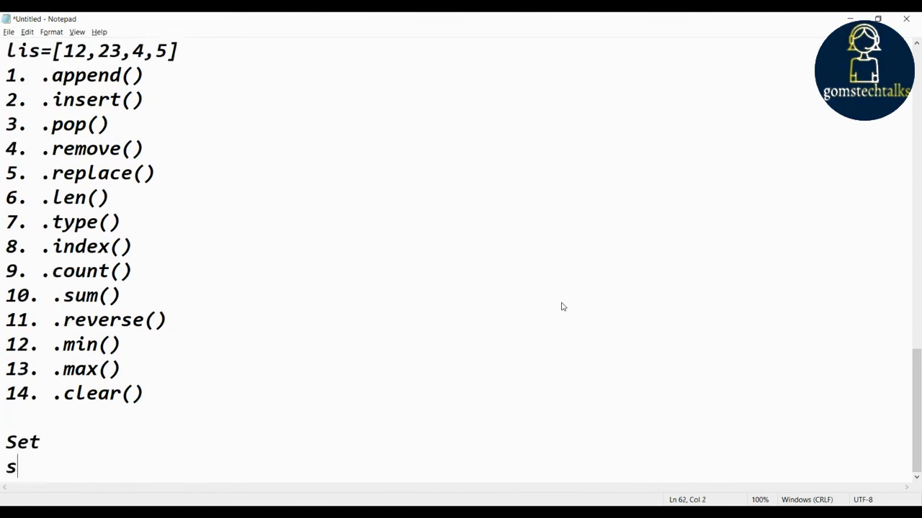
key("Backspace")
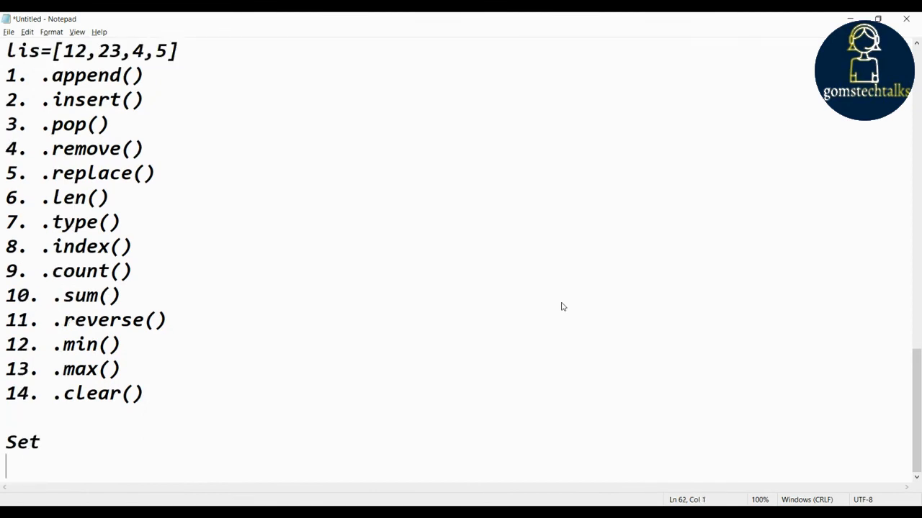
type("my")
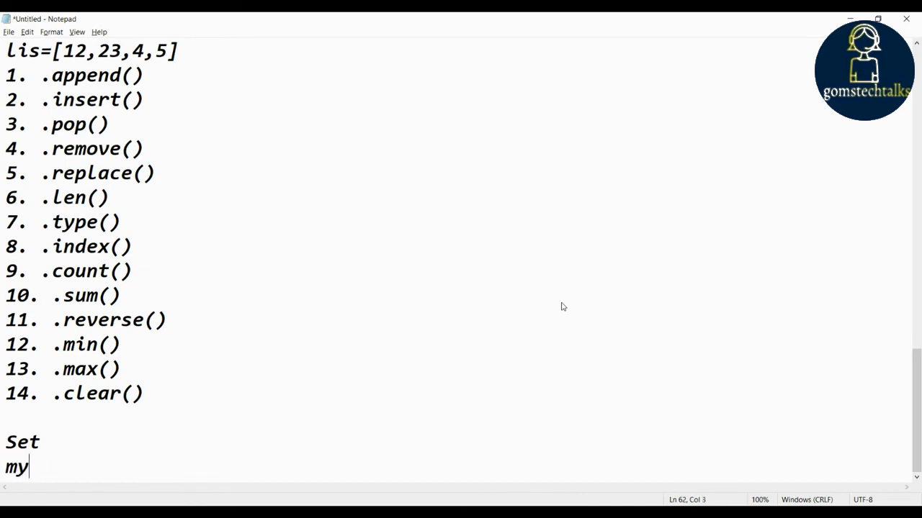
type("_set=")
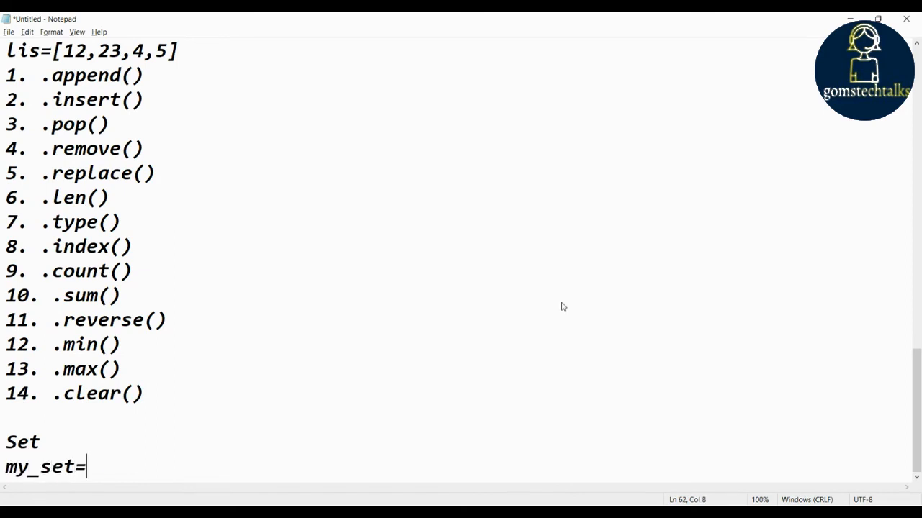
type("{12,23,45,67")
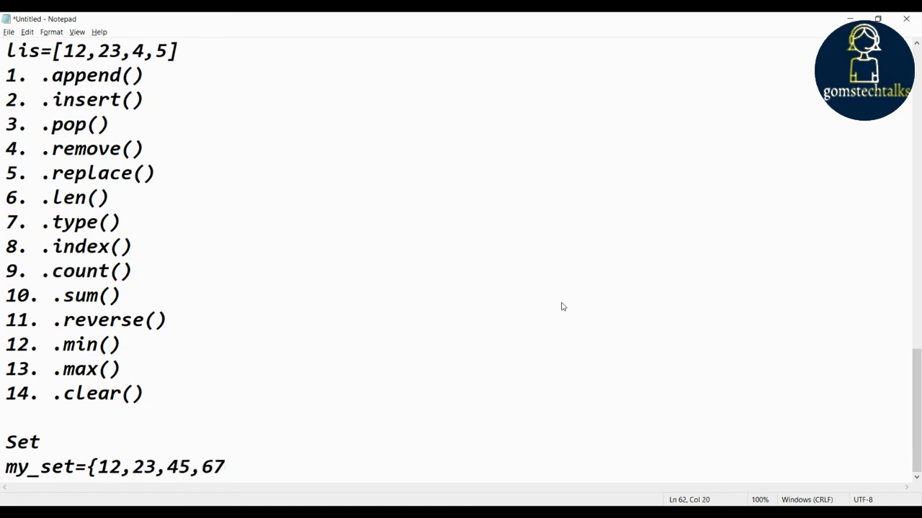
type("}")
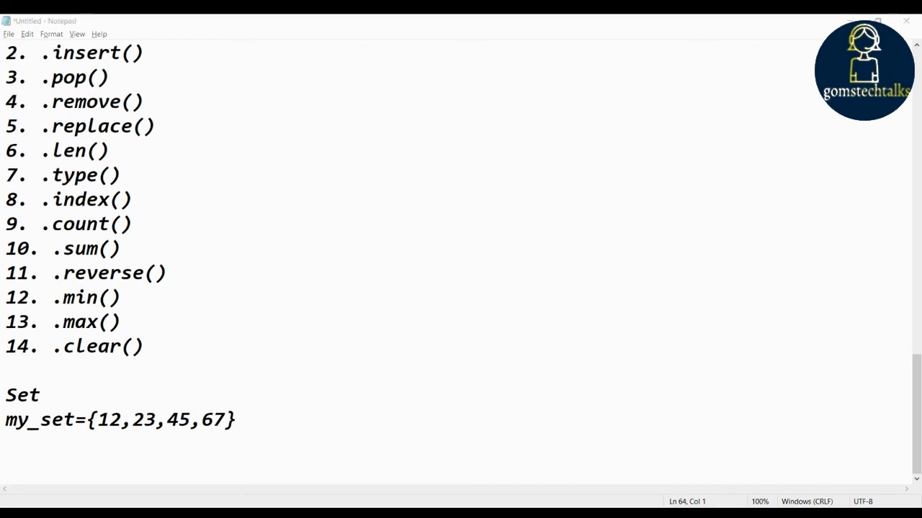
type("1.")
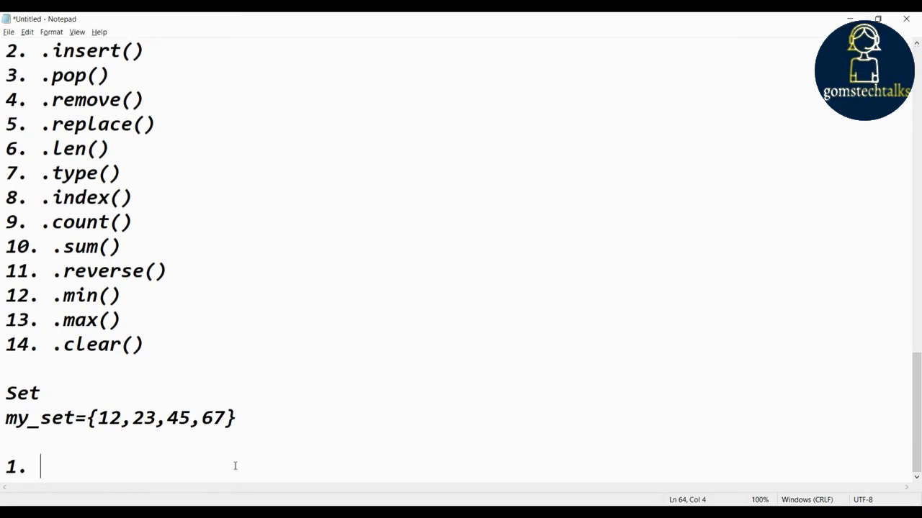
Step: List .add(), .clear() and .len() as the first three set functions
type(".add()")
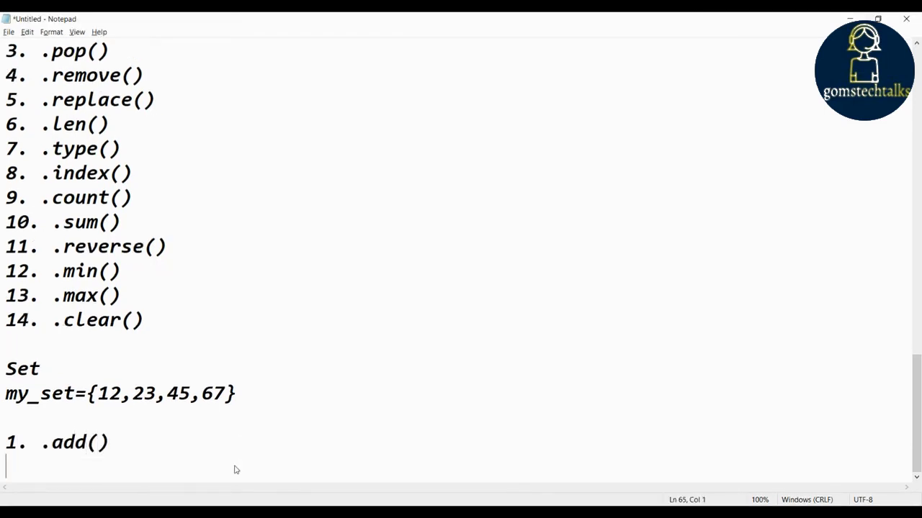
type("2.")
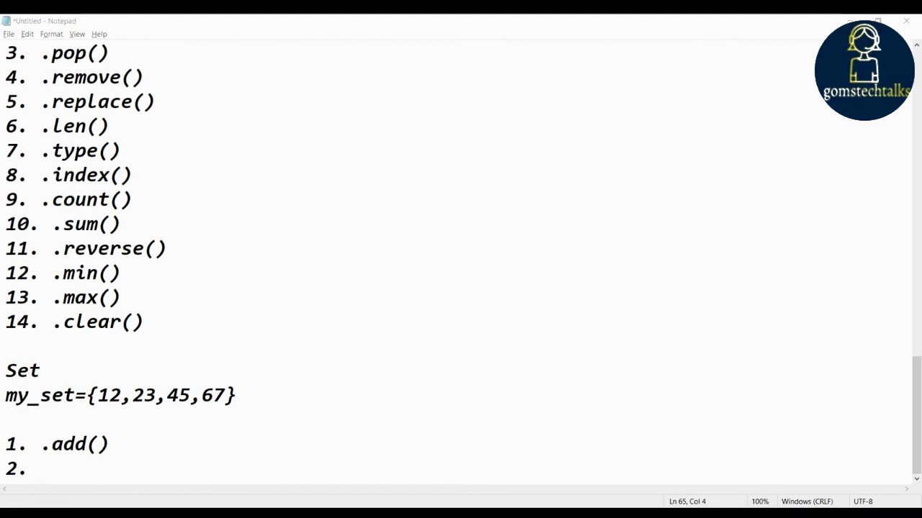
type(".clea")
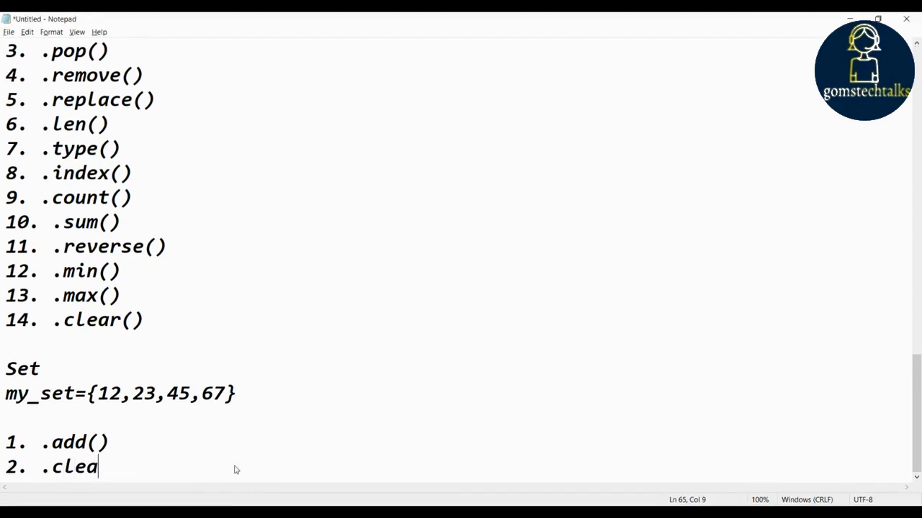
type("r()")
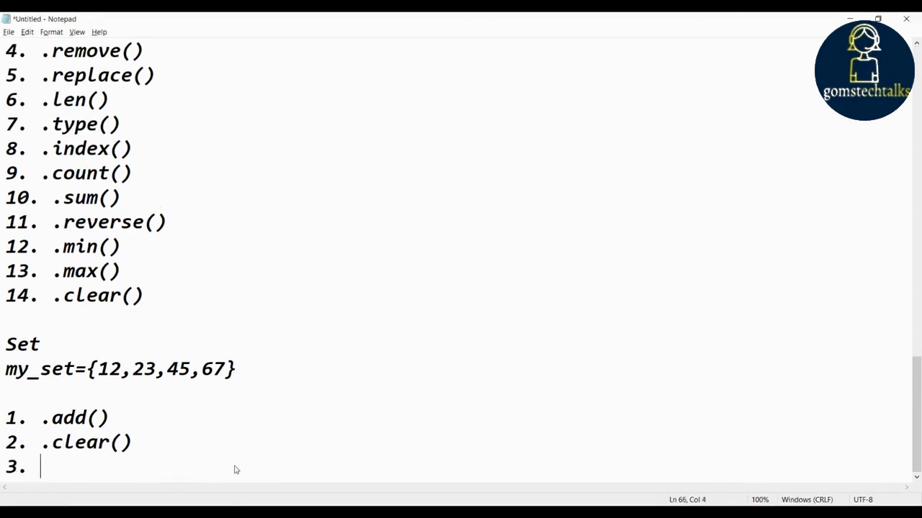
type(".Len(")
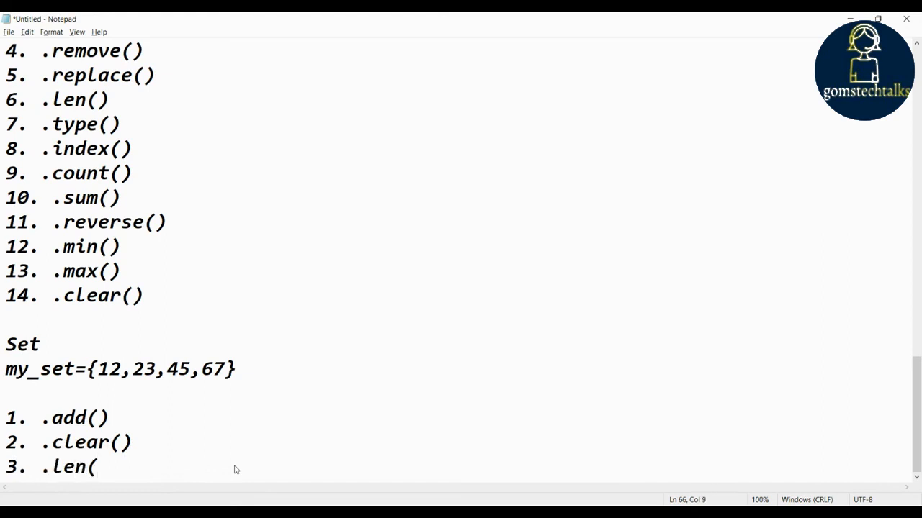
key("enter")
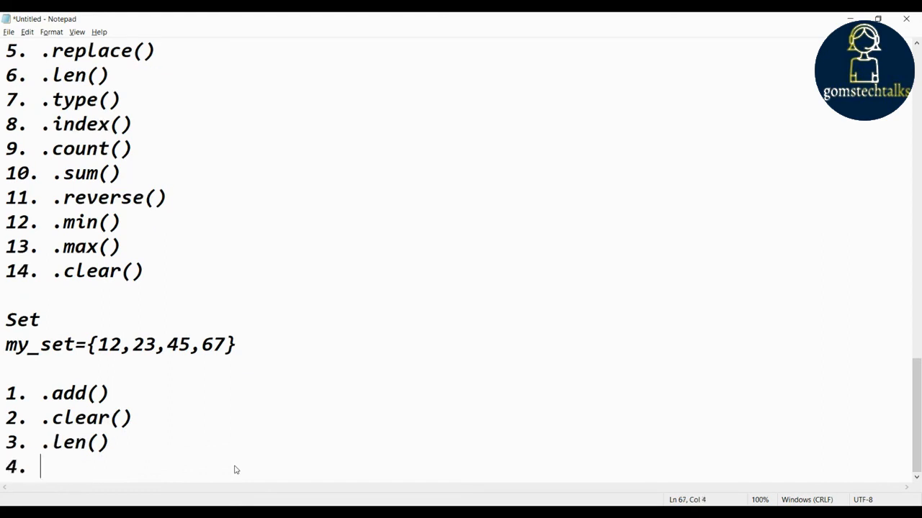
Step: Add .type(), 5. .copy() and 6. difference() to the set functions
type(".type()")
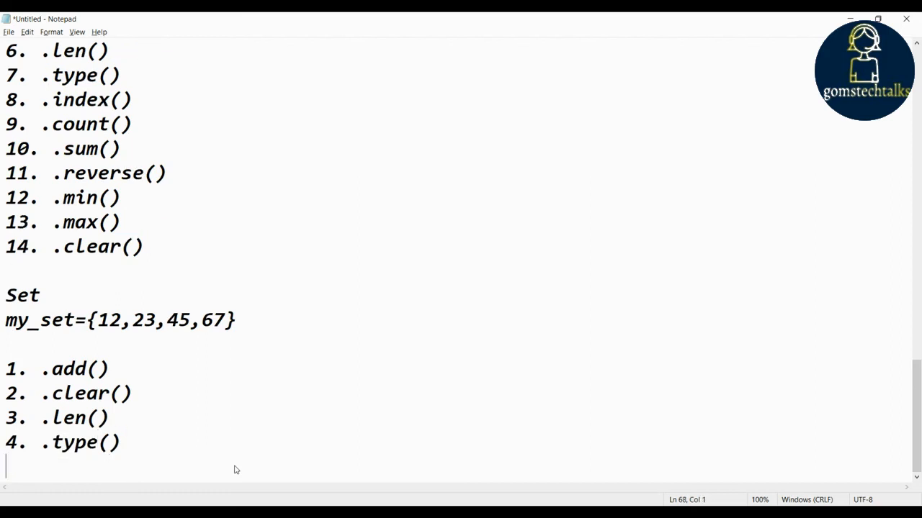
type("5.")
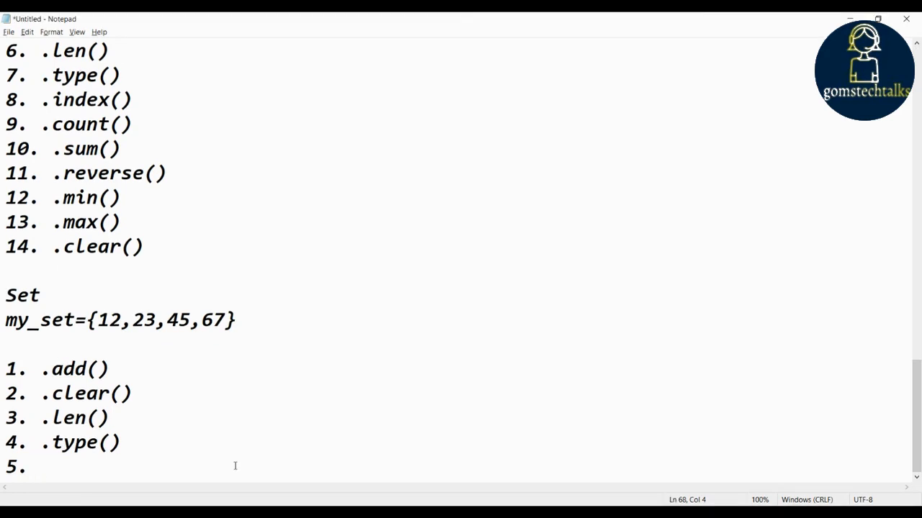
type(".copy()")
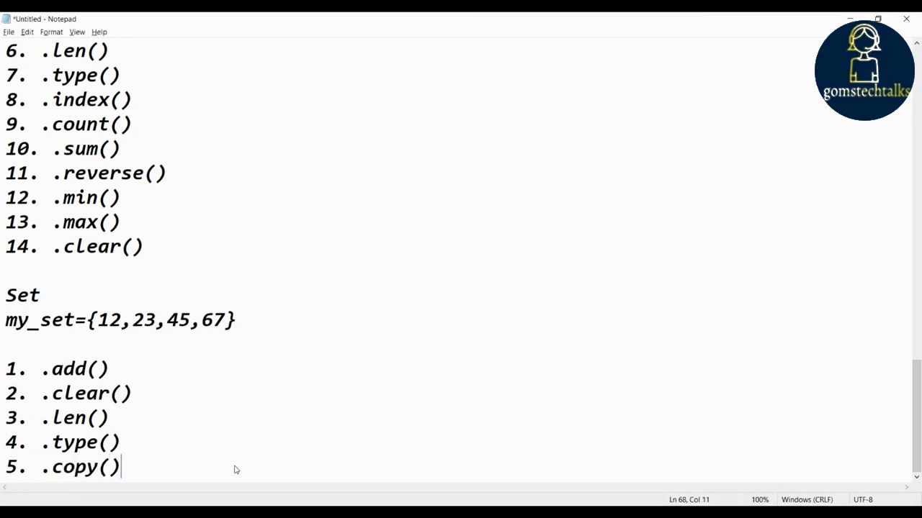
key("enter")
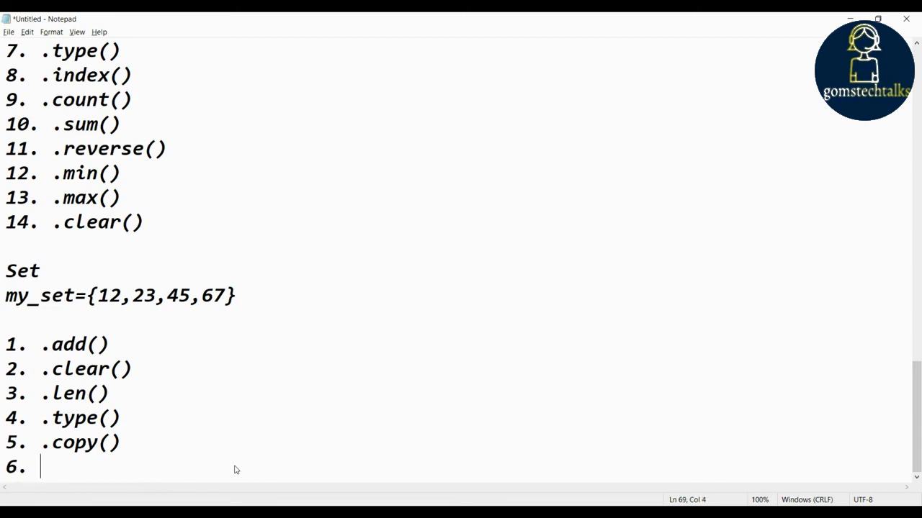
type("difference(")
type("7")
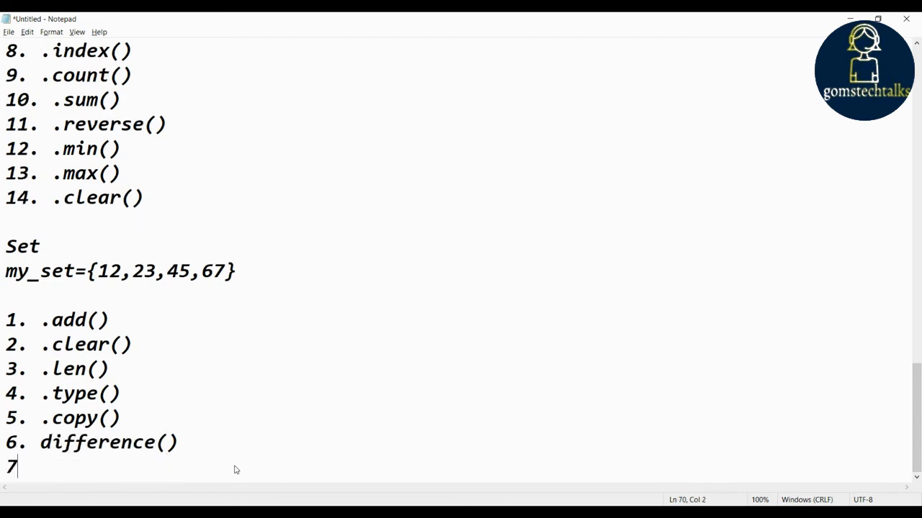
Step: Add 7. .intersection() and 8. .issubset() to the set functions
type(".")
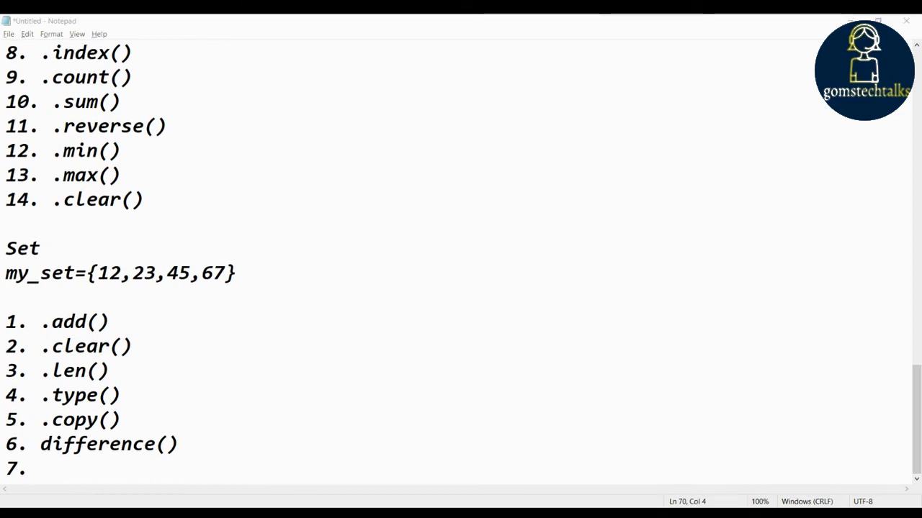
type(".")
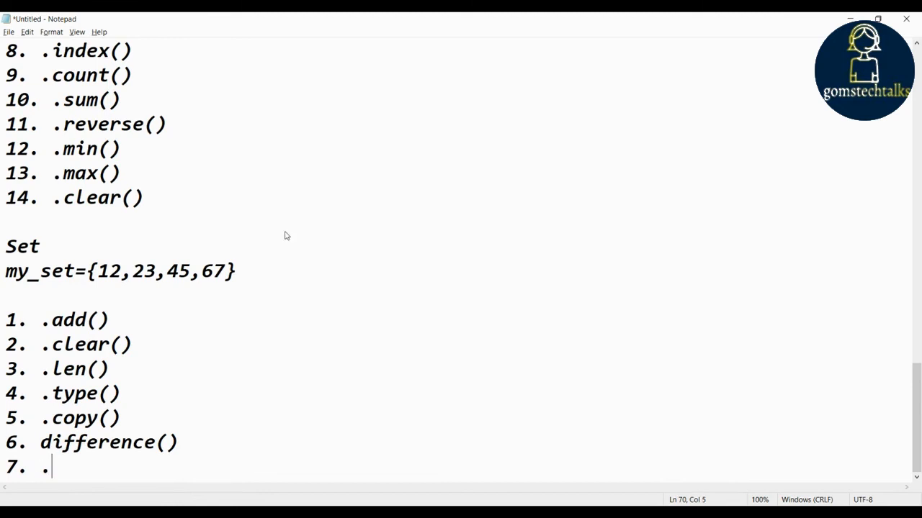
type("intersec")
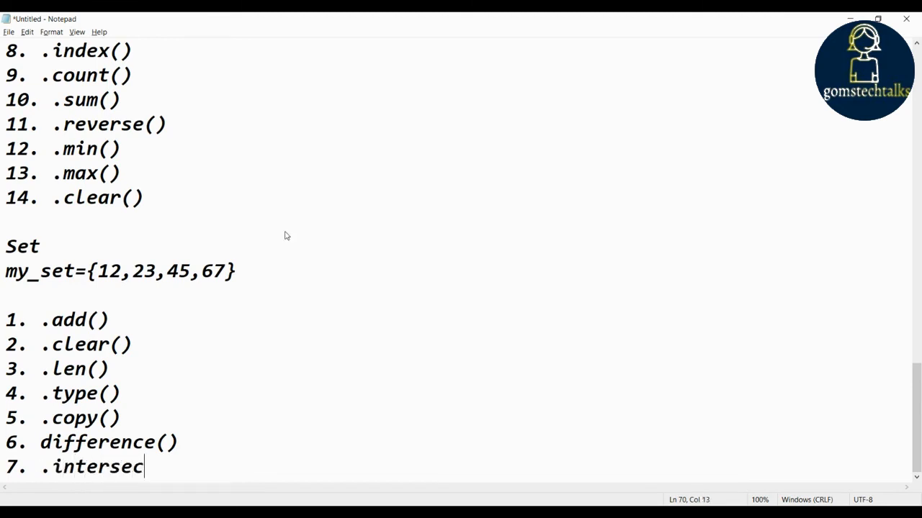
type("tion()")
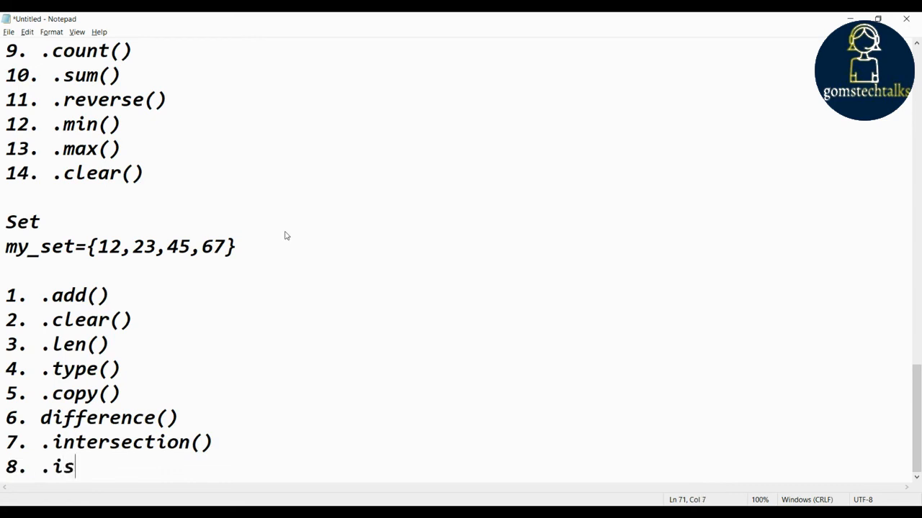
type("subset()")
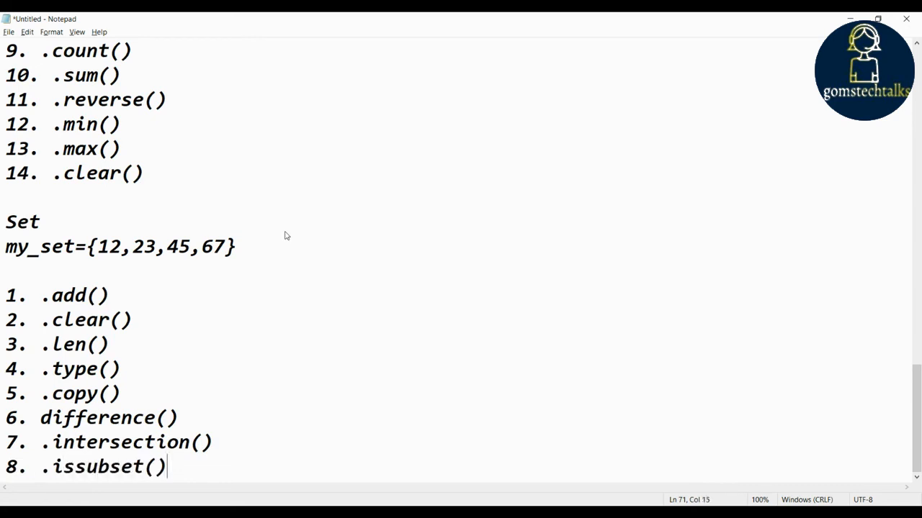
key("enter")
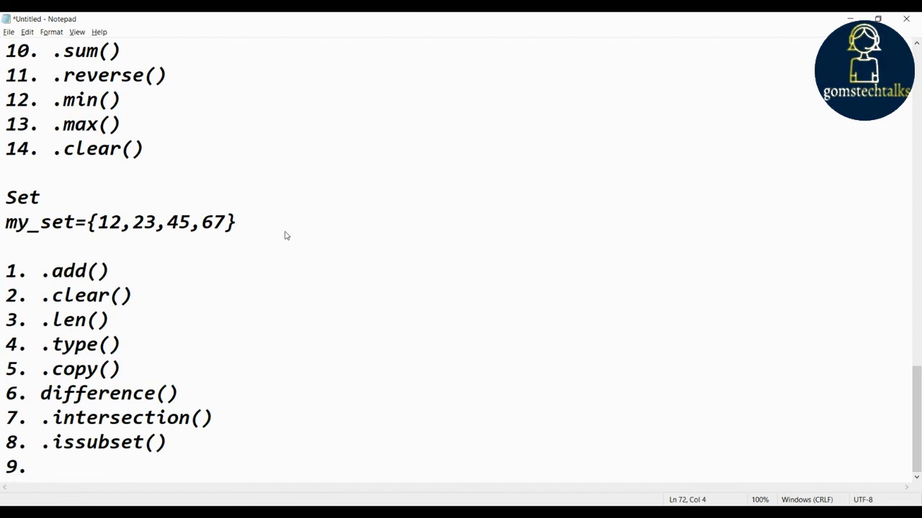
Step: Add 9. .issuperset() and 10. pop() to the set functions
type(".issup")
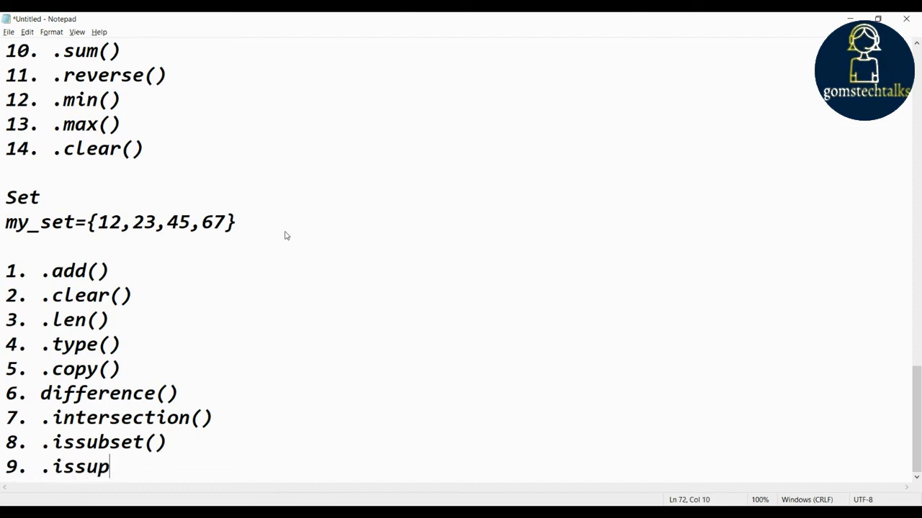
type("erset()")
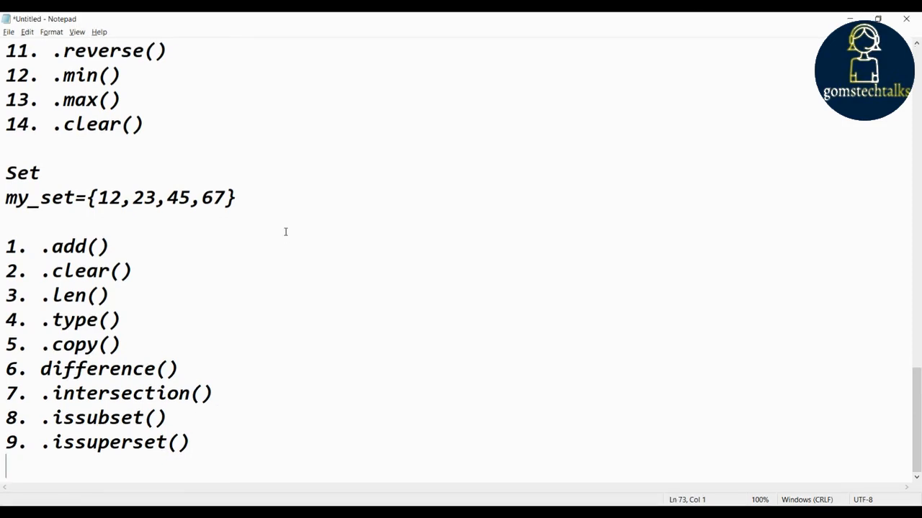
type("10.  pop(")
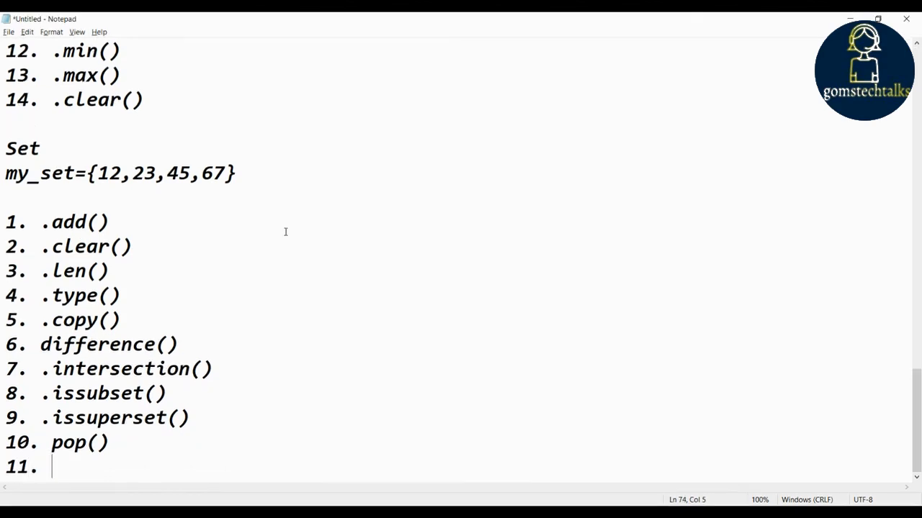
Step: Finish the set functions with 11. remove() and 12. union()
type("remove(")
type("1")
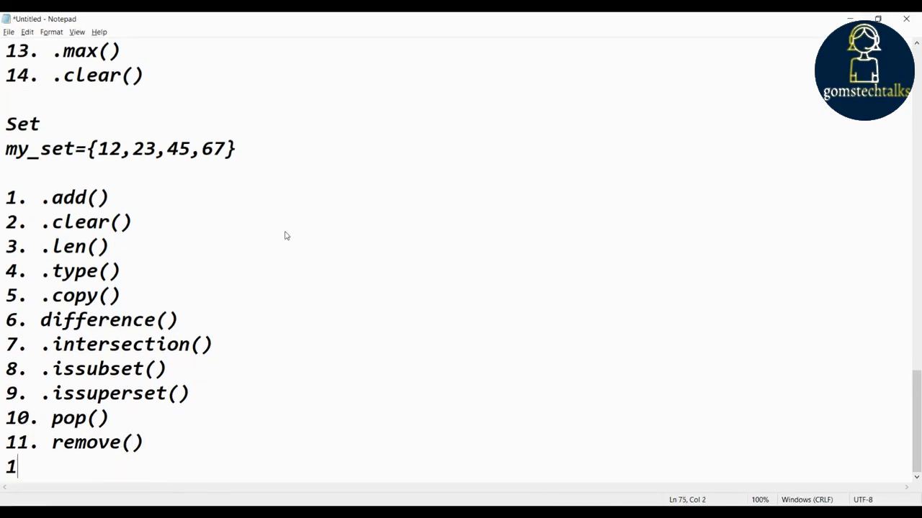
type("2.  un")
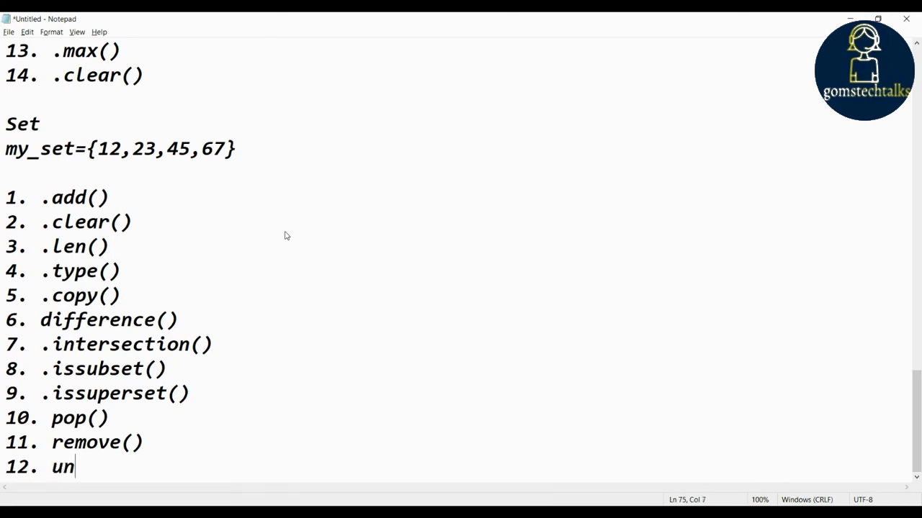
type("io")
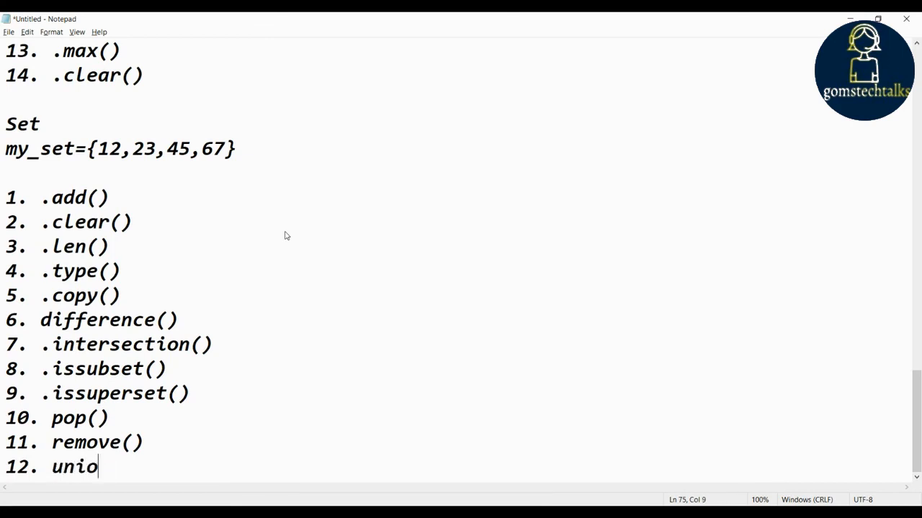
type("n()")
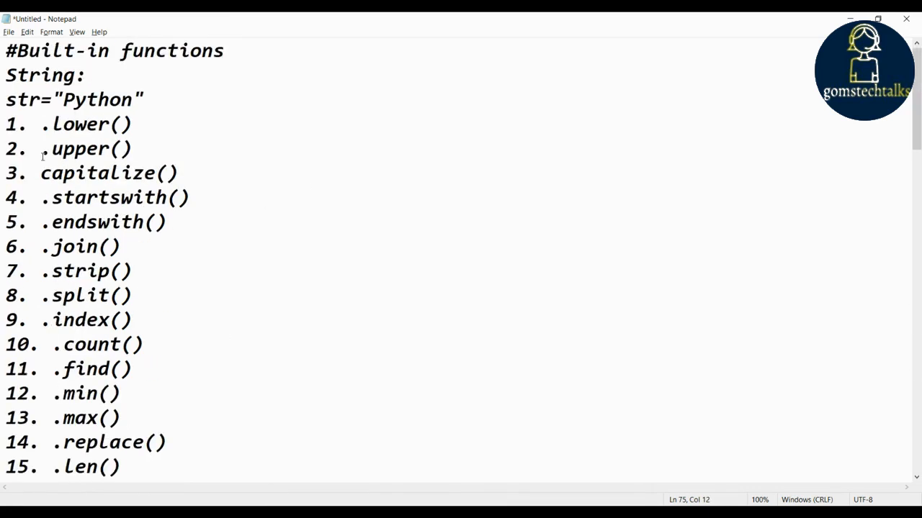
scroll("down", 3)
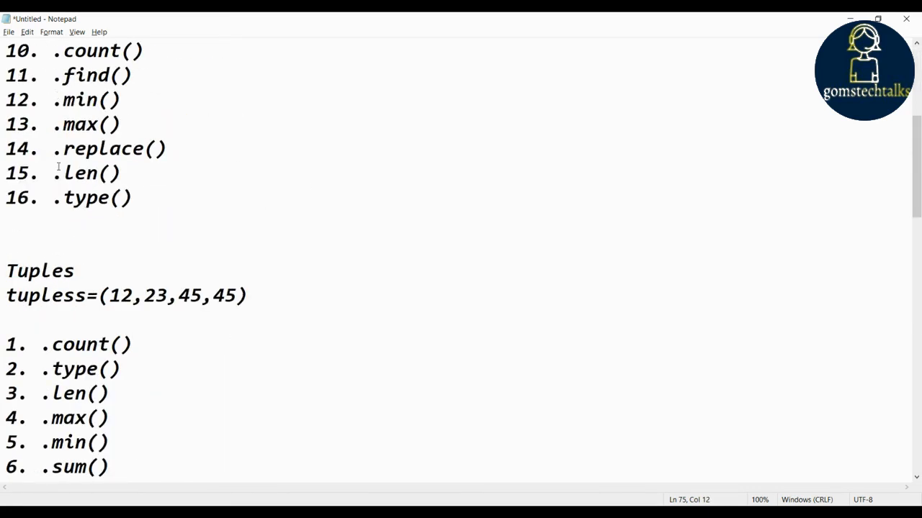
scroll("down", 3)
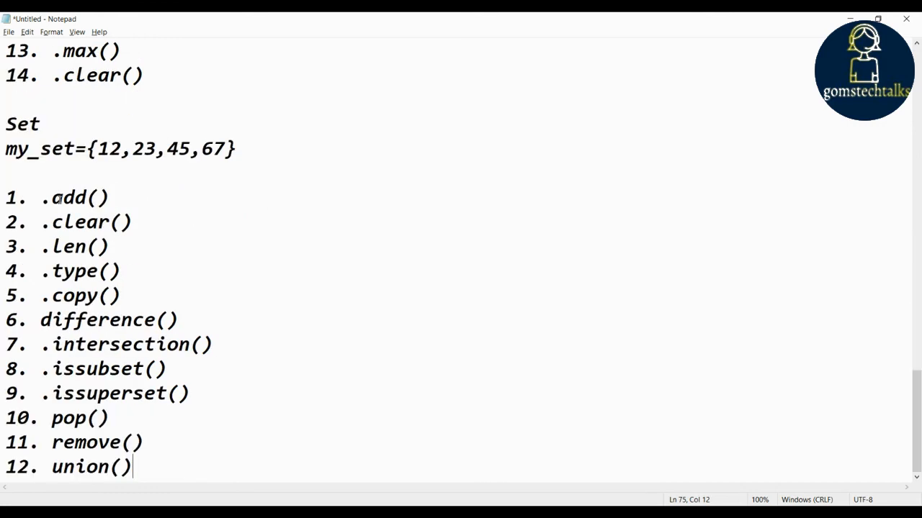